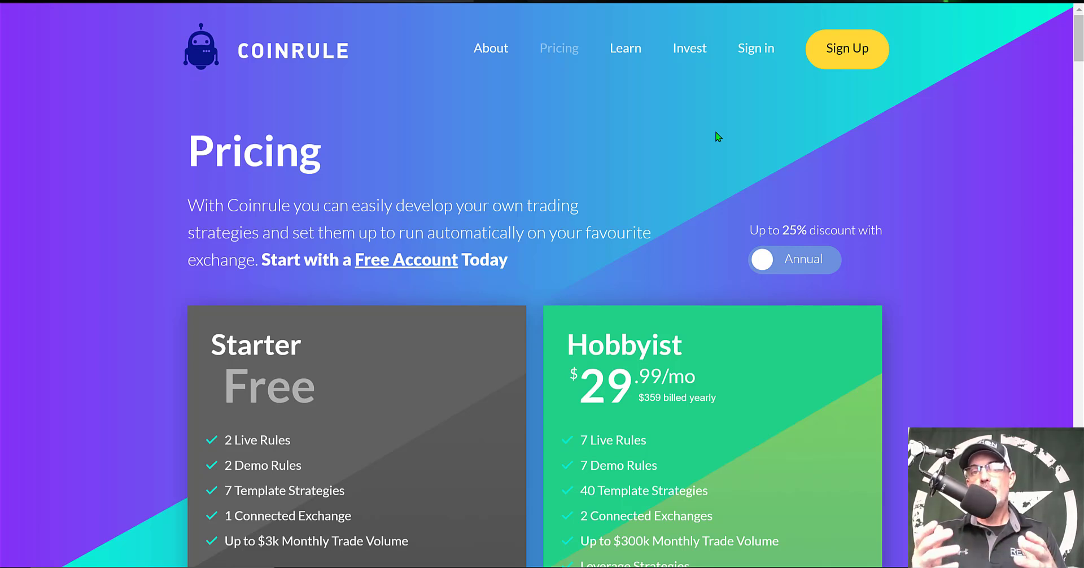
{"action": "mouse_move", "coordinate": [709, 132]}
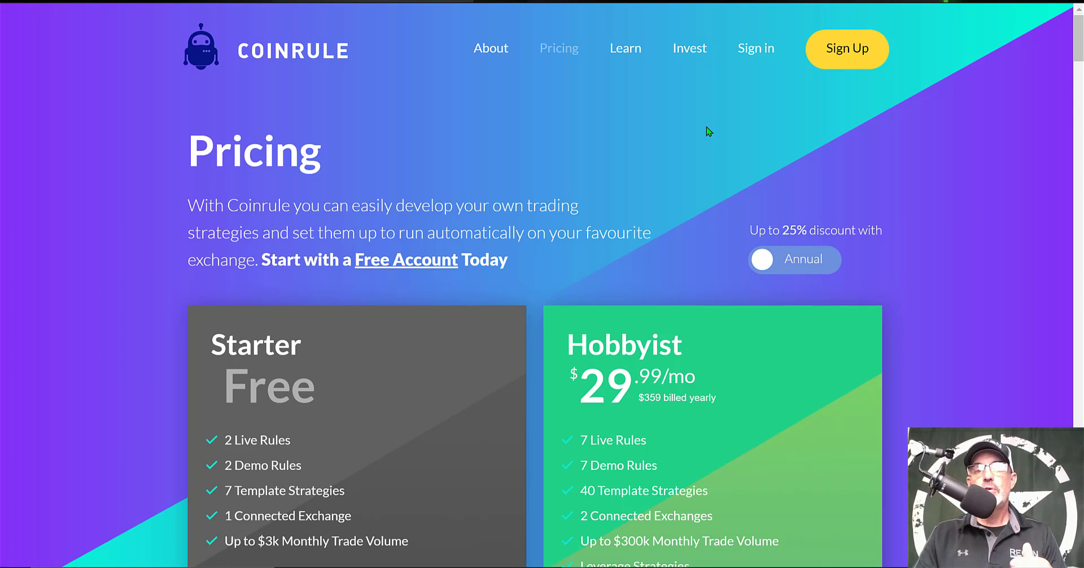
{"action": "mouse_move", "coordinate": [235, 440]}
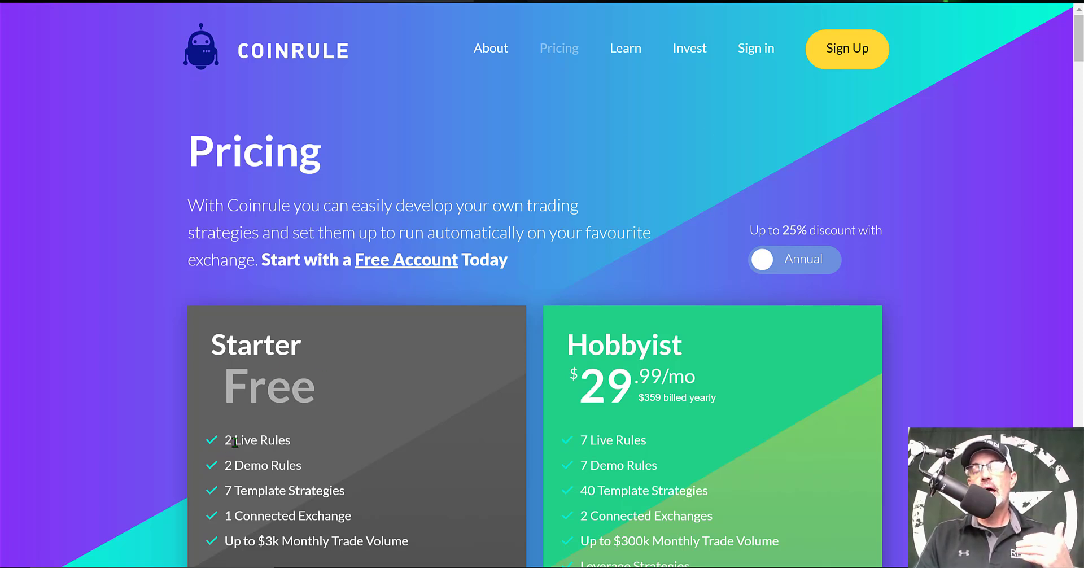
{"action": "mouse_move", "coordinate": [319, 448]}
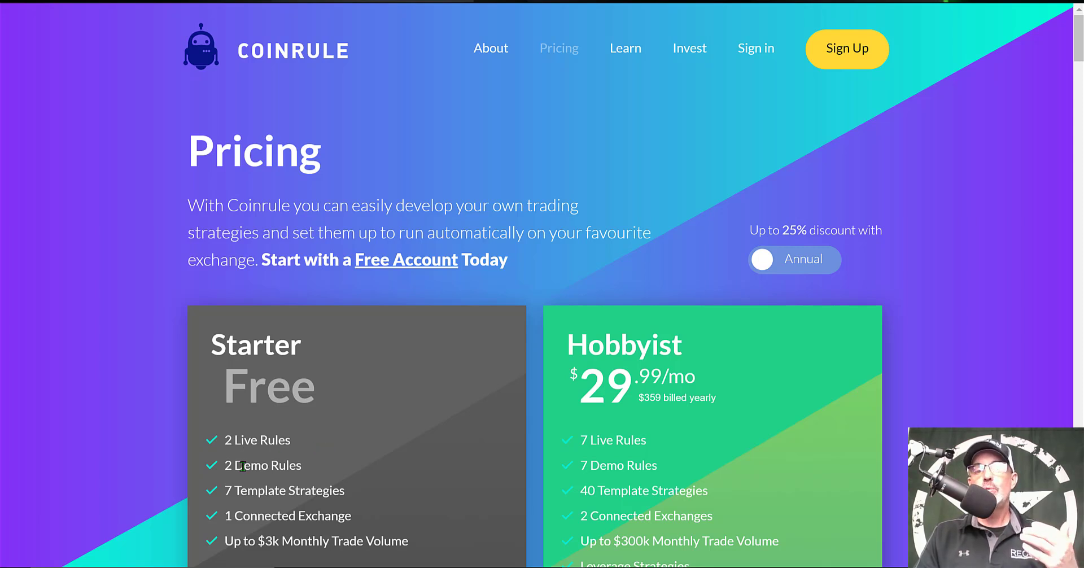
{"action": "mouse_move", "coordinate": [339, 463]}
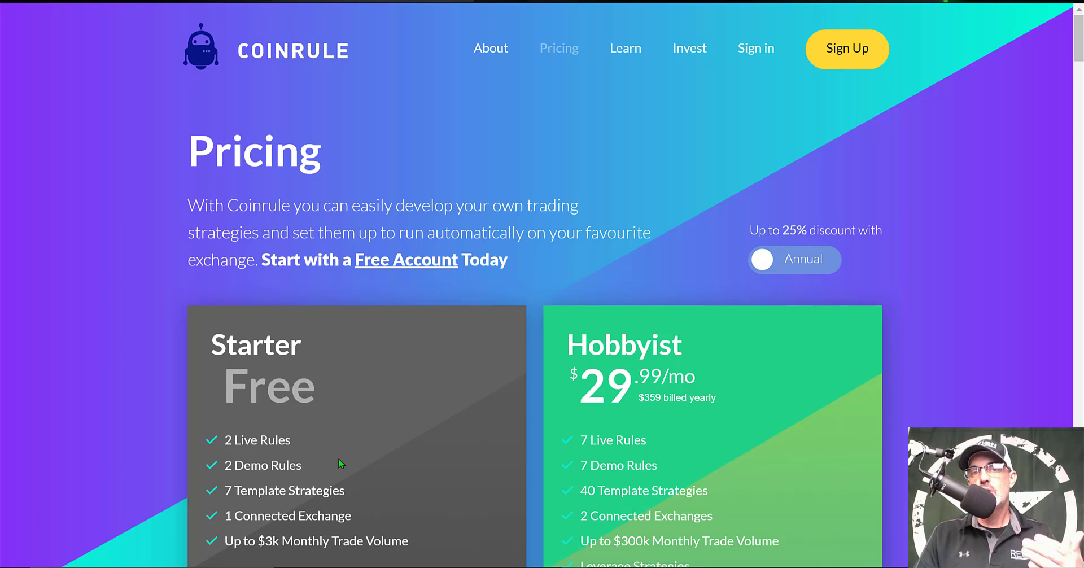
{"action": "mouse_move", "coordinate": [452, 468]}
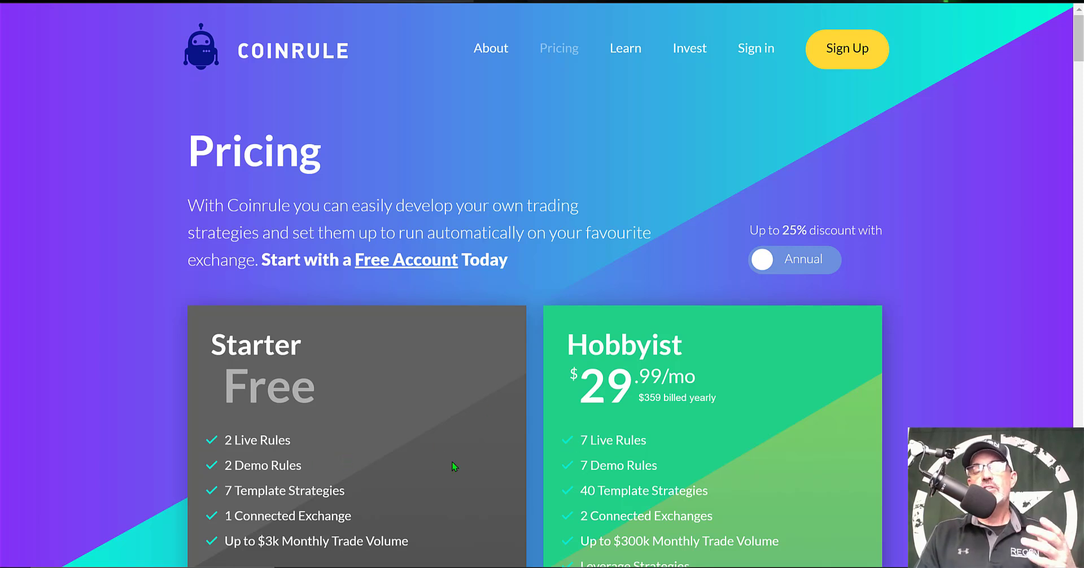
{"action": "mouse_move", "coordinate": [338, 510]}
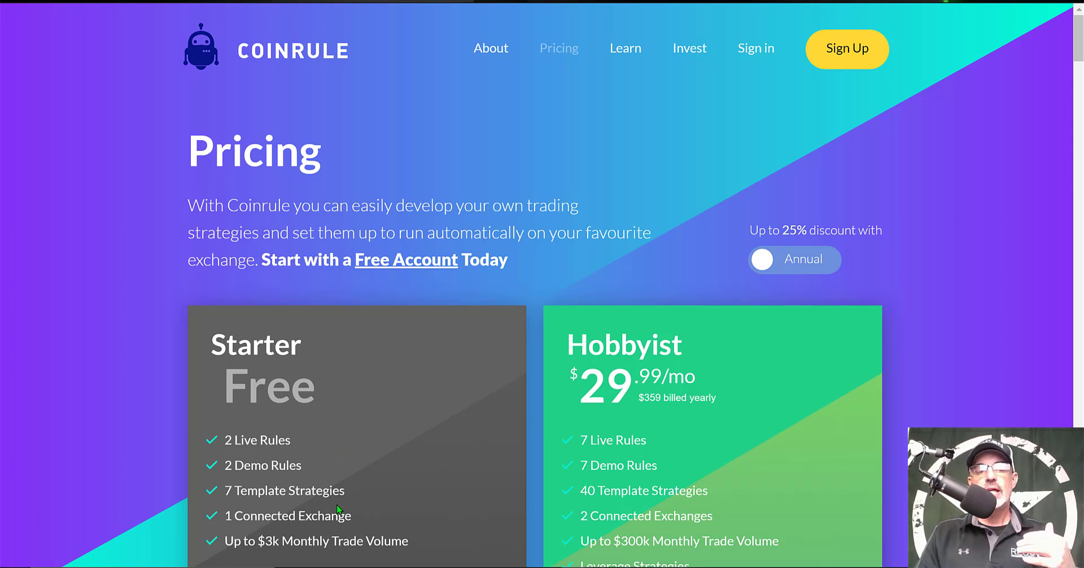
{"action": "mouse_move", "coordinate": [397, 512]}
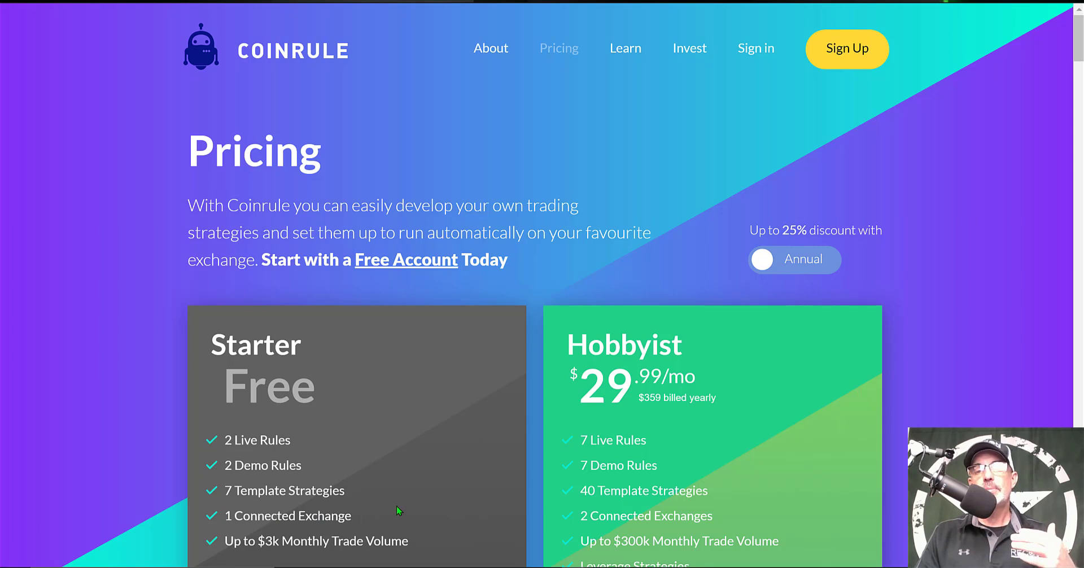
{"action": "mouse_move", "coordinate": [628, 407]}
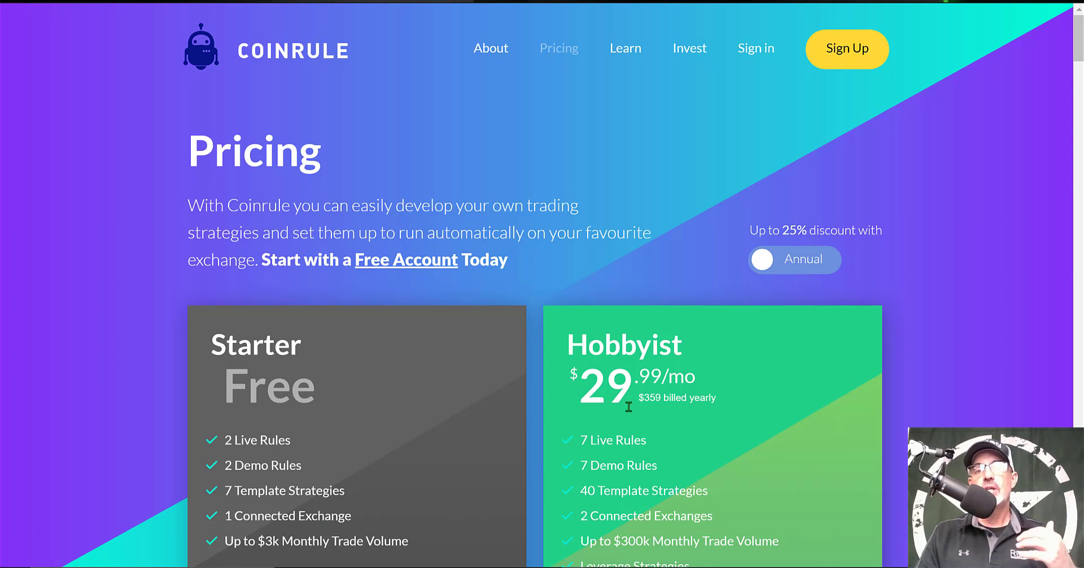
{"action": "mouse_move", "coordinate": [655, 446]}
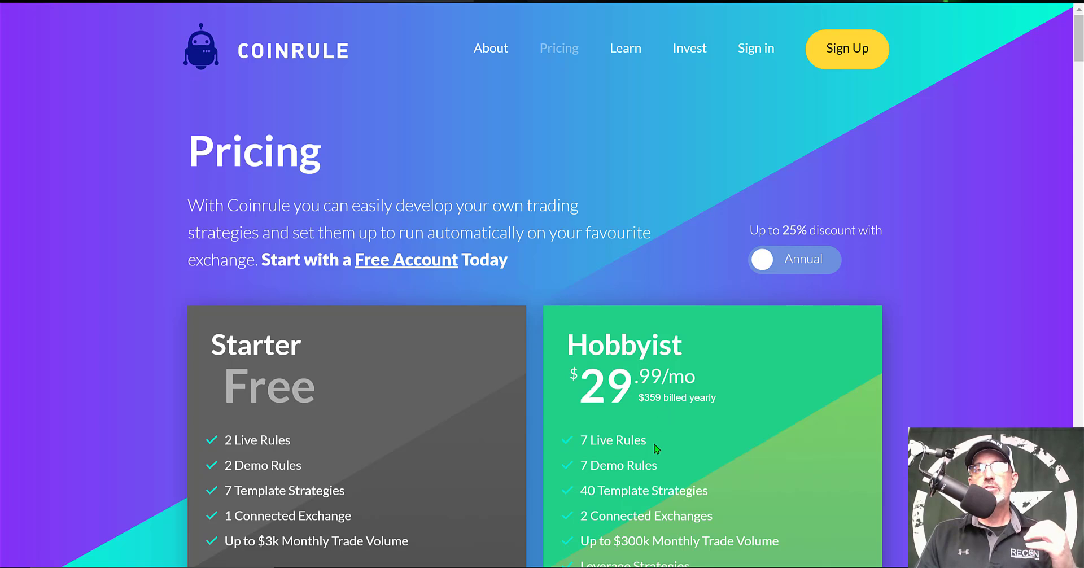
{"action": "mouse_move", "coordinate": [648, 455]}
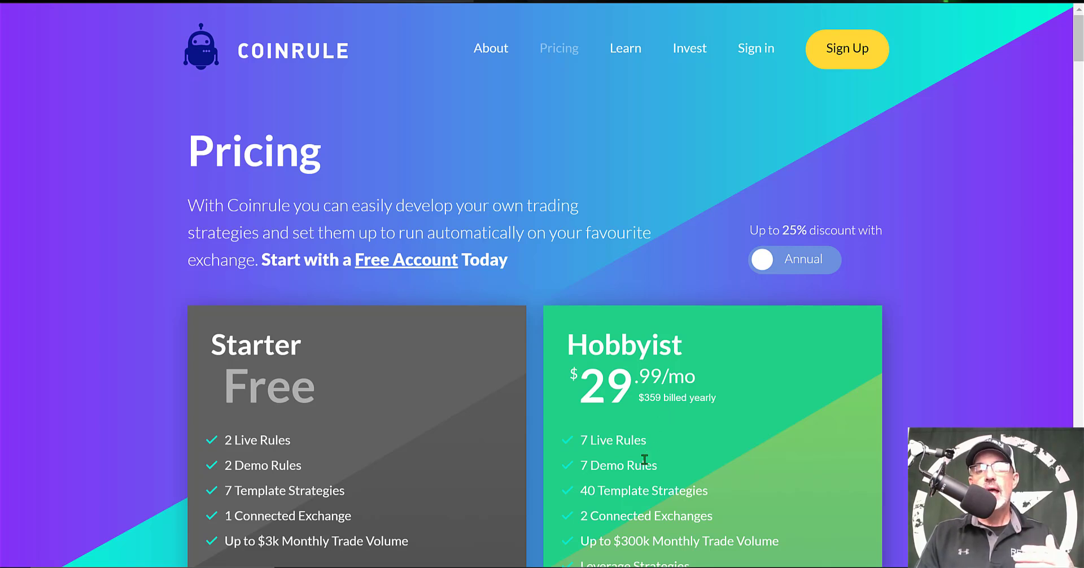
{"action": "mouse_move", "coordinate": [886, 440]}
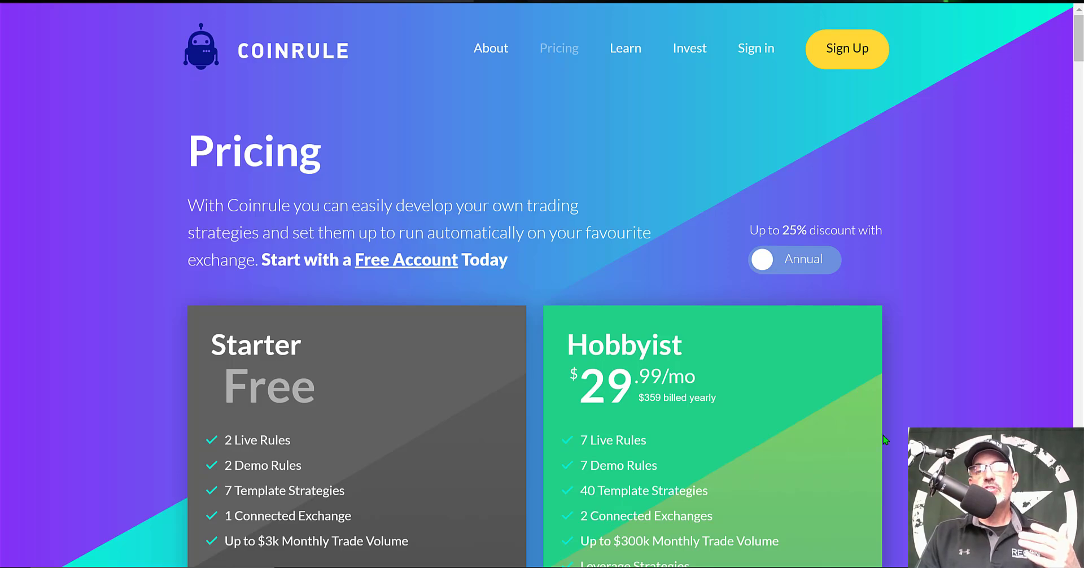
Scroll the pricing page down to the Trader and Pro plan cards.
{"action": "scroll", "scroll_direction": "down", "scroll_amount": 3}
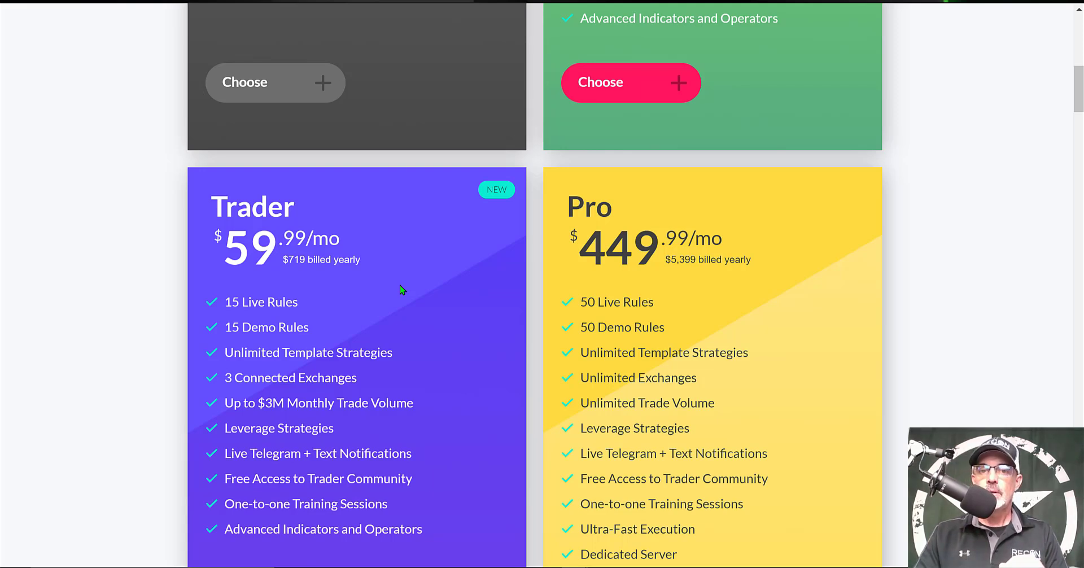
{"action": "mouse_move", "coordinate": [907, 266]}
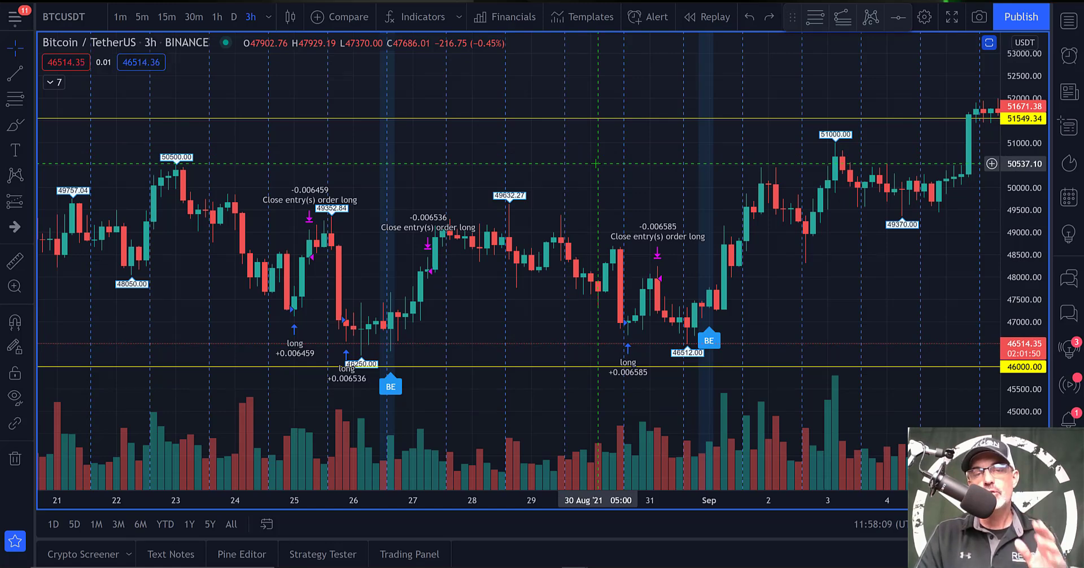
{"action": "mouse_move", "coordinate": [546, 270]}
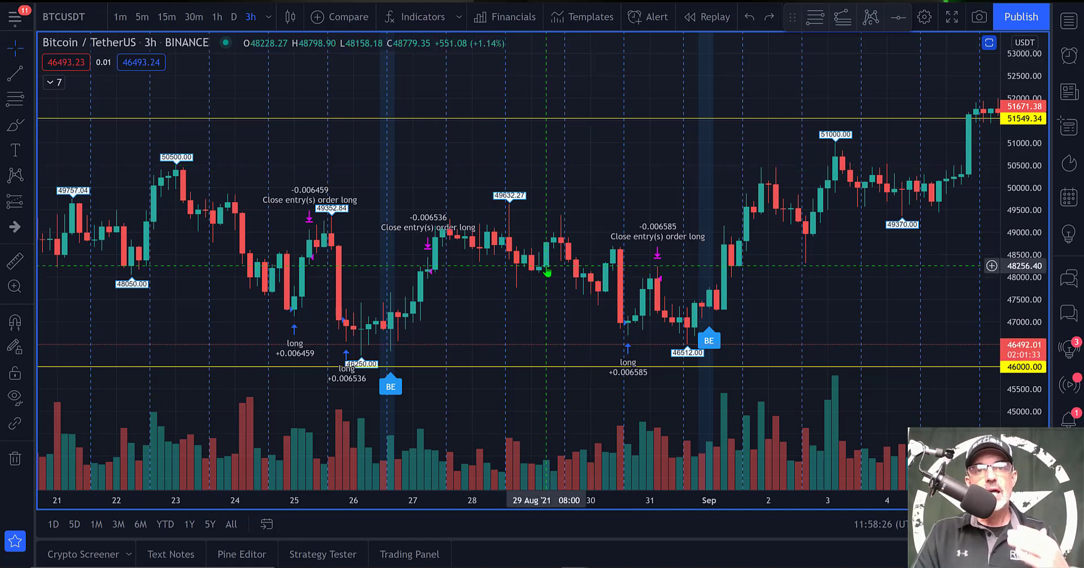
{"action": "mouse_move", "coordinate": [296, 313]}
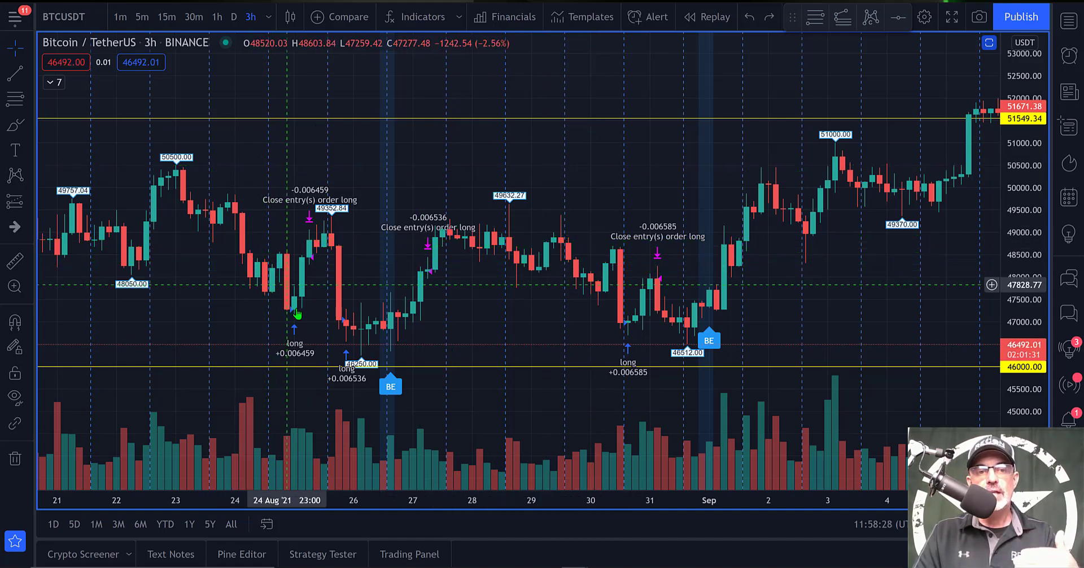
{"action": "mouse_move", "coordinate": [290, 259]}
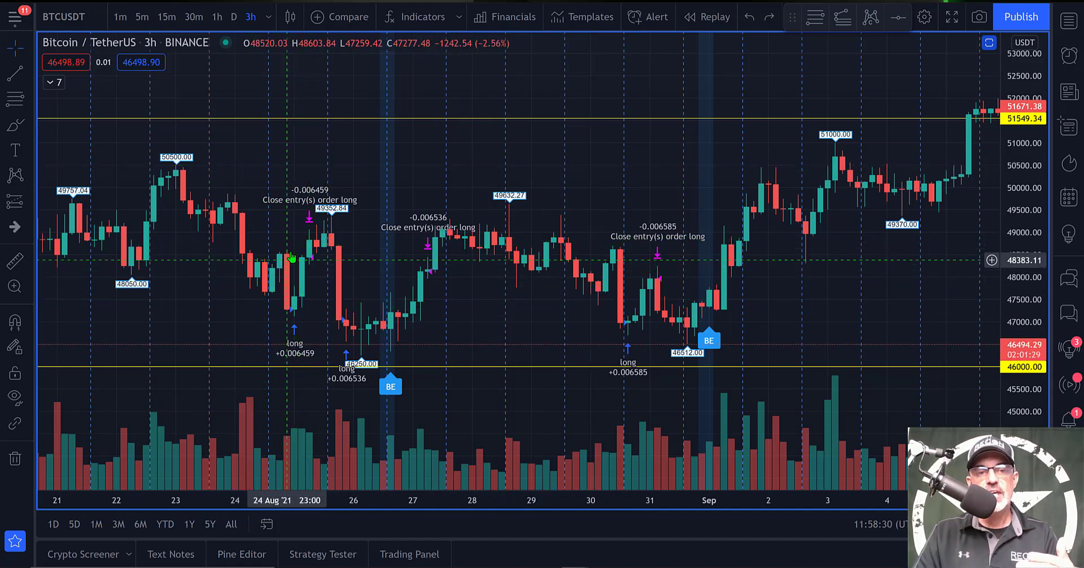
{"action": "mouse_move", "coordinate": [335, 342]}
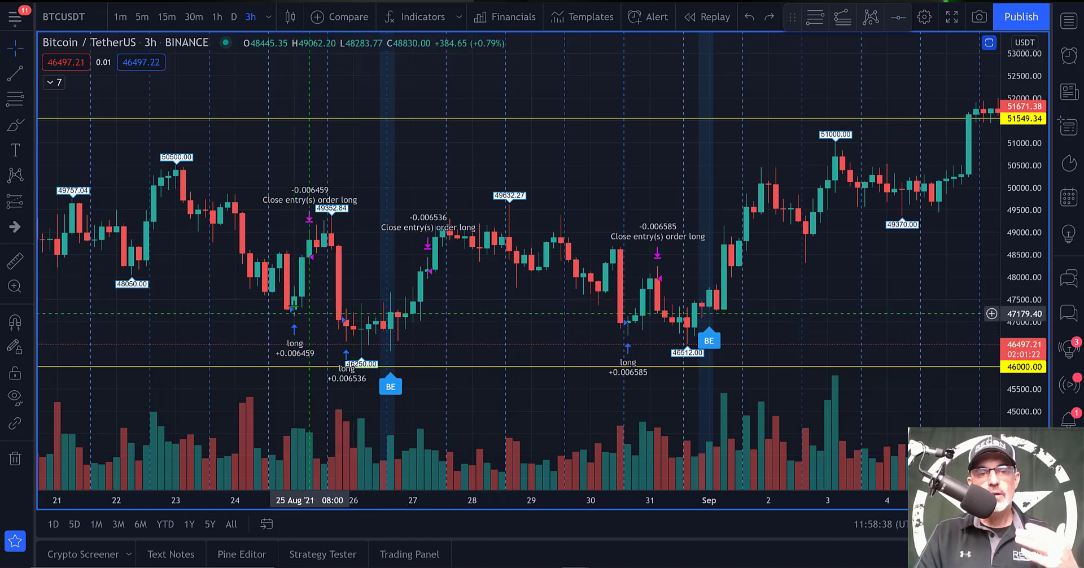
{"action": "mouse_move", "coordinate": [351, 263]}
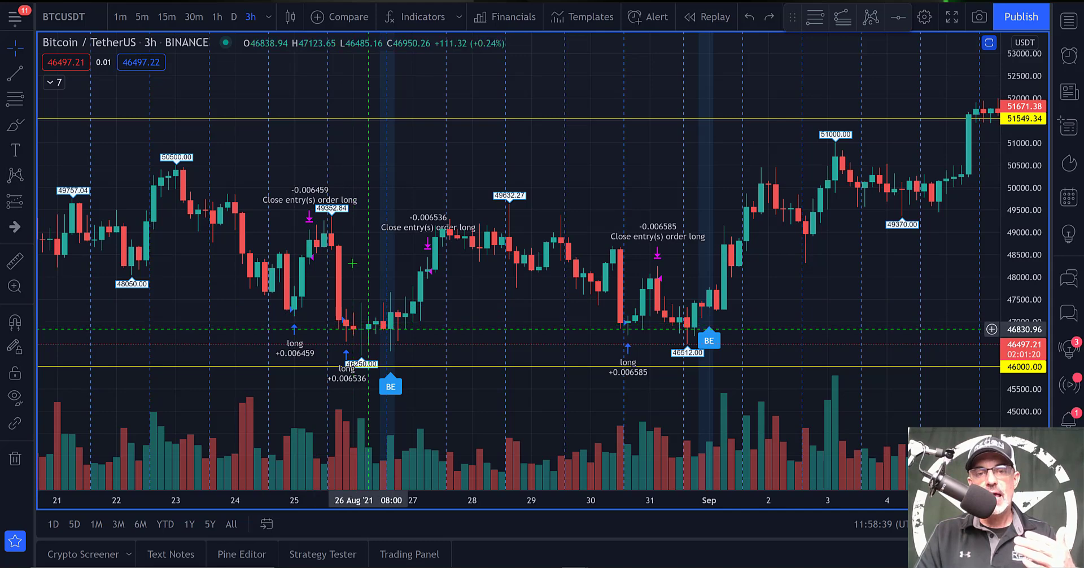
{"action": "mouse_move", "coordinate": [596, 245]}
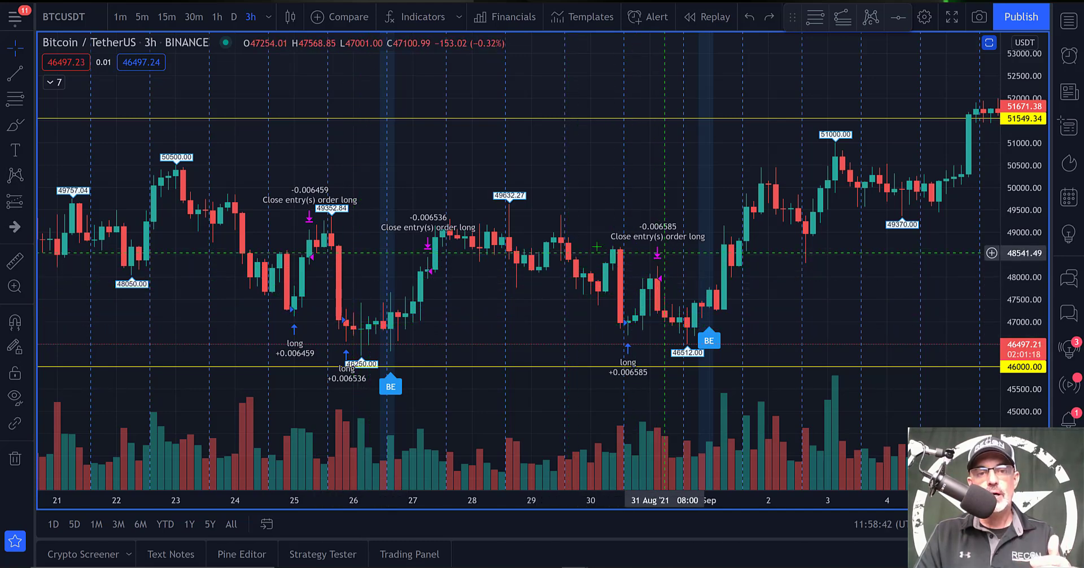
{"action": "mouse_move", "coordinate": [322, 245]}
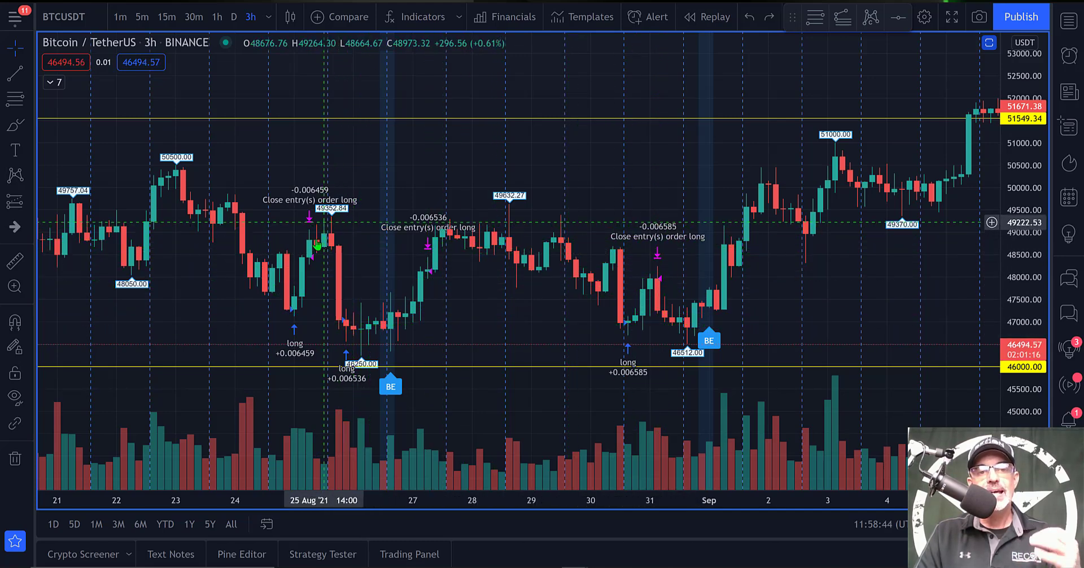
{"action": "mouse_move", "coordinate": [345, 237]}
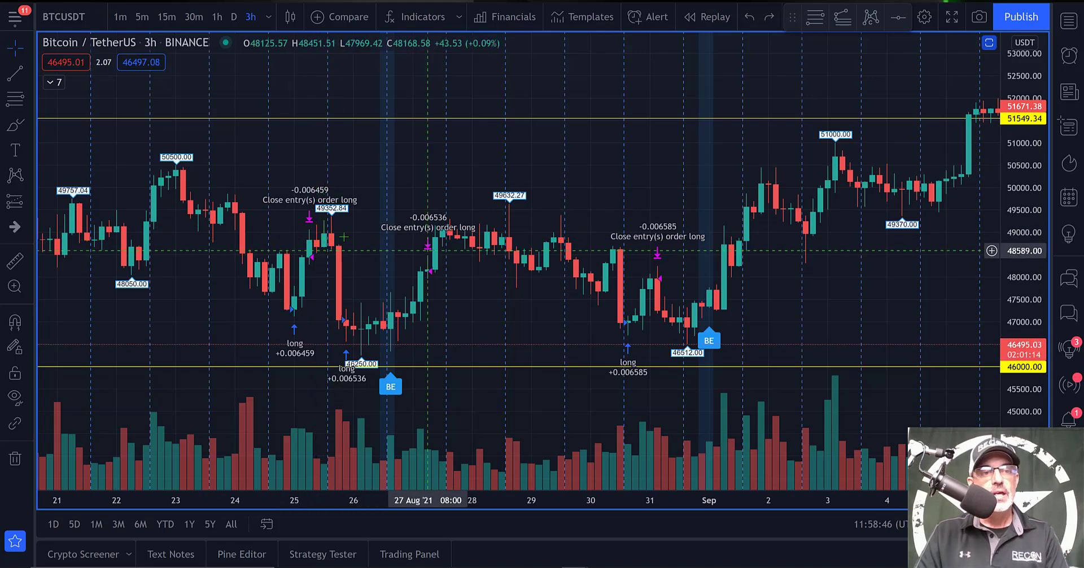
{"action": "mouse_move", "coordinate": [378, 247]}
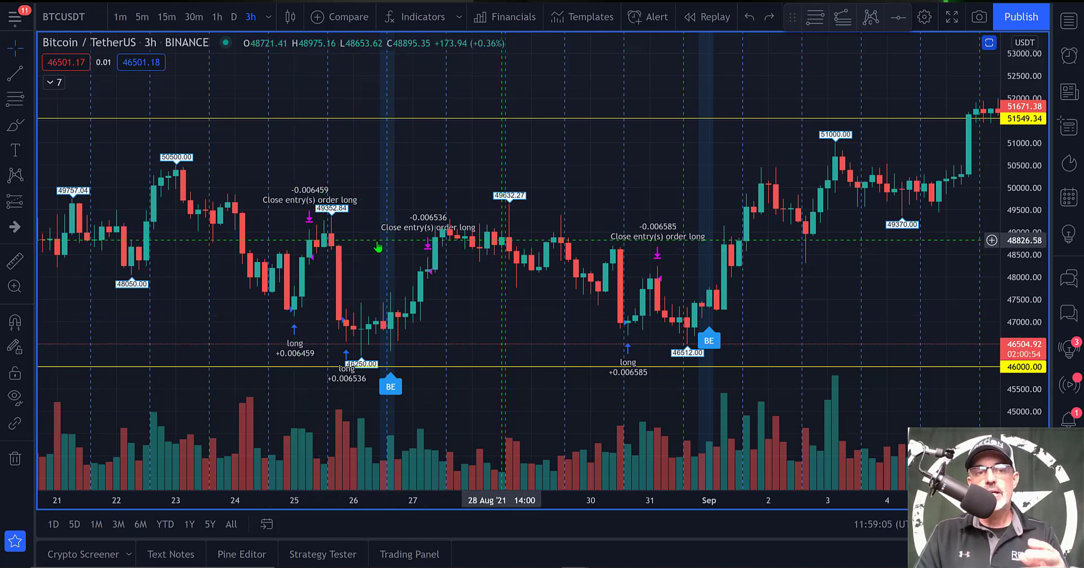
{"action": "mouse_move", "coordinate": [289, 304]}
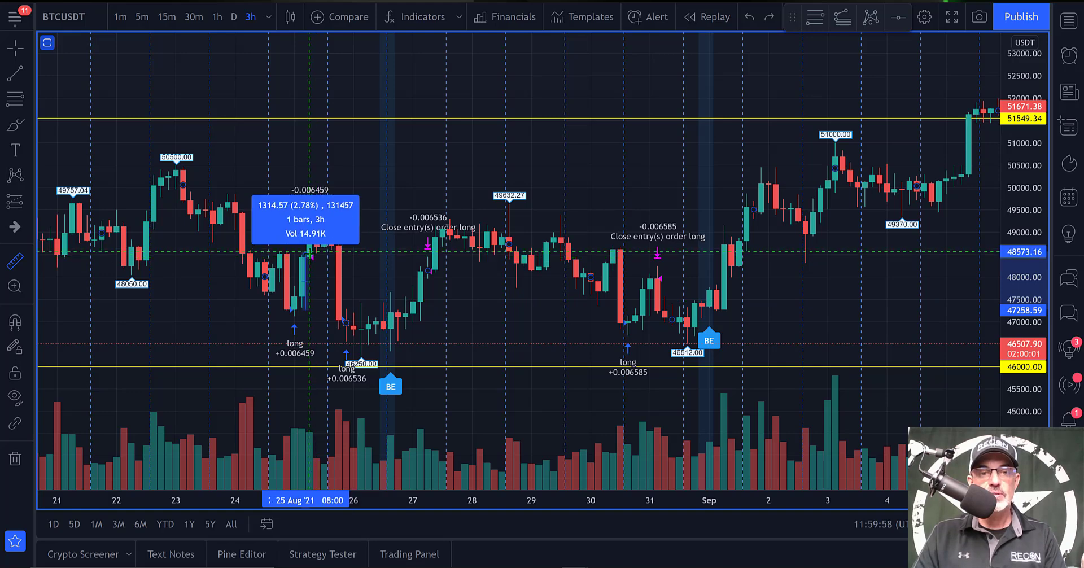
{"action": "mouse_move", "coordinate": [315, 240]}
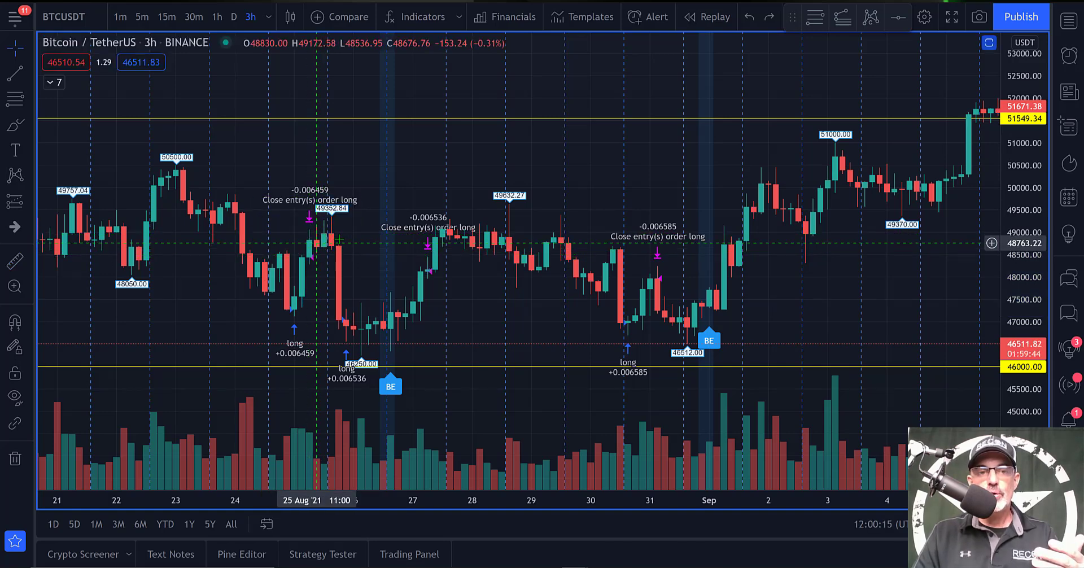
{"action": "mouse_move", "coordinate": [343, 338]}
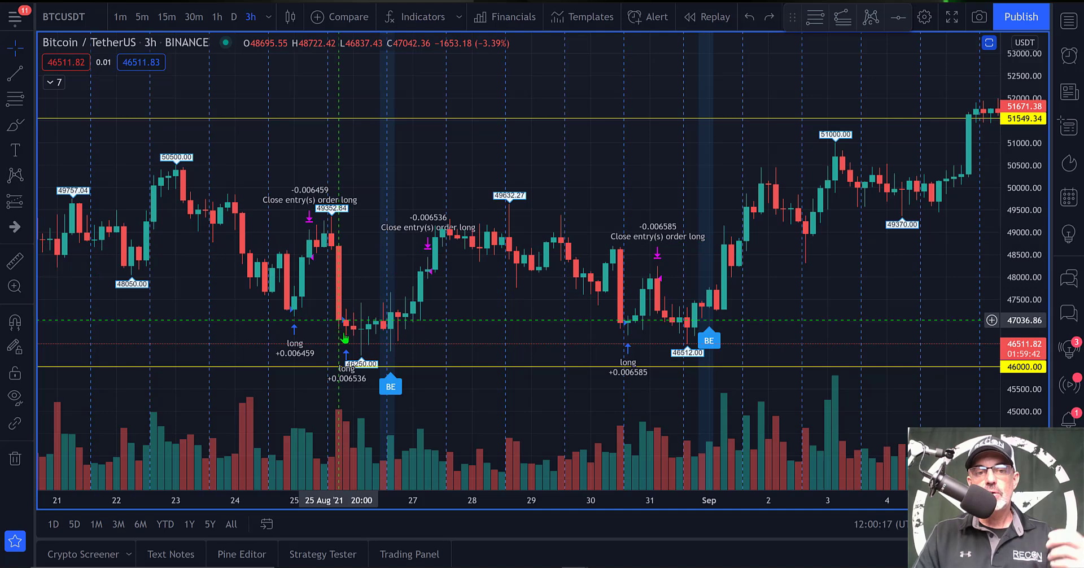
{"action": "mouse_move", "coordinate": [363, 333]}
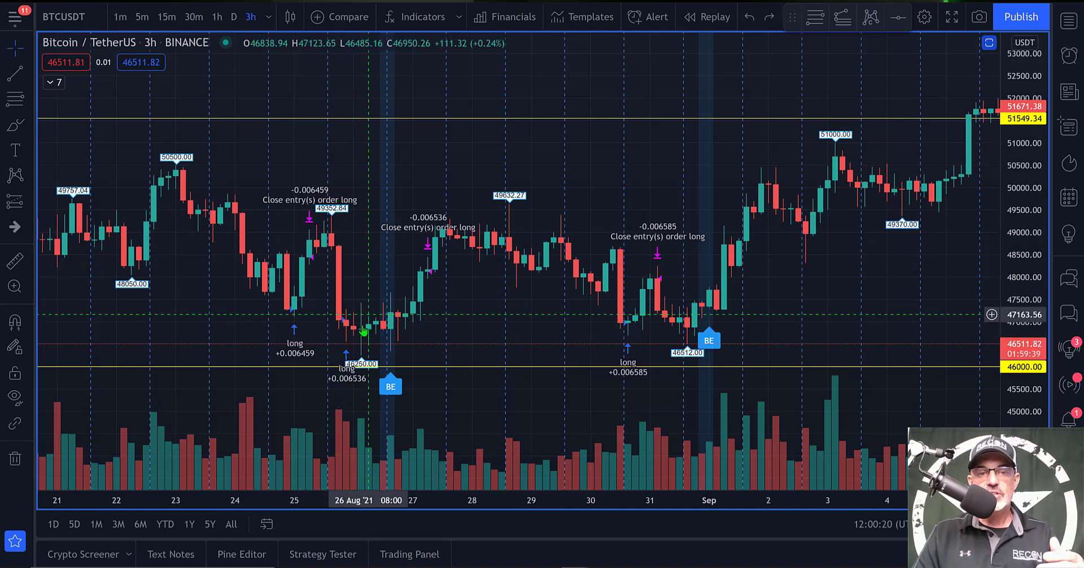
{"action": "mouse_move", "coordinate": [412, 306]}
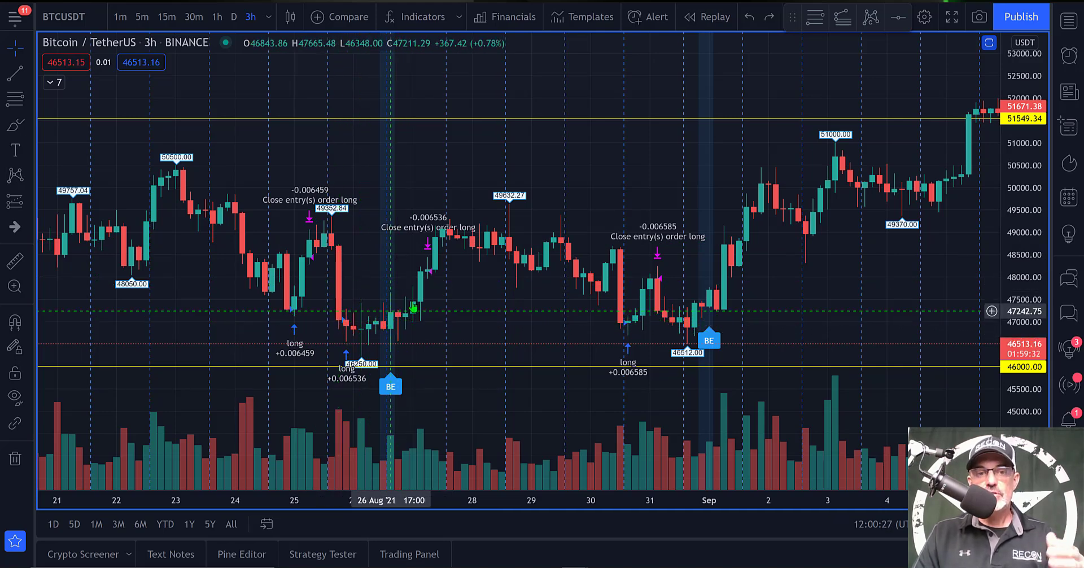
{"action": "mouse_move", "coordinate": [429, 277]}
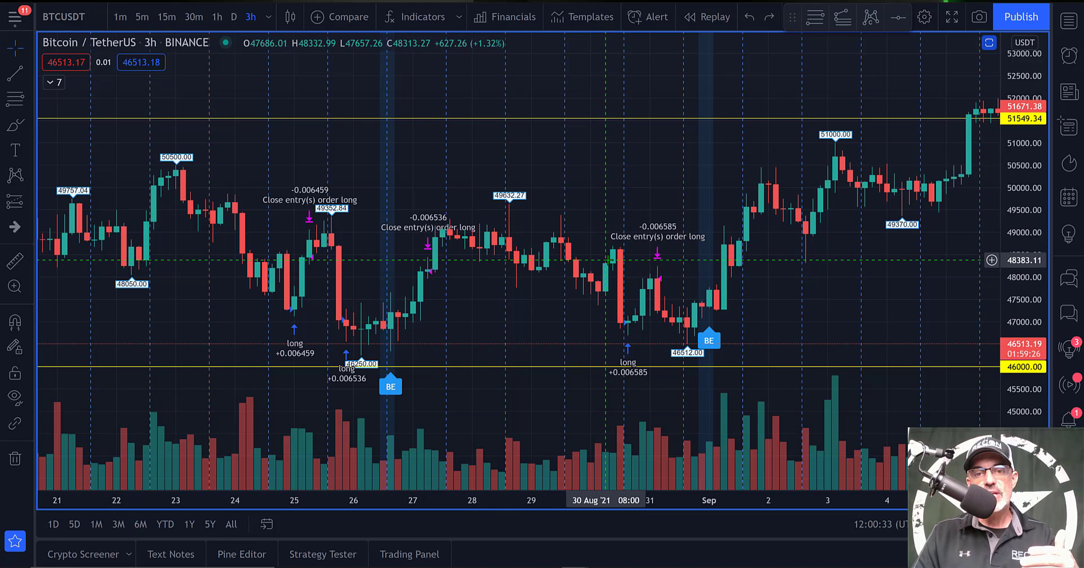
{"action": "mouse_move", "coordinate": [626, 333]}
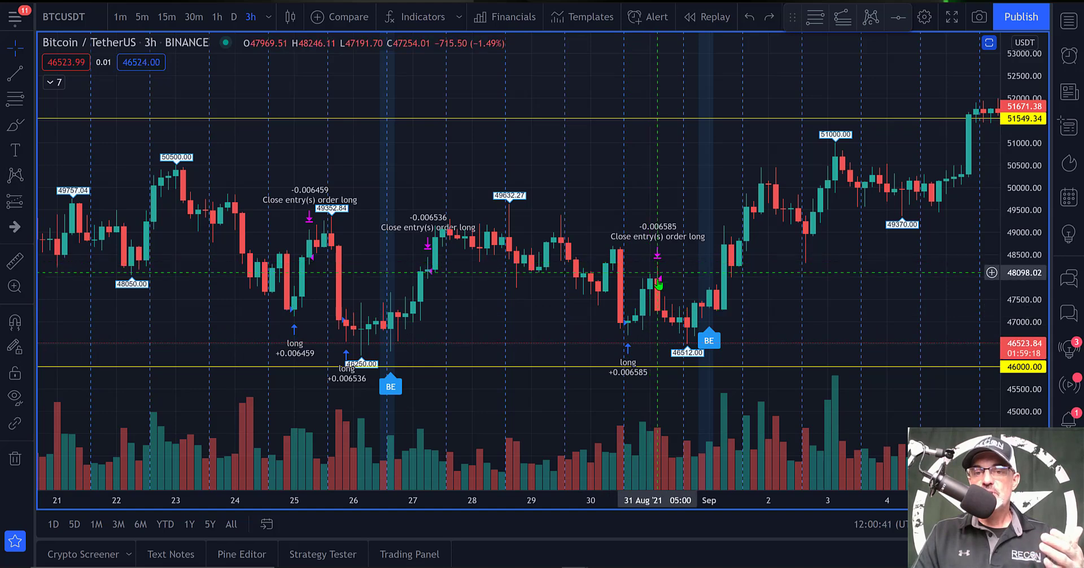
{"action": "mouse_move", "coordinate": [463, 304]}
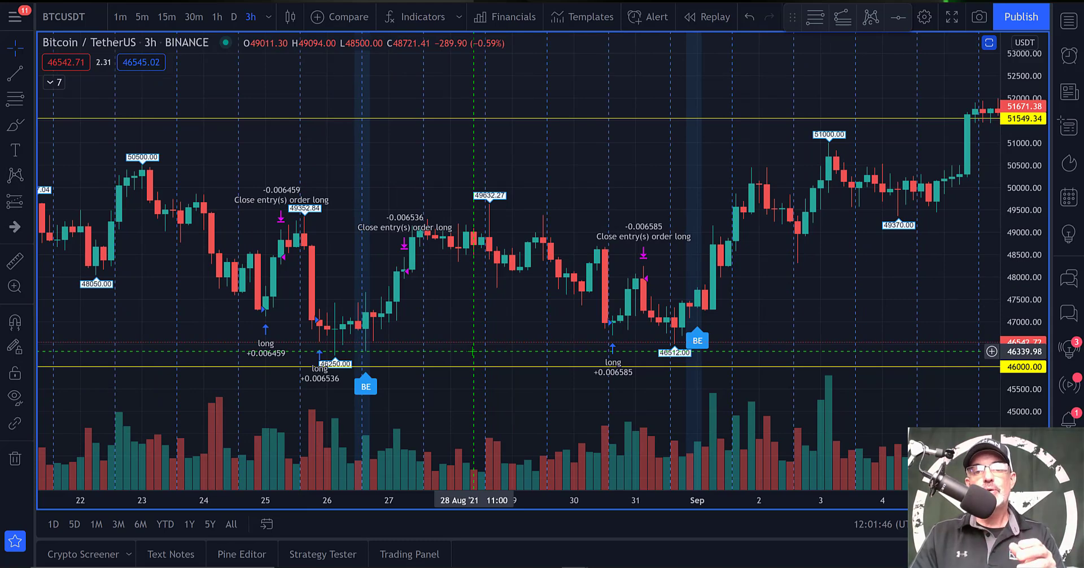
{"action": "mouse_move", "coordinate": [609, 322]}
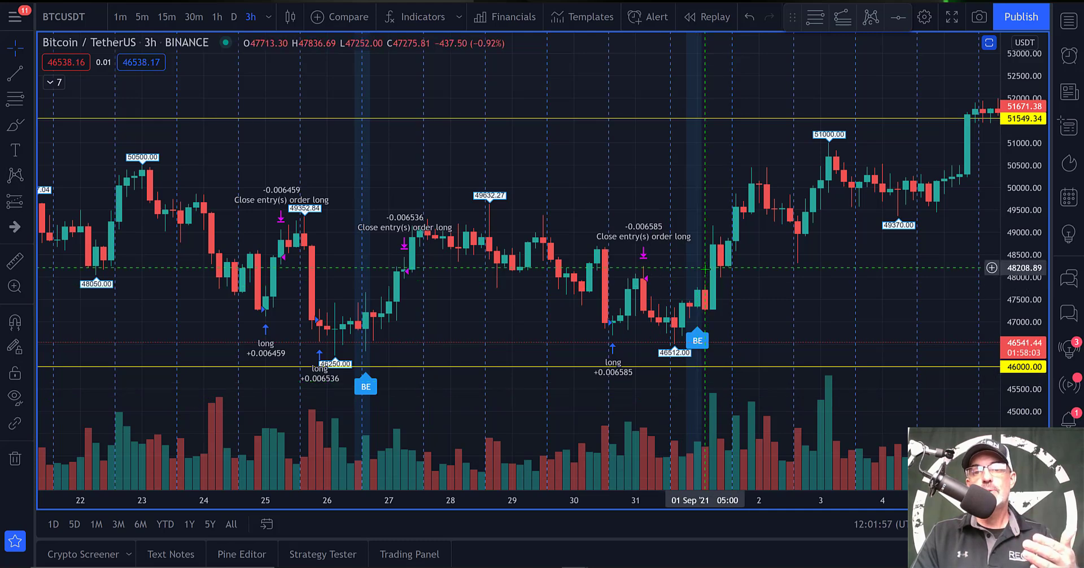
{"action": "mouse_move", "coordinate": [496, 147]}
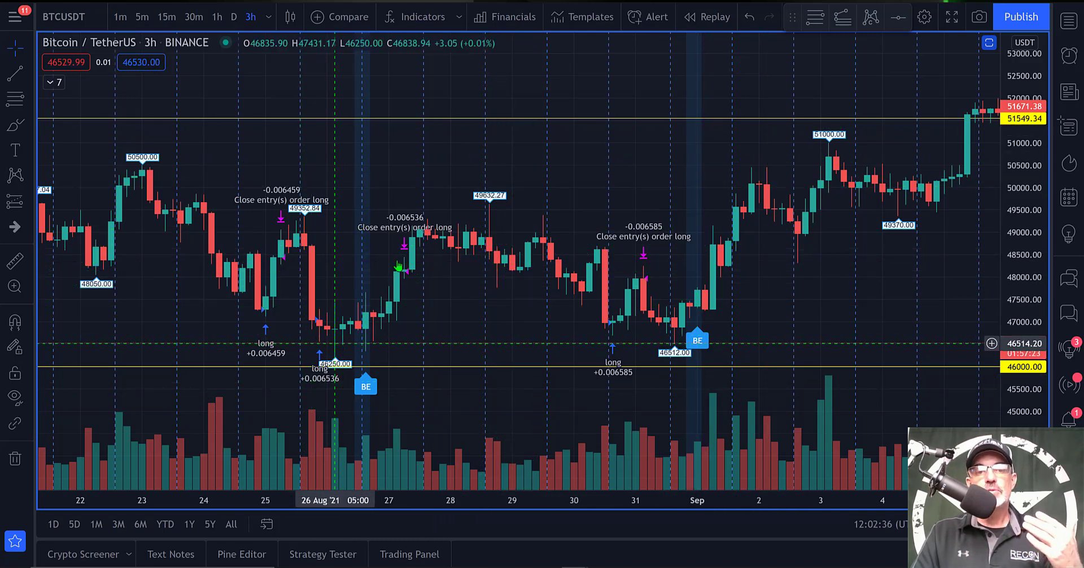
{"action": "mouse_move", "coordinate": [398, 266]}
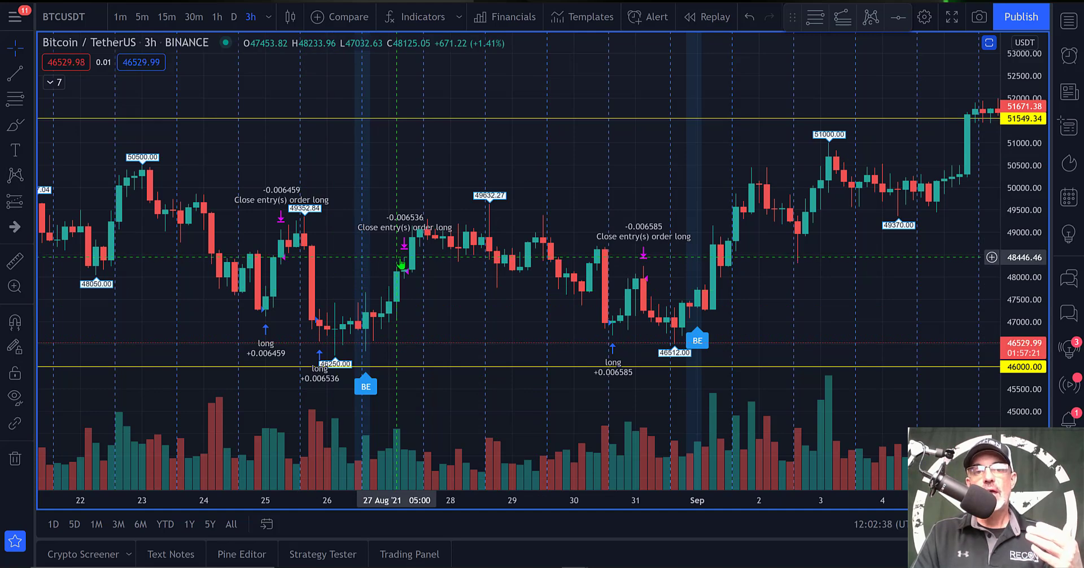
{"action": "mouse_move", "coordinate": [481, 108]}
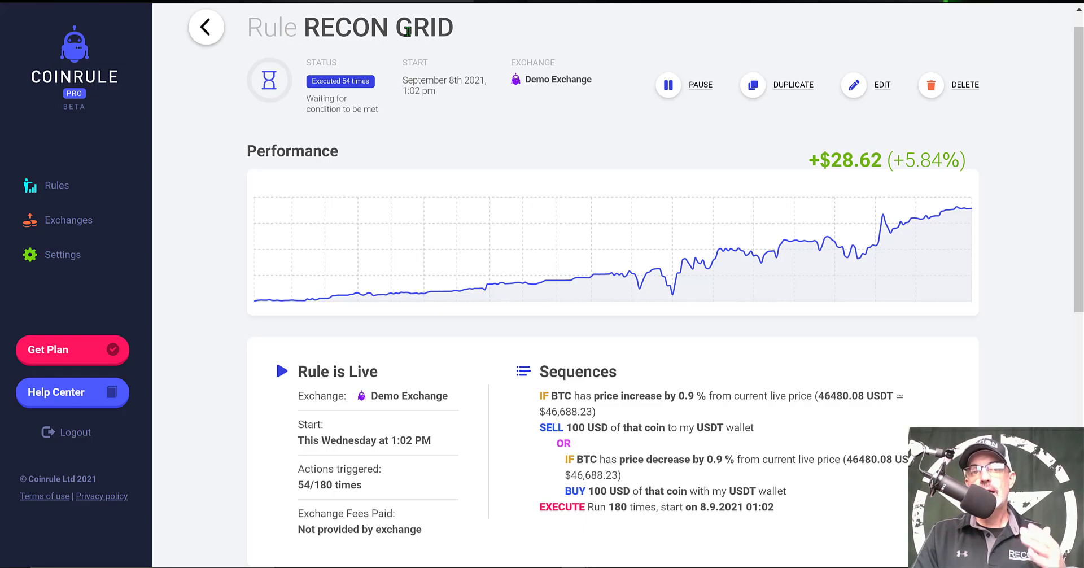
{"action": "mouse_move", "coordinate": [552, 104]}
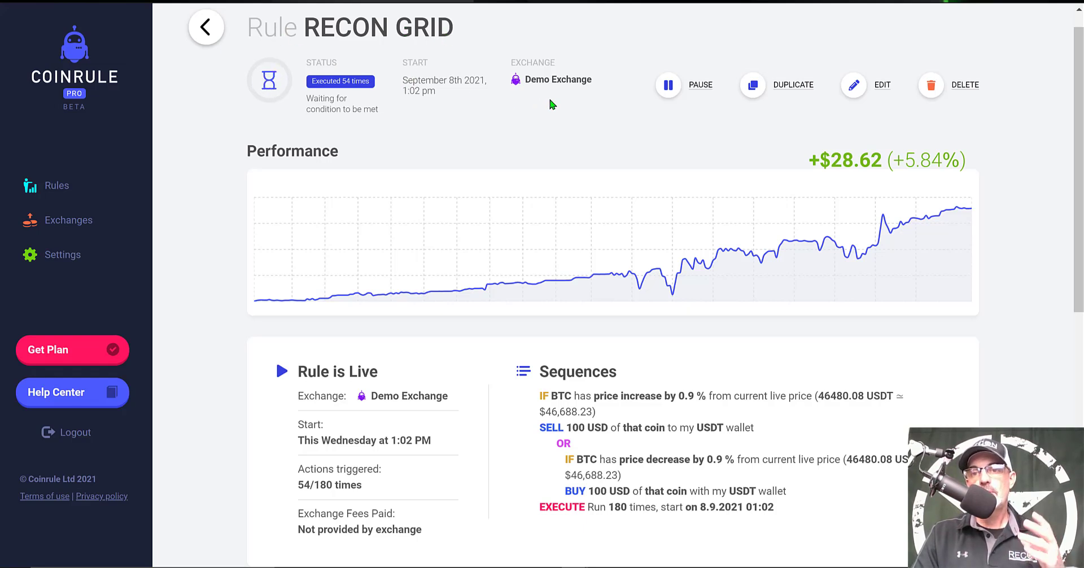
{"action": "mouse_move", "coordinate": [570, 111]}
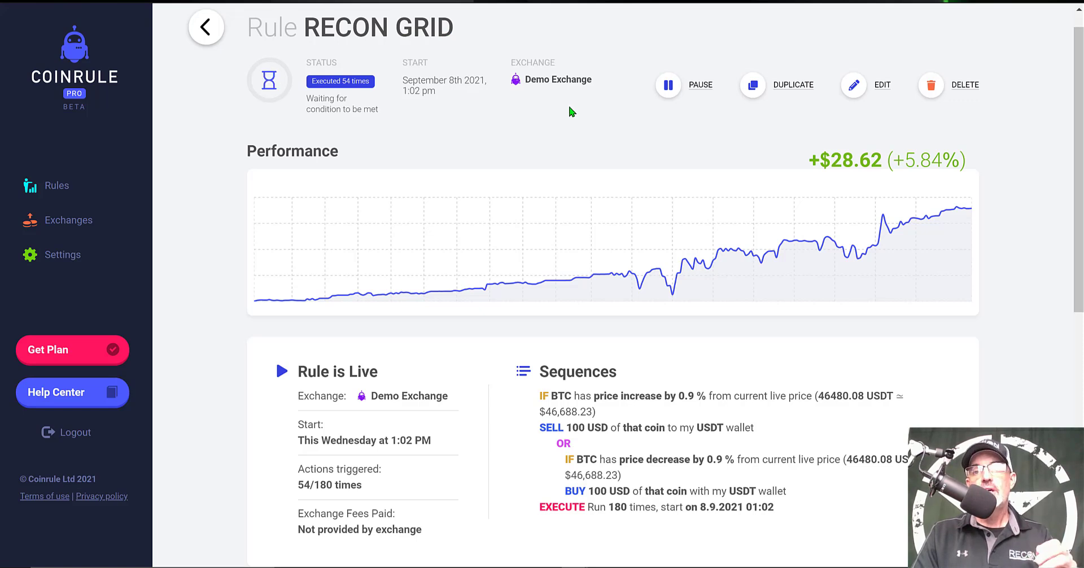
{"action": "mouse_move", "coordinate": [485, 154]}
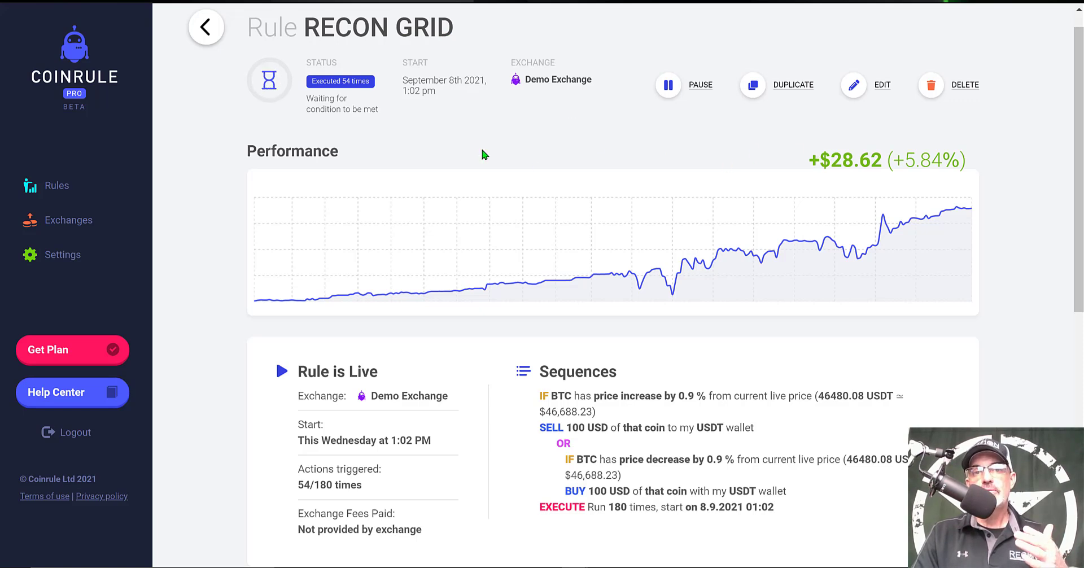
{"action": "mouse_move", "coordinate": [862, 183]}
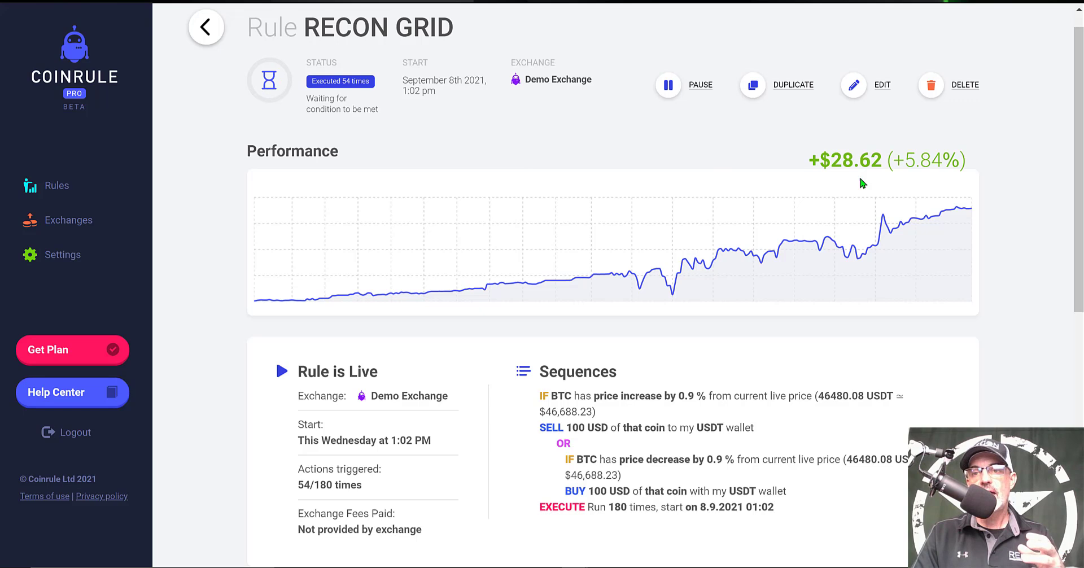
{"action": "mouse_move", "coordinate": [908, 158]}
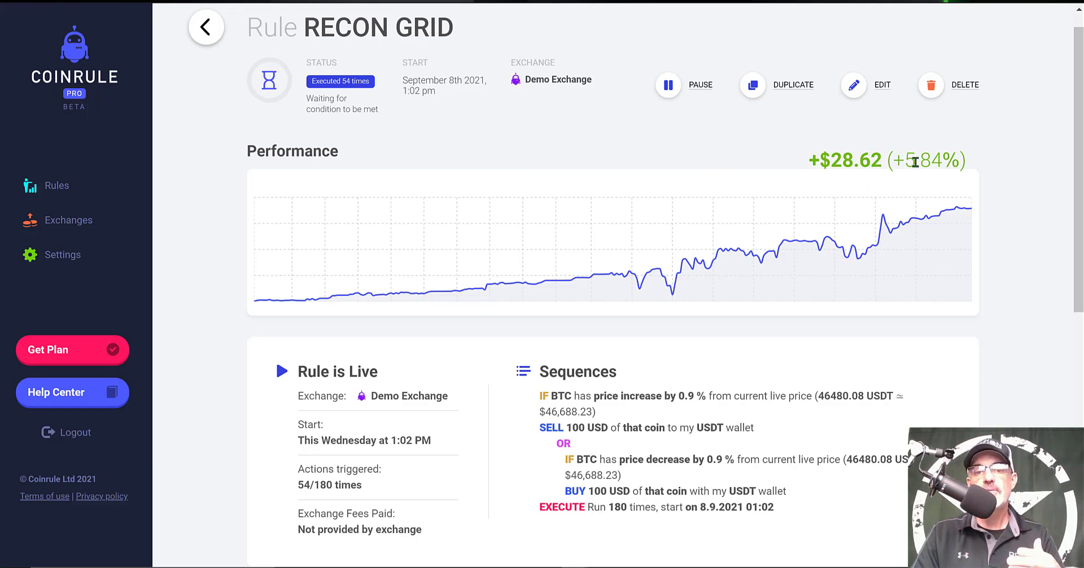
{"action": "mouse_move", "coordinate": [579, 409]}
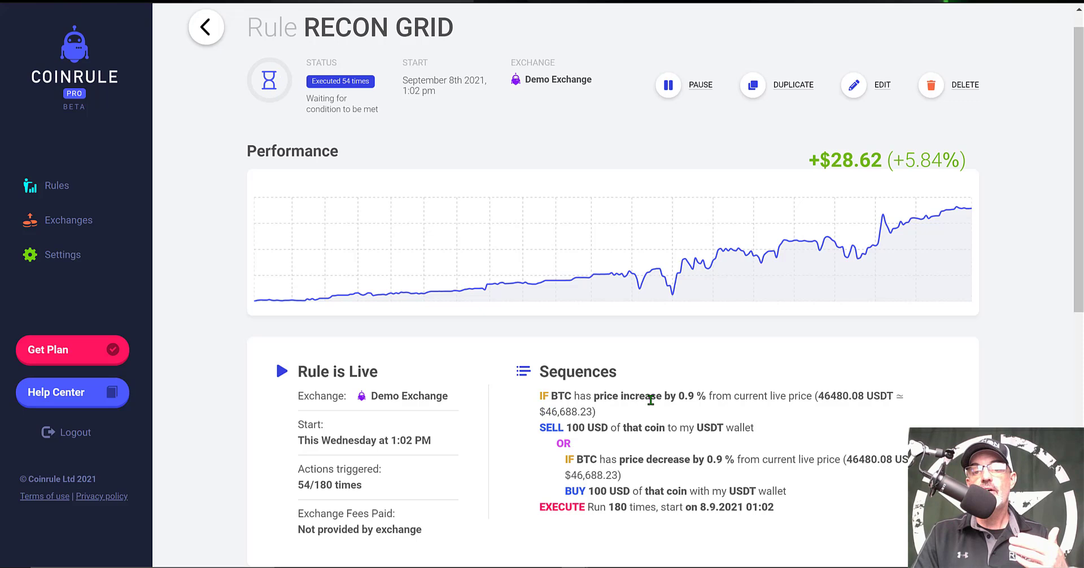
{"action": "mouse_move", "coordinate": [747, 397]}
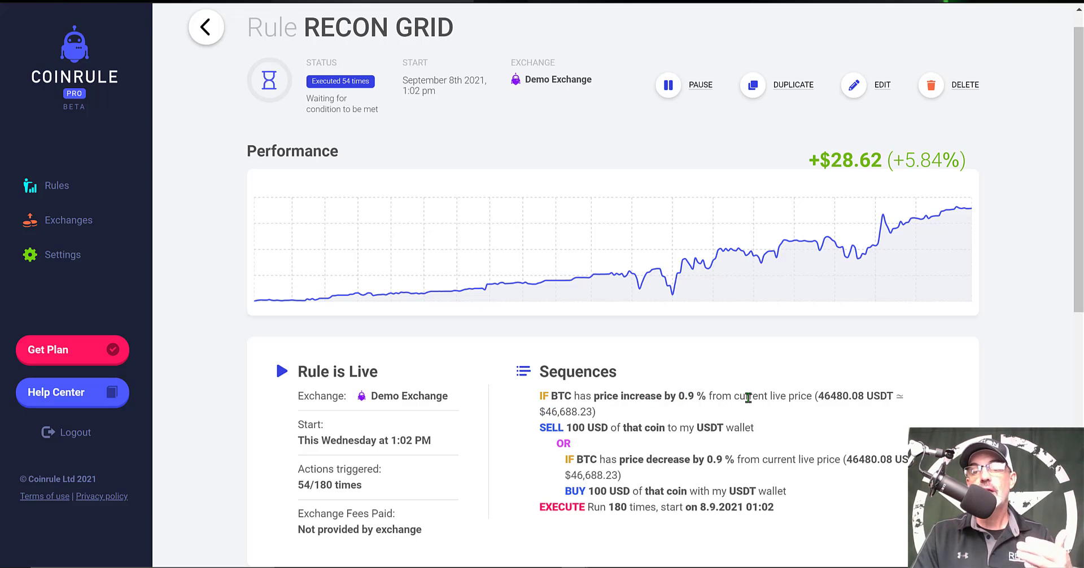
{"action": "mouse_move", "coordinate": [589, 430]}
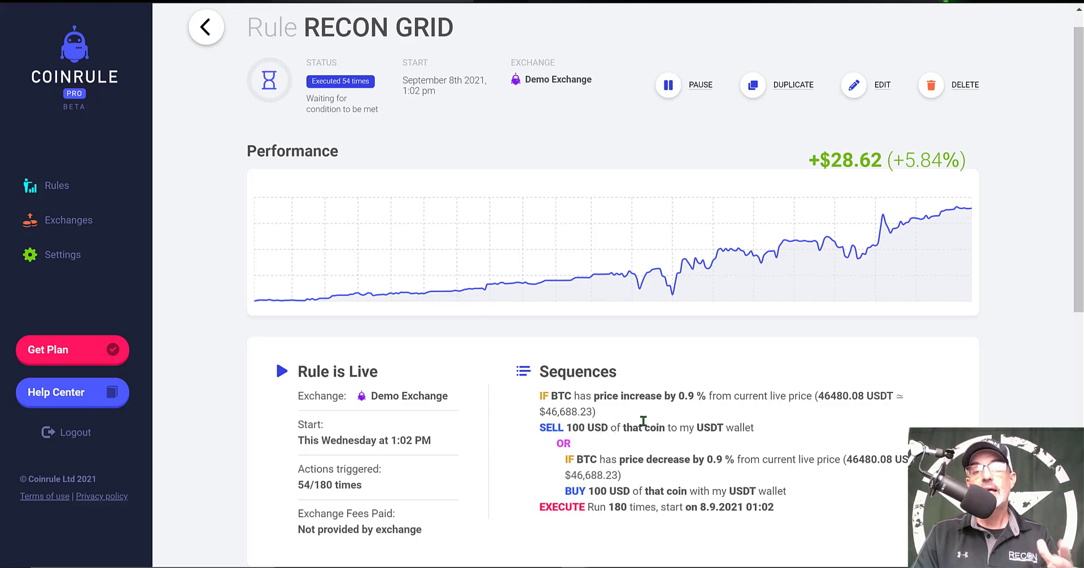
{"action": "mouse_move", "coordinate": [583, 451]}
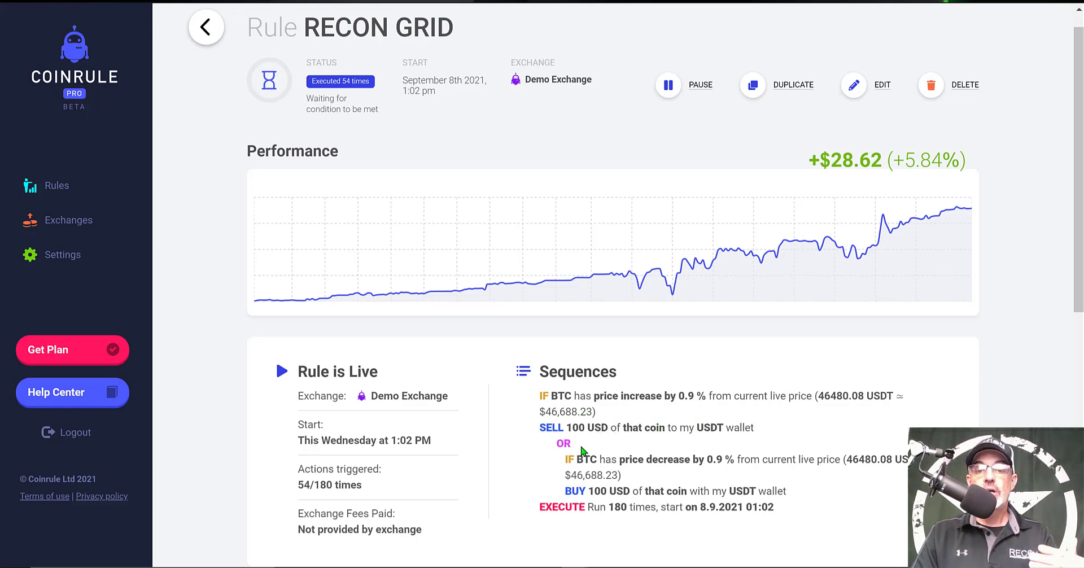
{"action": "mouse_move", "coordinate": [664, 460]}
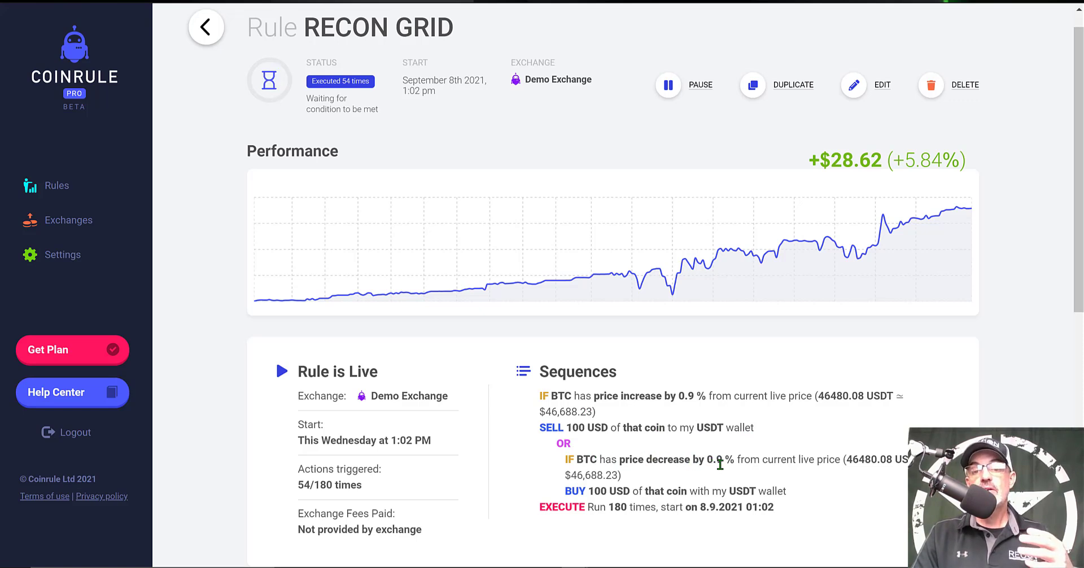
{"action": "mouse_move", "coordinate": [798, 467]}
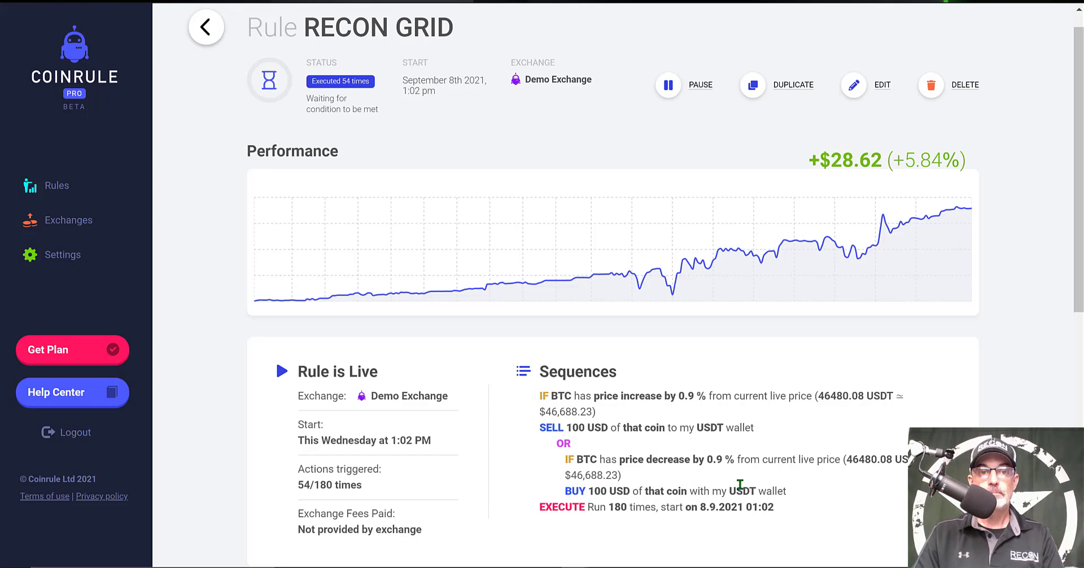
{"action": "scroll", "scroll_direction": "down", "scroll_amount": 3}
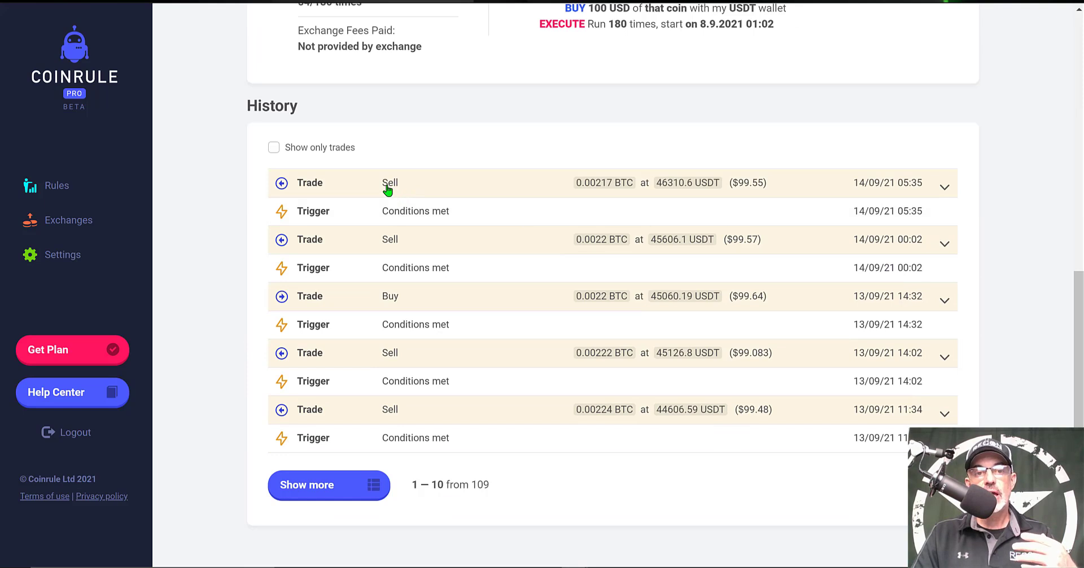
{"action": "mouse_move", "coordinate": [381, 247]}
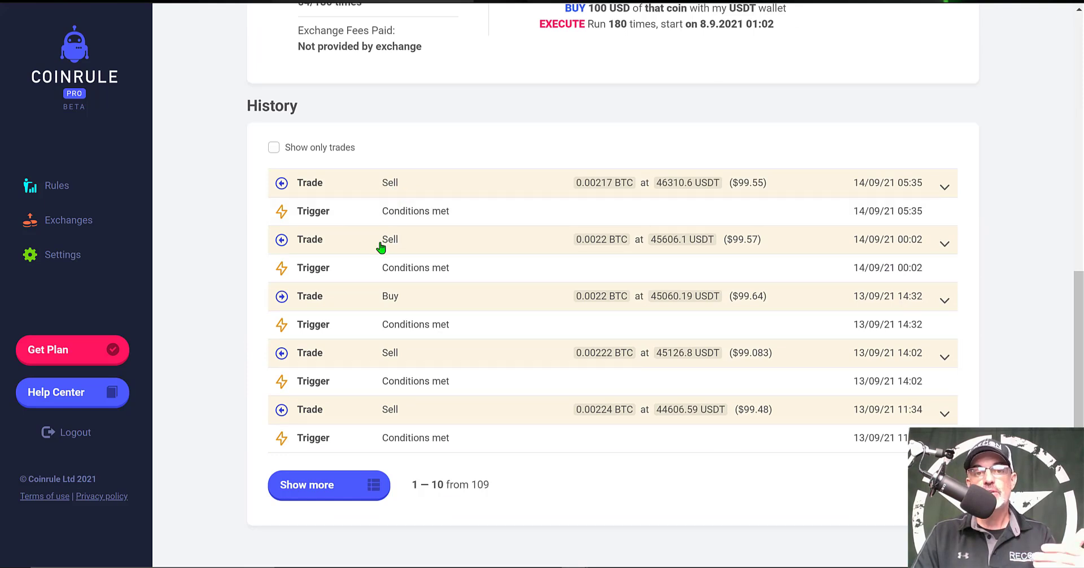
{"action": "mouse_move", "coordinate": [472, 243]}
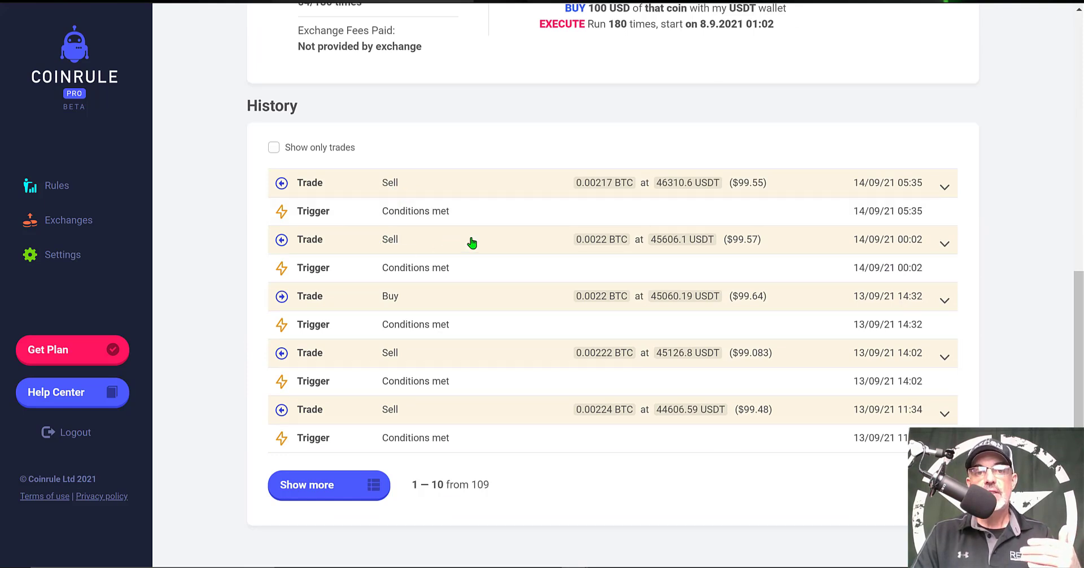
{"action": "mouse_move", "coordinate": [510, 156]}
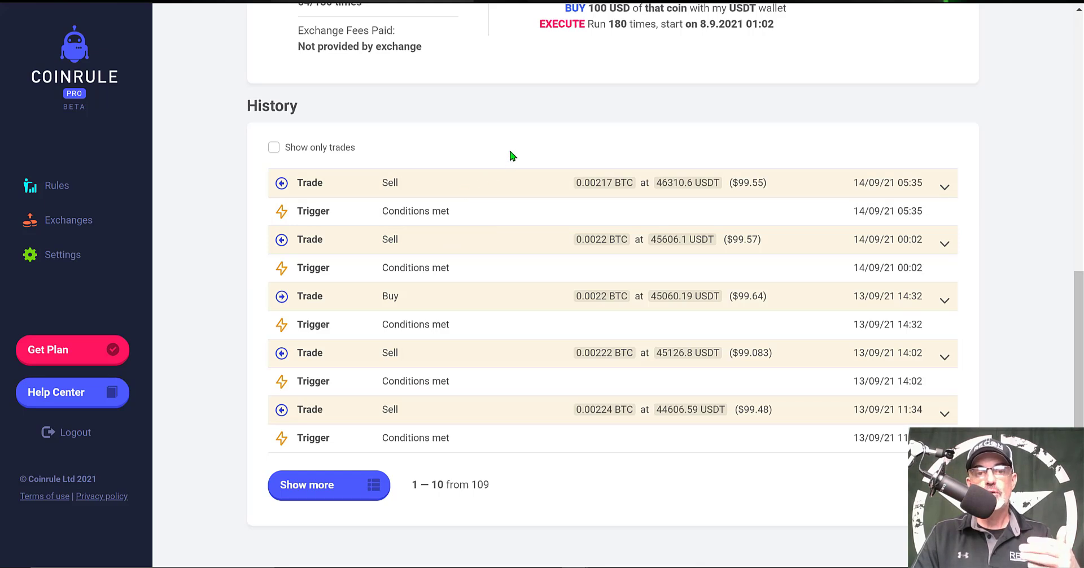
{"action": "mouse_move", "coordinate": [525, 170]}
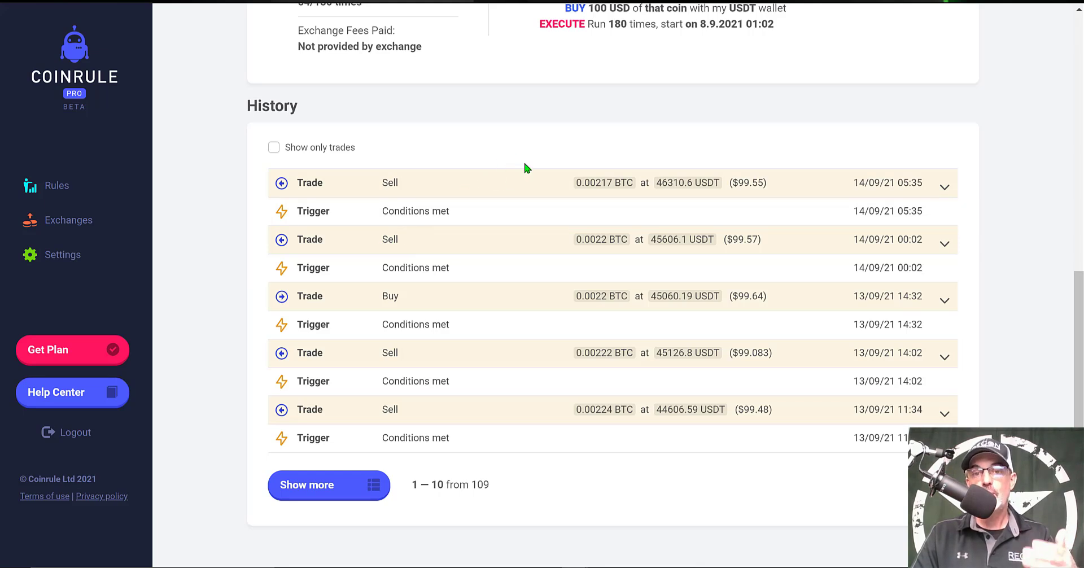
{"action": "mouse_move", "coordinate": [559, 125]}
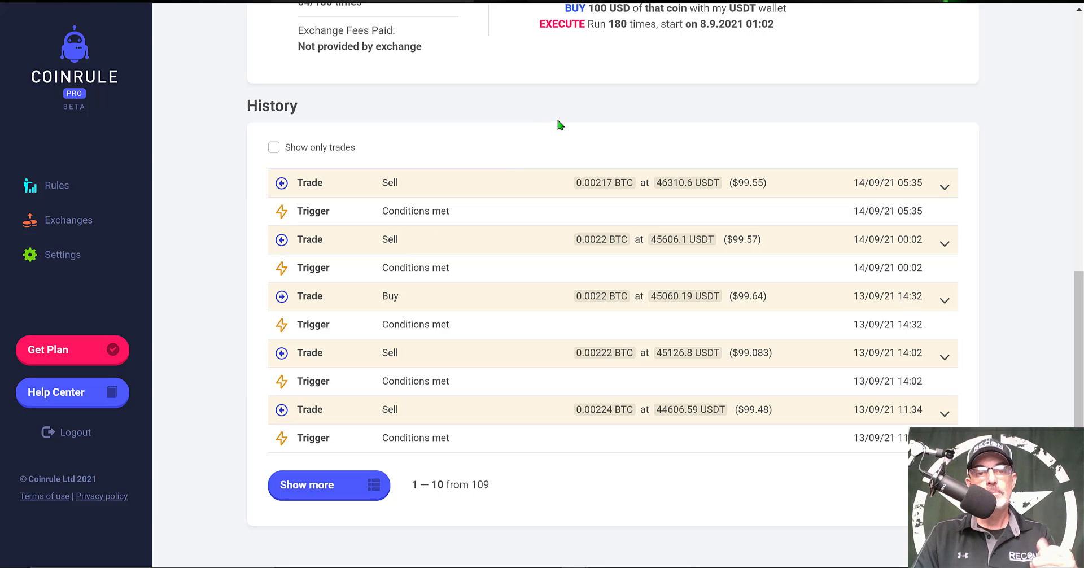
{"action": "mouse_move", "coordinate": [413, 302]}
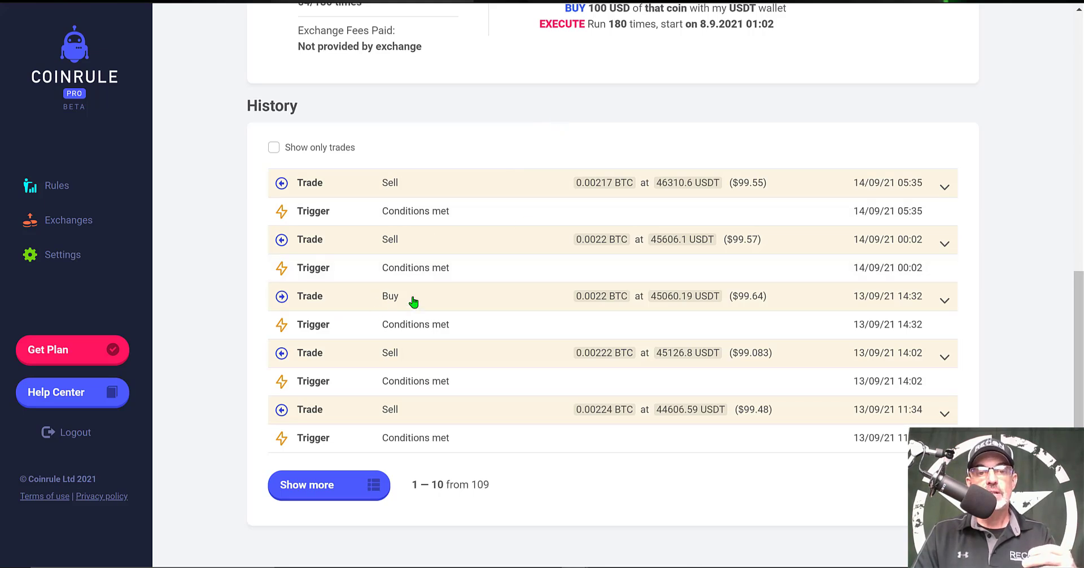
{"action": "mouse_move", "coordinate": [388, 303]}
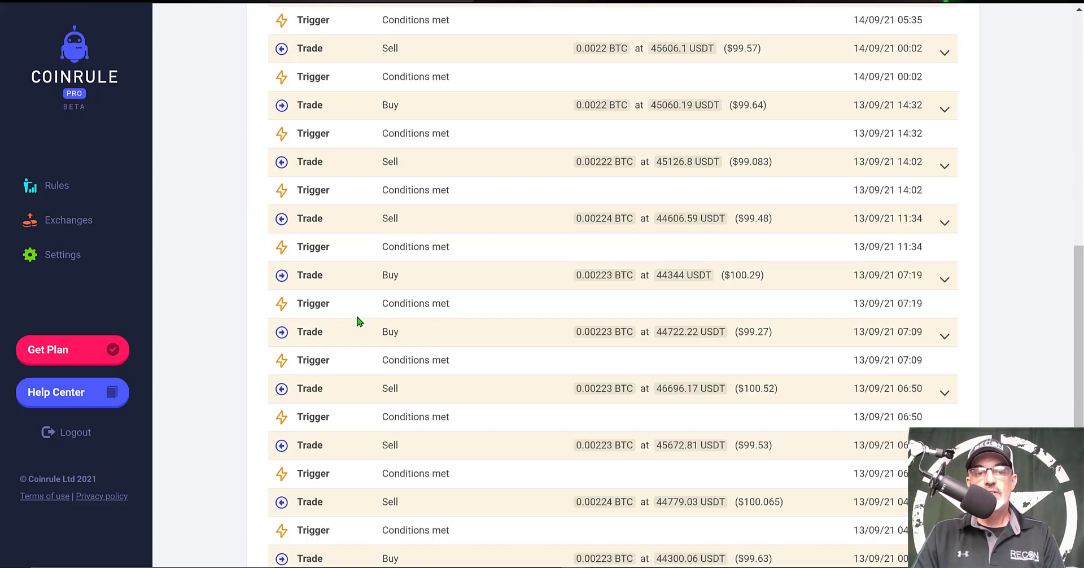
{"action": "mouse_move", "coordinate": [390, 322]}
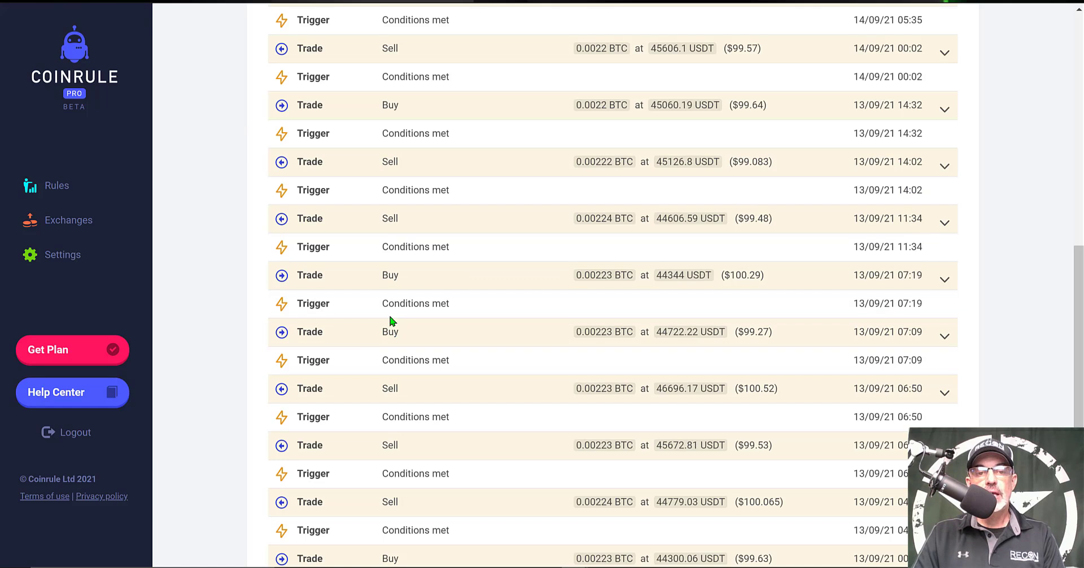
{"action": "mouse_move", "coordinate": [427, 335]}
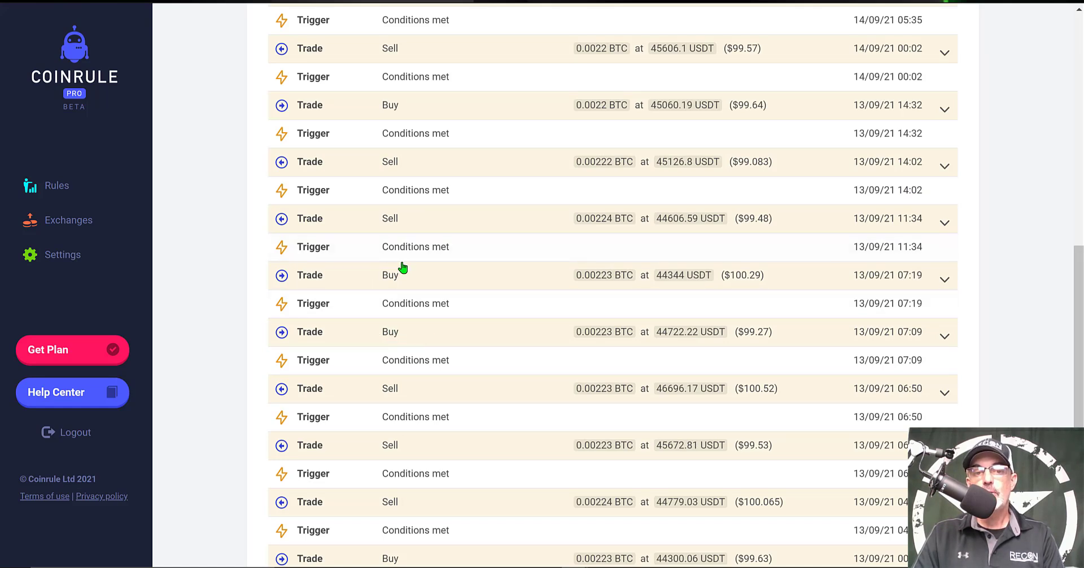
{"action": "mouse_move", "coordinate": [394, 280]}
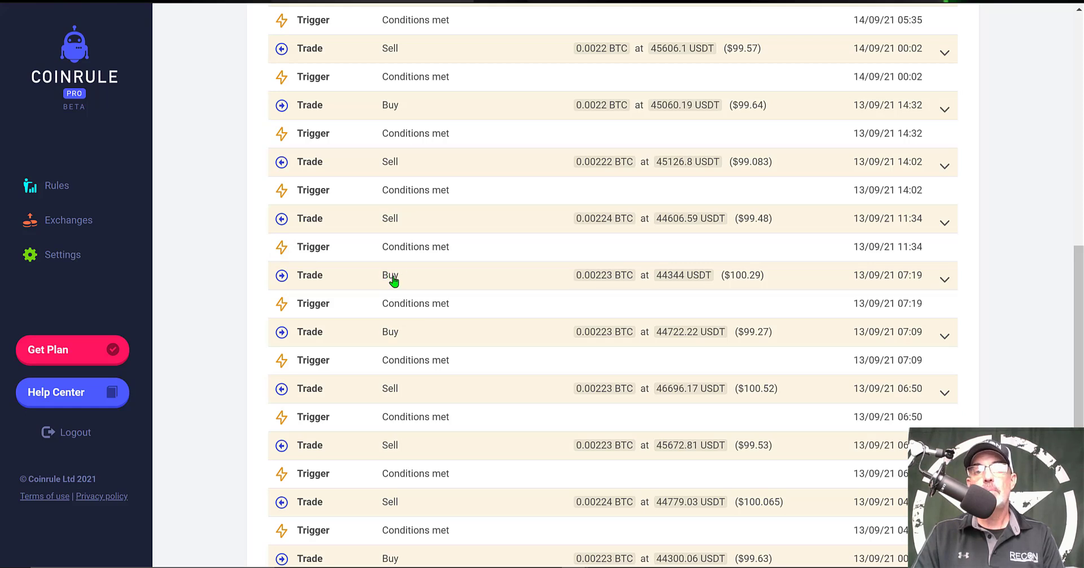
{"action": "mouse_move", "coordinate": [464, 279]}
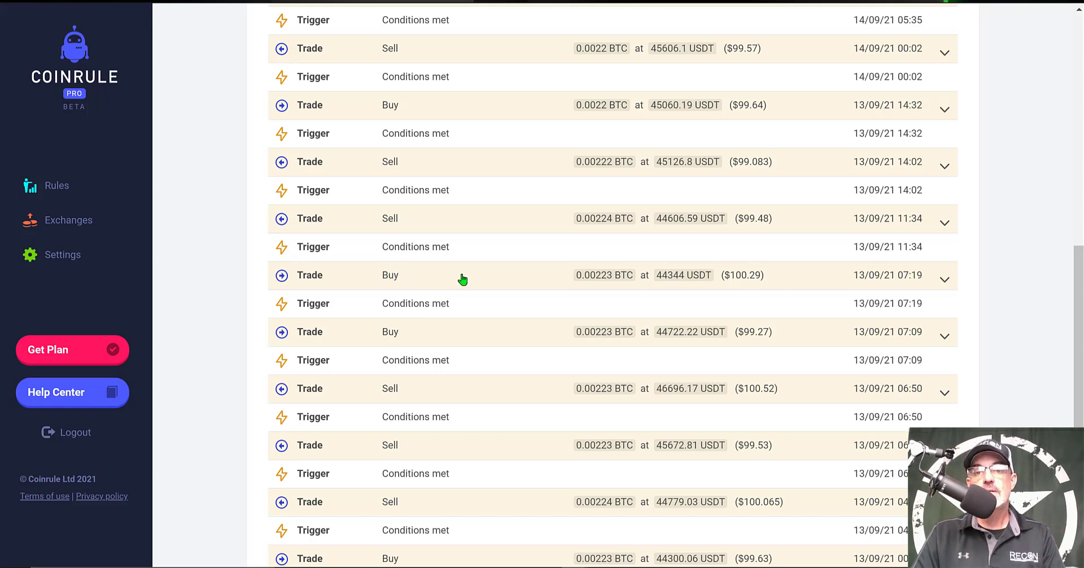
{"action": "mouse_move", "coordinate": [390, 294]}
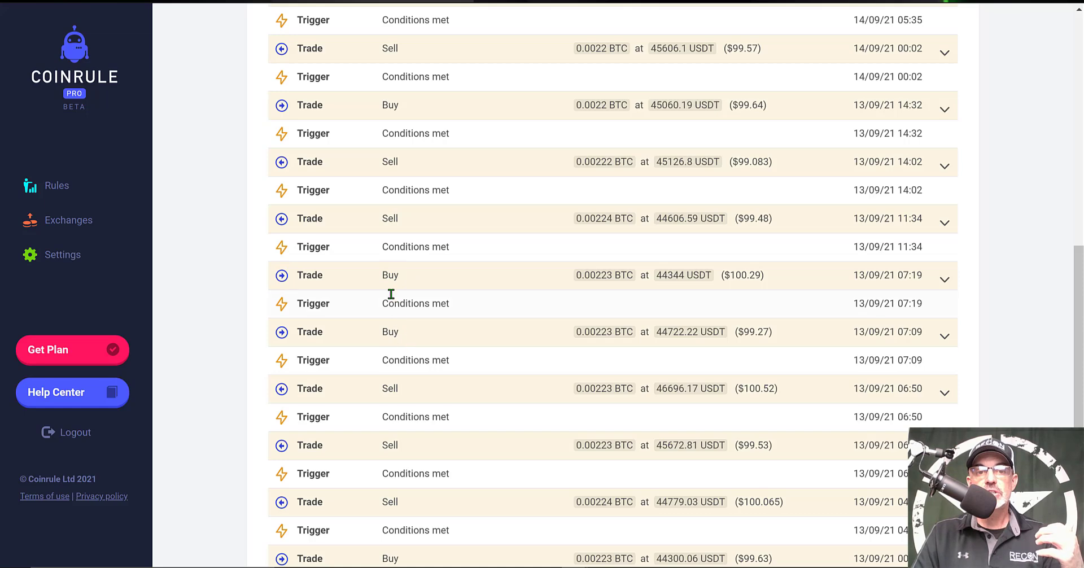
{"action": "mouse_move", "coordinate": [398, 162]}
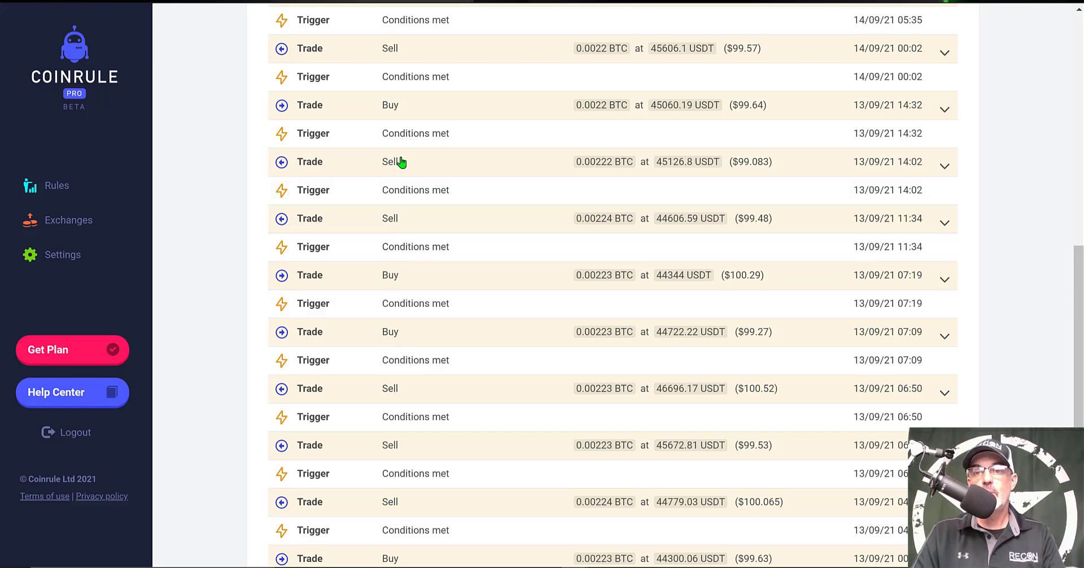
Return to the top of the RECON GRID rule page showing +$28.62 performance and sequences.
{"action": "left_click", "coordinate": [206, 51]}
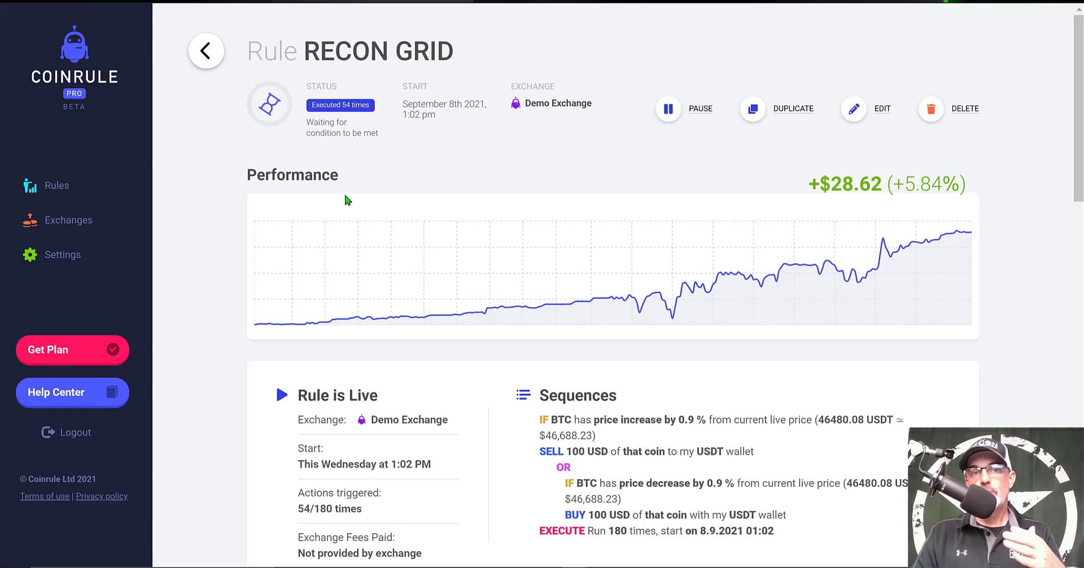
{"action": "mouse_move", "coordinate": [561, 187]}
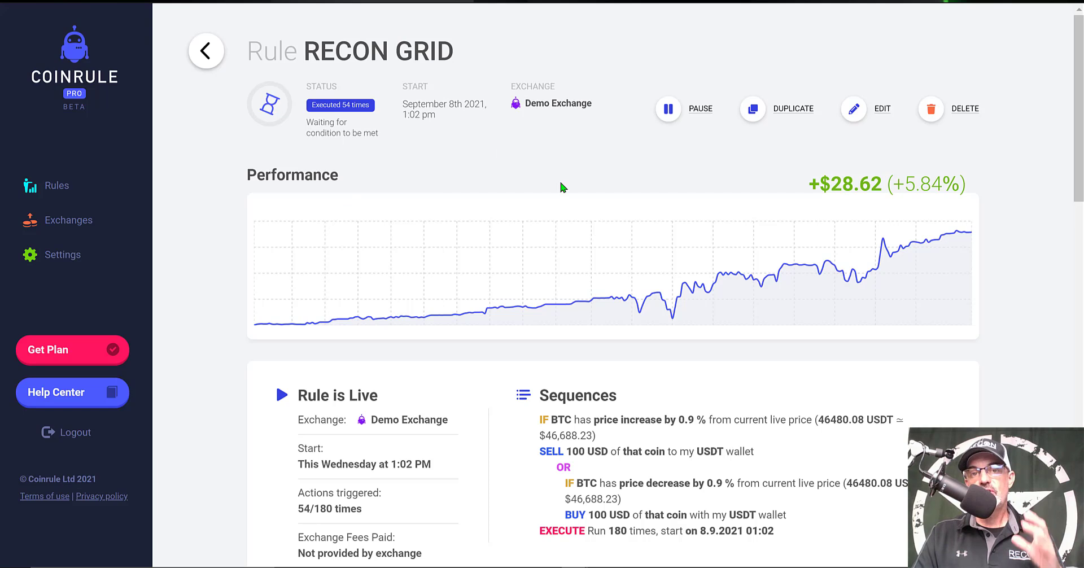
{"action": "mouse_move", "coordinate": [599, 181]}
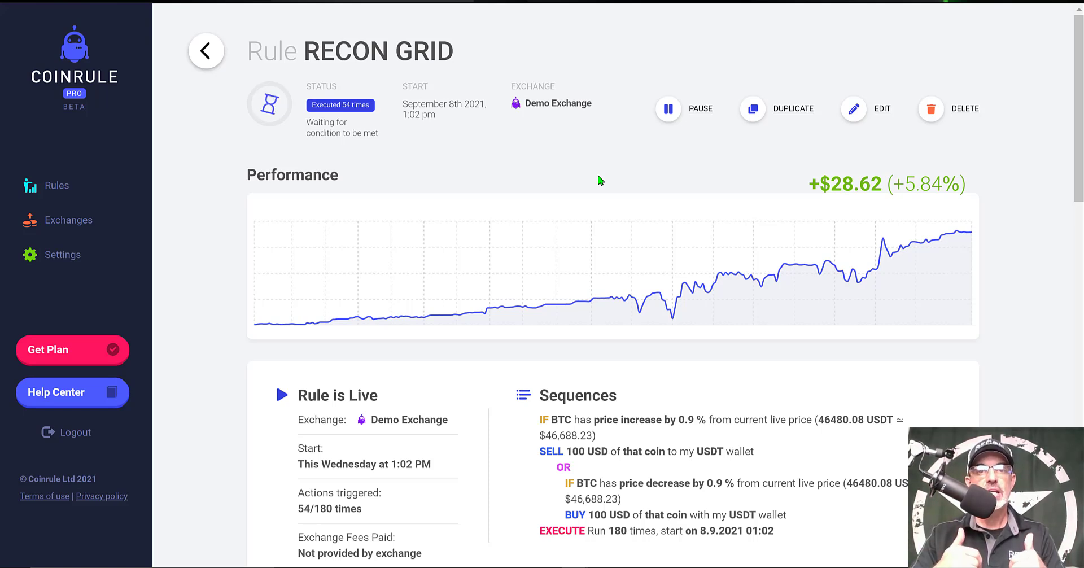
{"action": "mouse_move", "coordinate": [564, 181]}
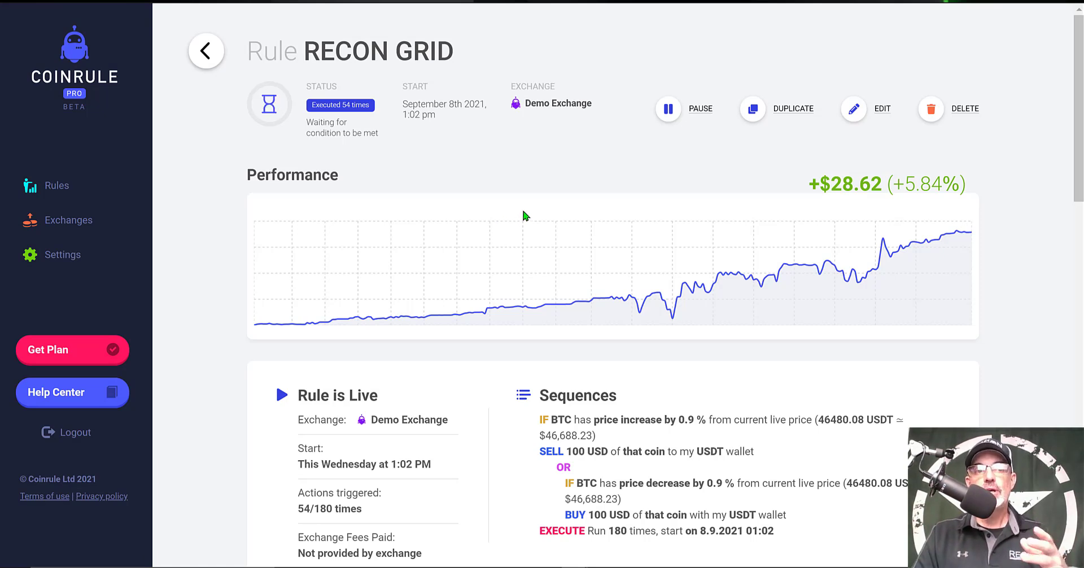
{"action": "mouse_move", "coordinate": [69, 221]}
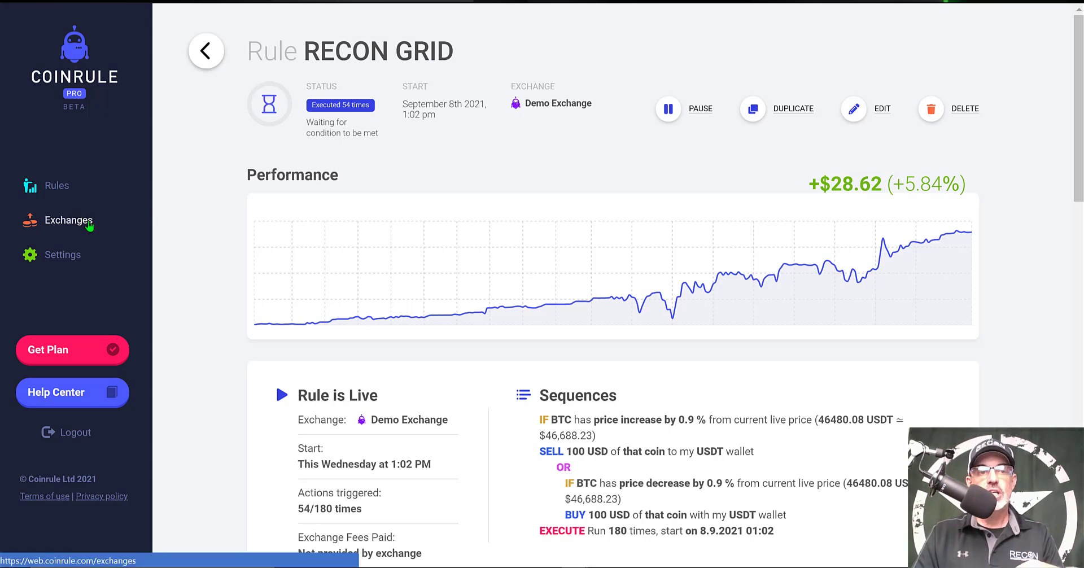
Go to Exchanges, select Okex for a new connection and dismiss its connection guide.
{"action": "left_click", "coordinate": [68, 221]}
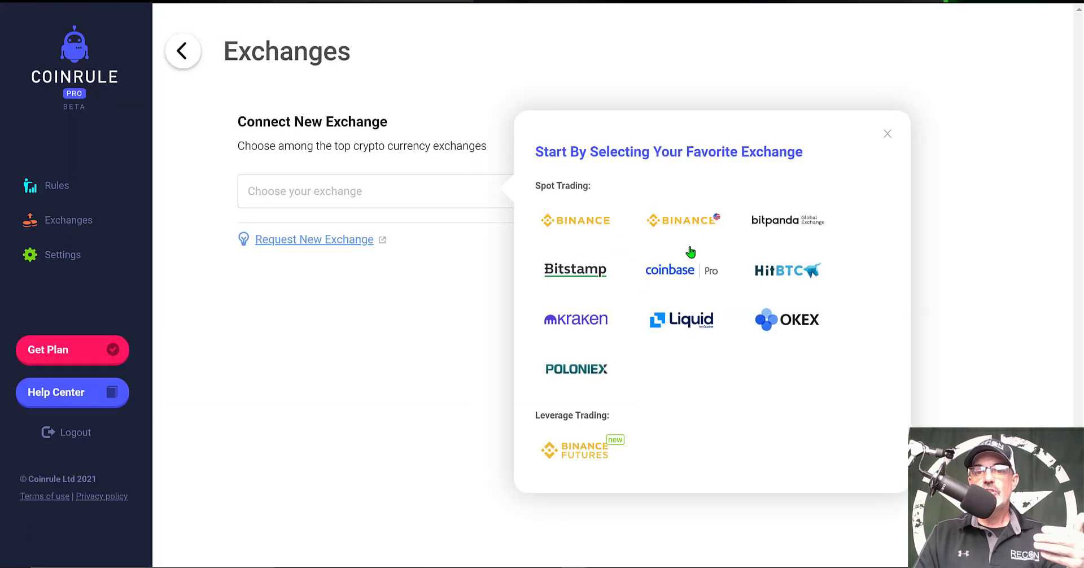
{"action": "mouse_move", "coordinate": [787, 326]}
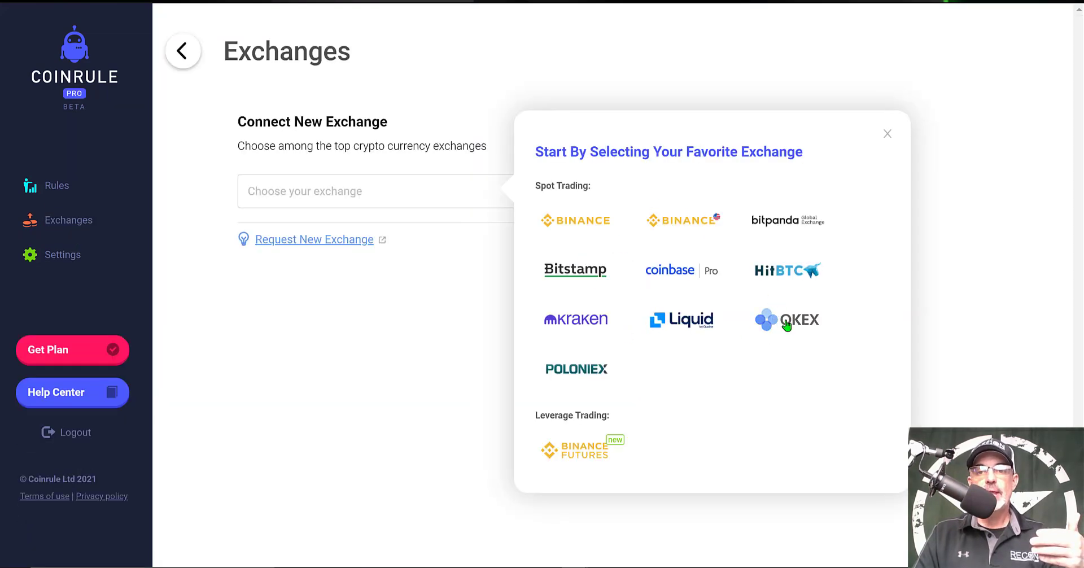
{"action": "left_click", "coordinate": [787, 319]}
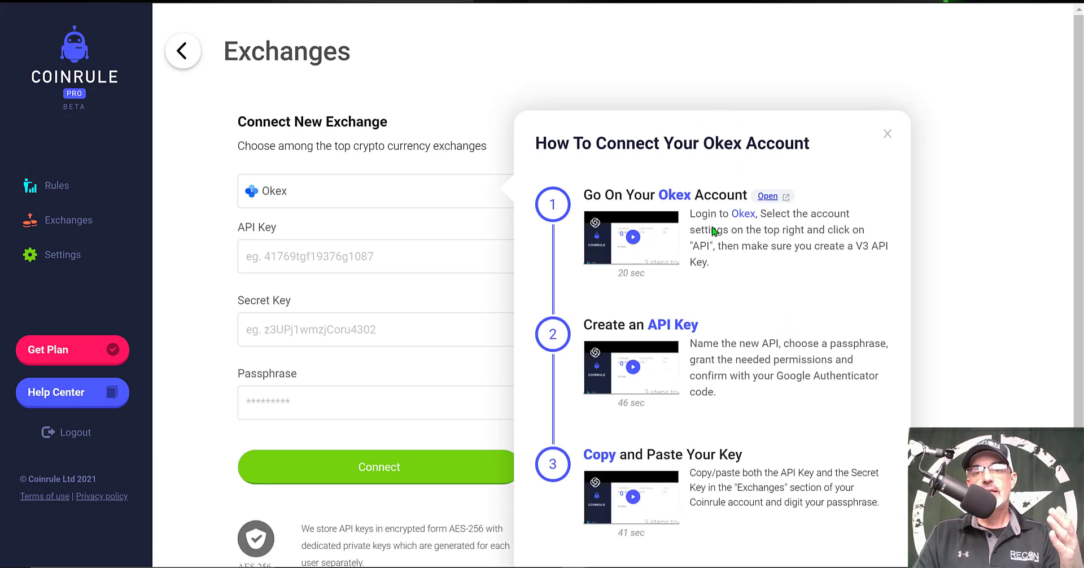
{"action": "mouse_move", "coordinate": [674, 430]}
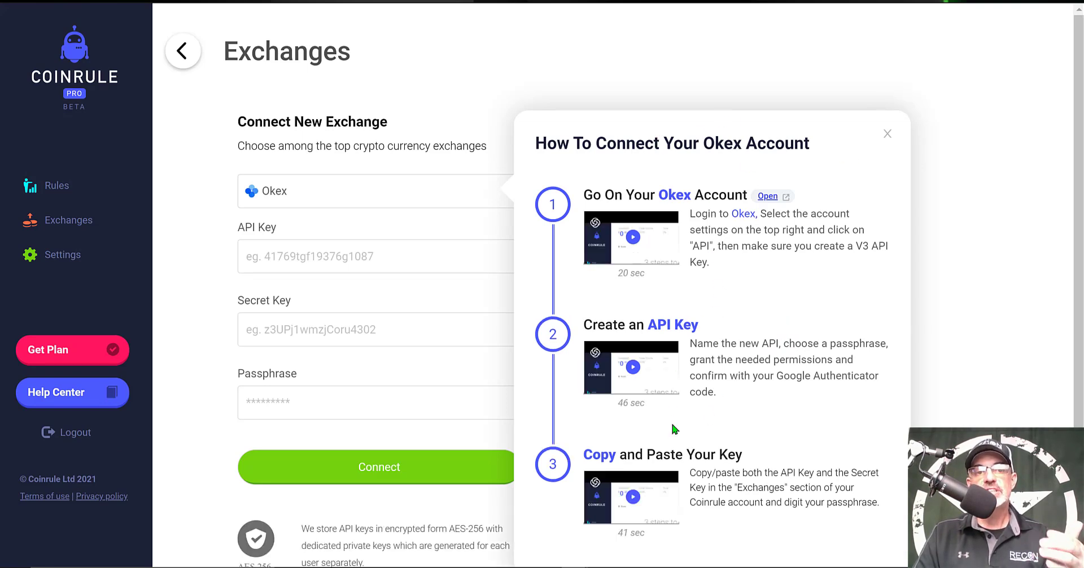
{"action": "mouse_move", "coordinate": [766, 394]}
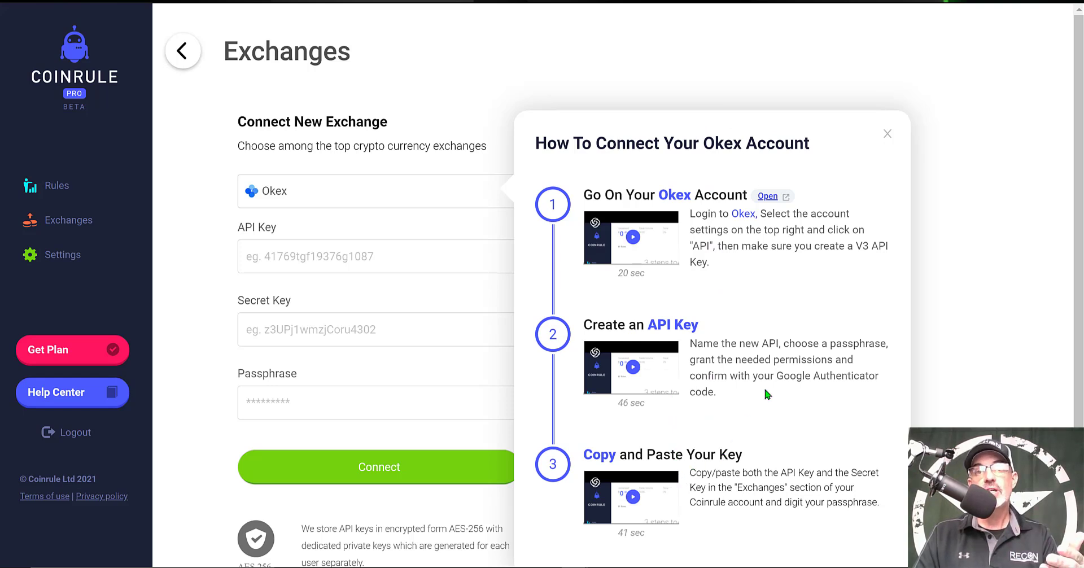
{"action": "mouse_move", "coordinate": [855, 131]}
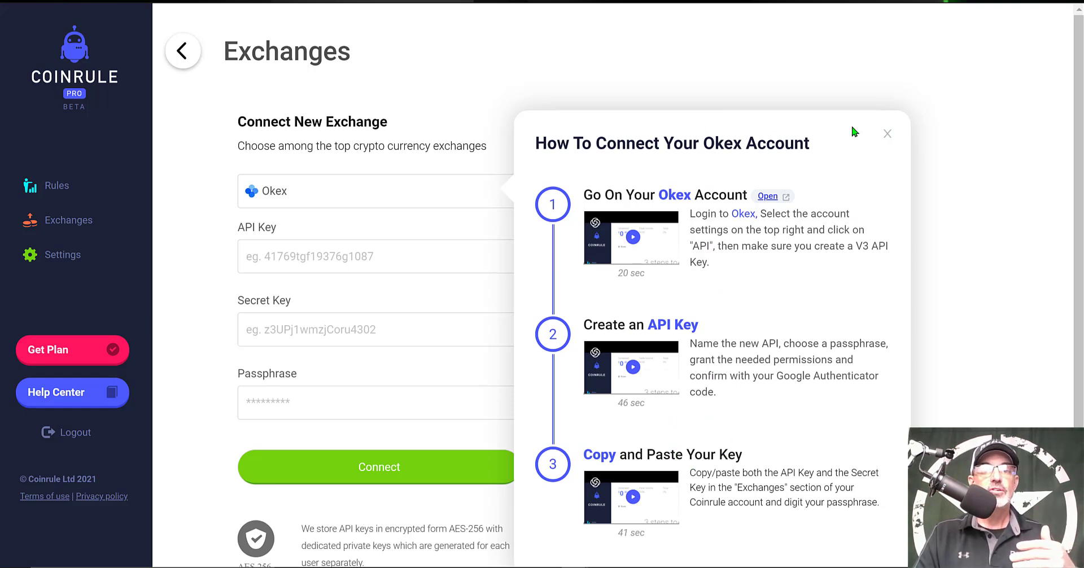
{"action": "mouse_move", "coordinate": [358, 287]}
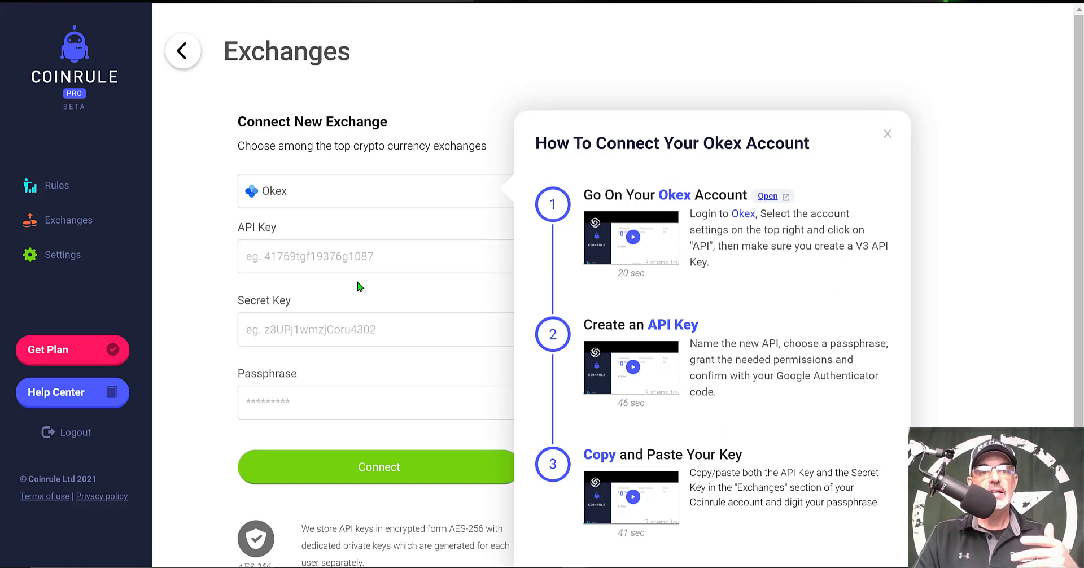
{"action": "mouse_move", "coordinate": [339, 392]}
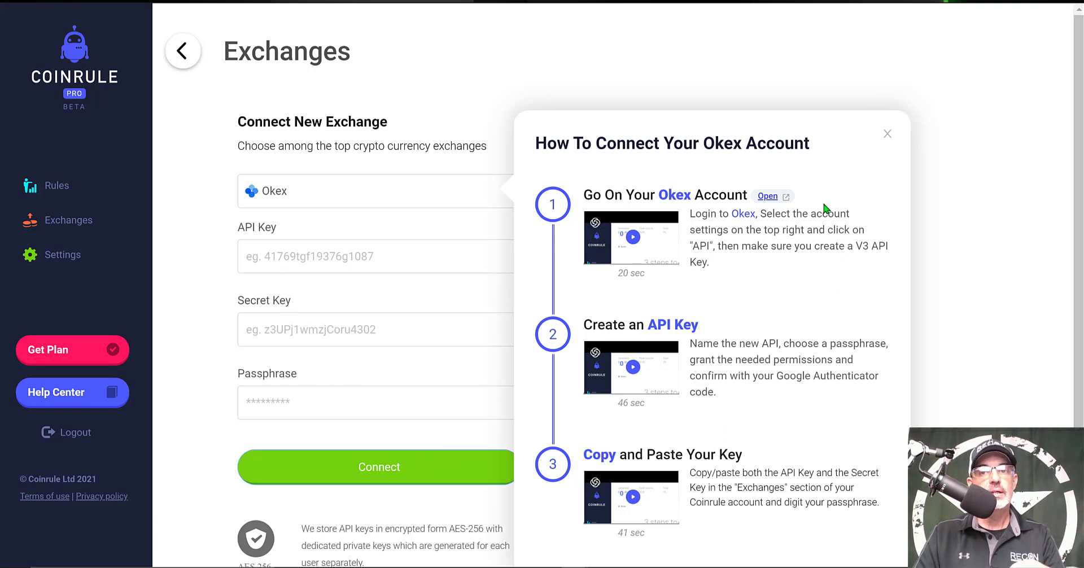
{"action": "left_click", "coordinate": [887, 134]}
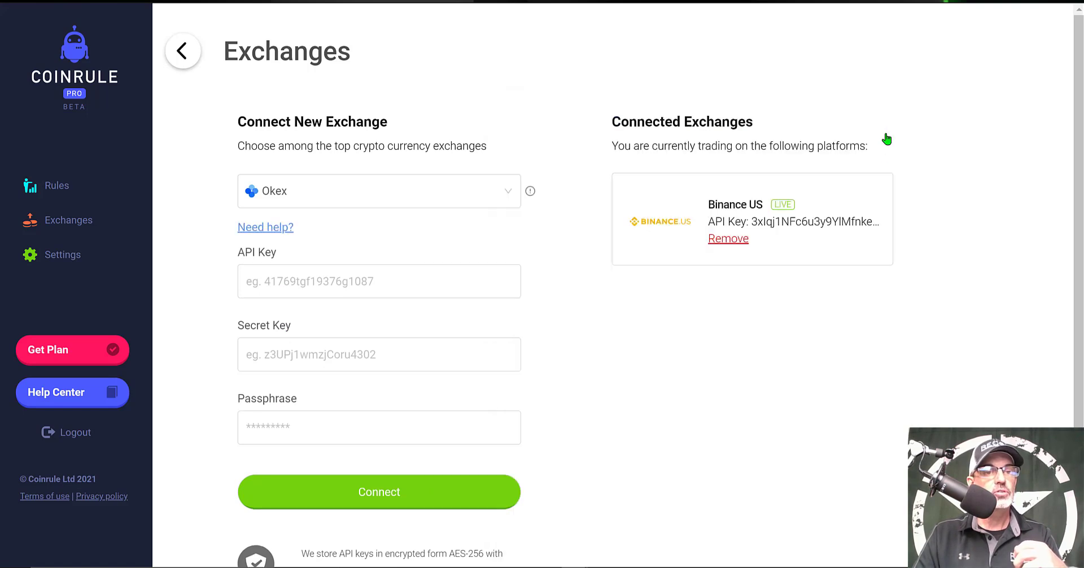
{"action": "mouse_move", "coordinate": [635, 170]}
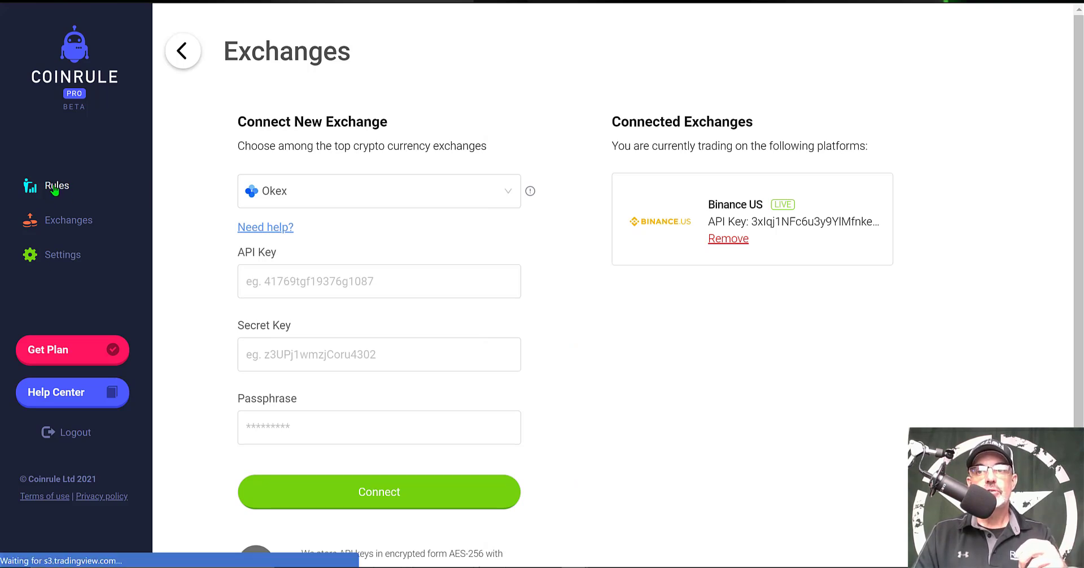
Go to the Rules list and start creating a new rule.
{"action": "left_click", "coordinate": [57, 185]}
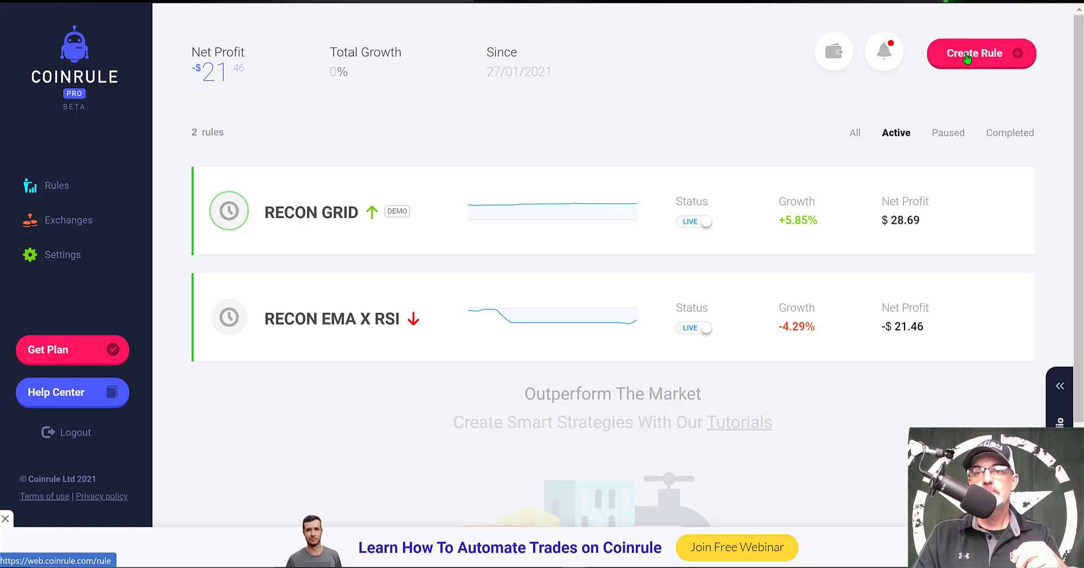
{"action": "left_click", "coordinate": [980, 53]}
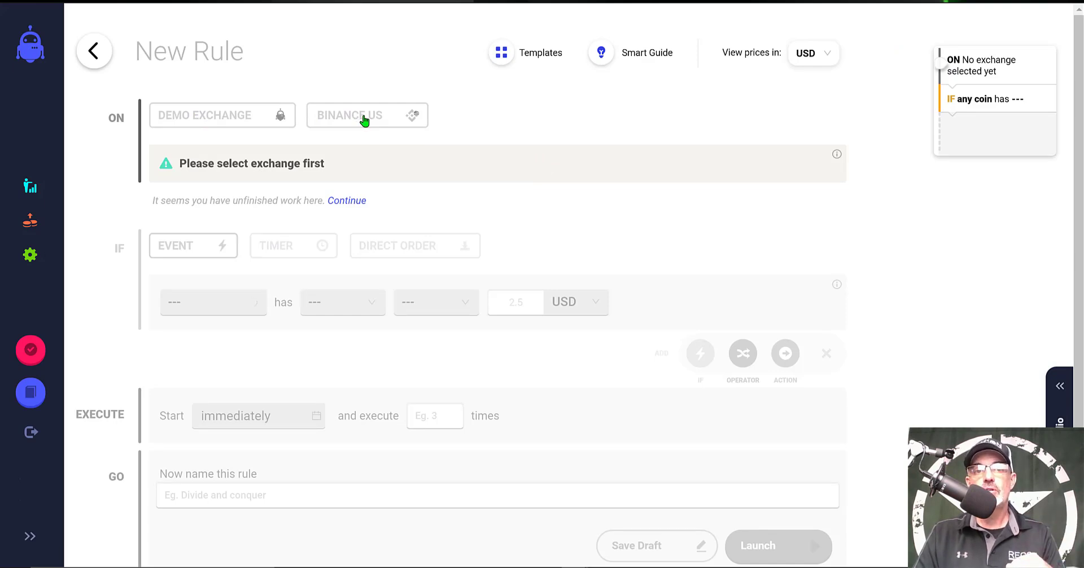
{"action": "left_click", "coordinate": [367, 115]}
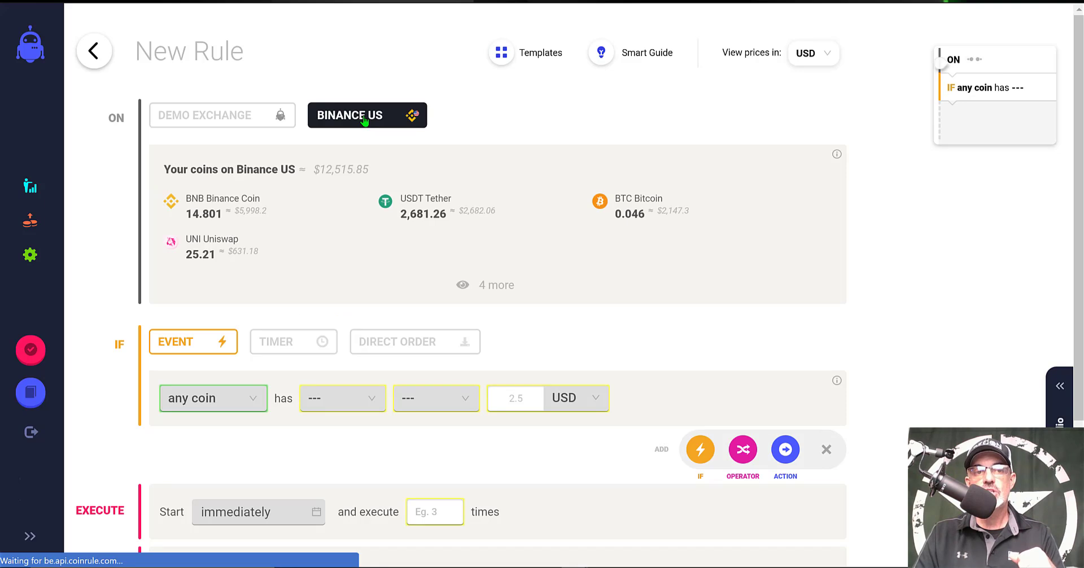
{"action": "mouse_move", "coordinate": [360, 255]}
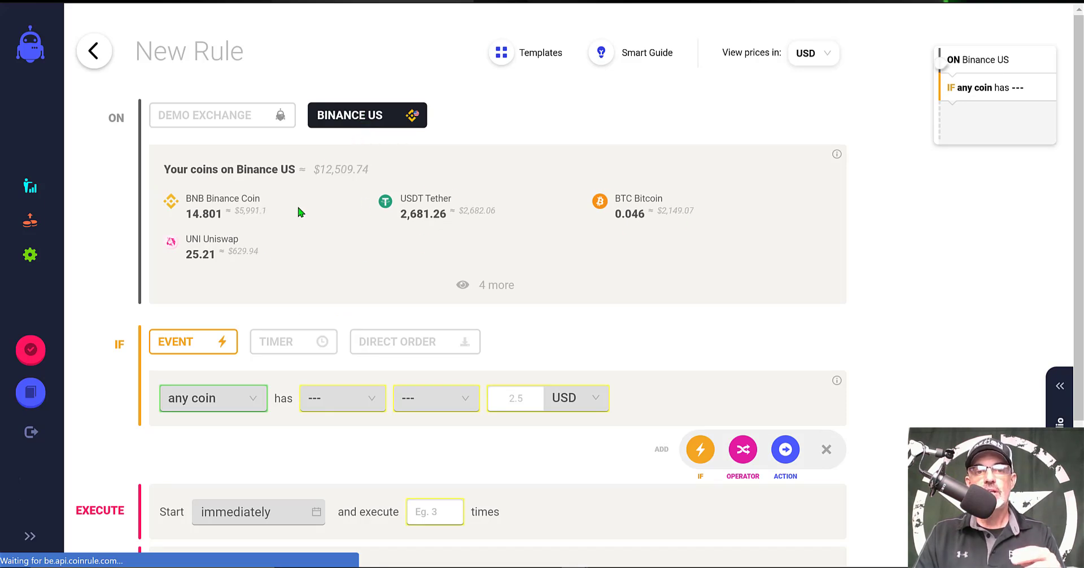
{"action": "mouse_move", "coordinate": [476, 236]}
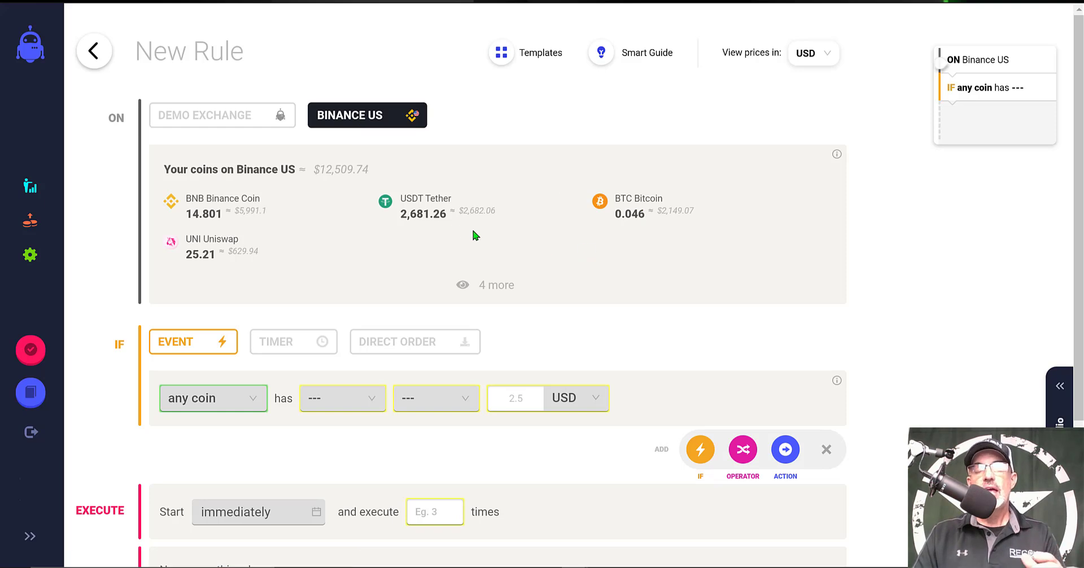
{"action": "mouse_move", "coordinate": [534, 248]}
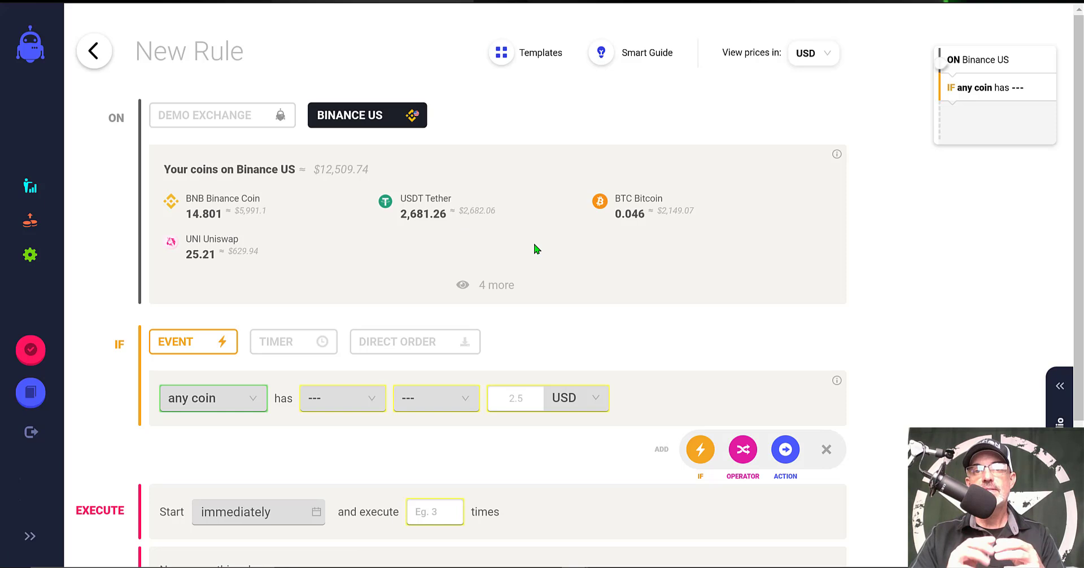
{"action": "mouse_move", "coordinate": [590, 195]}
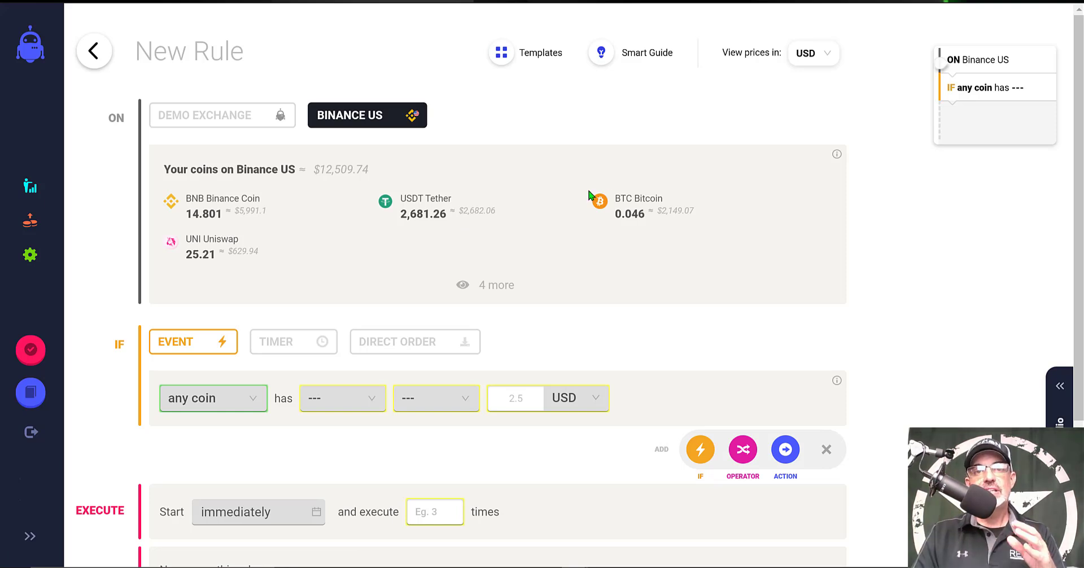
{"action": "mouse_move", "coordinate": [632, 209]}
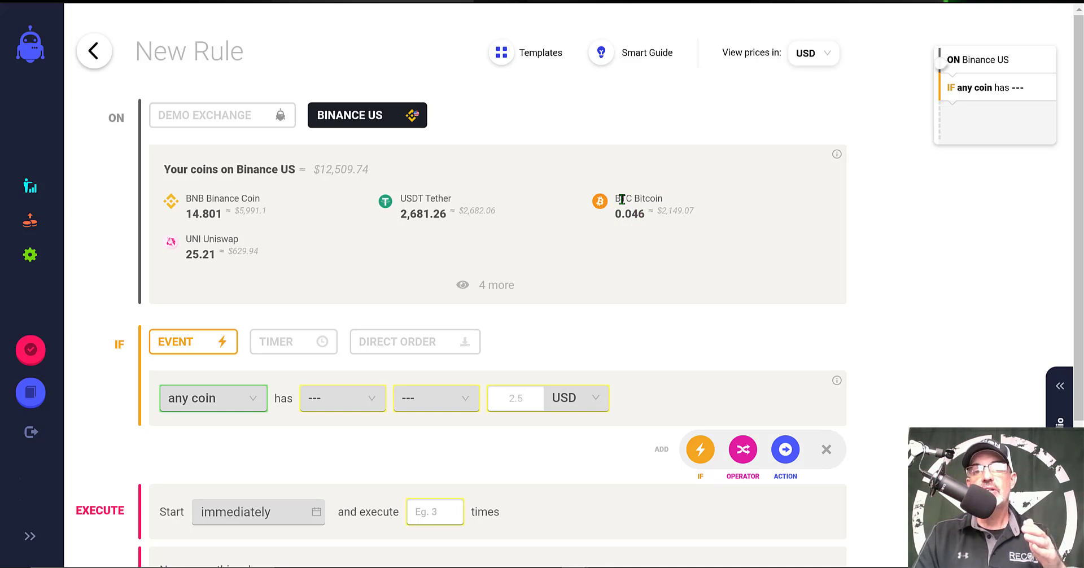
{"action": "mouse_move", "coordinate": [689, 210]}
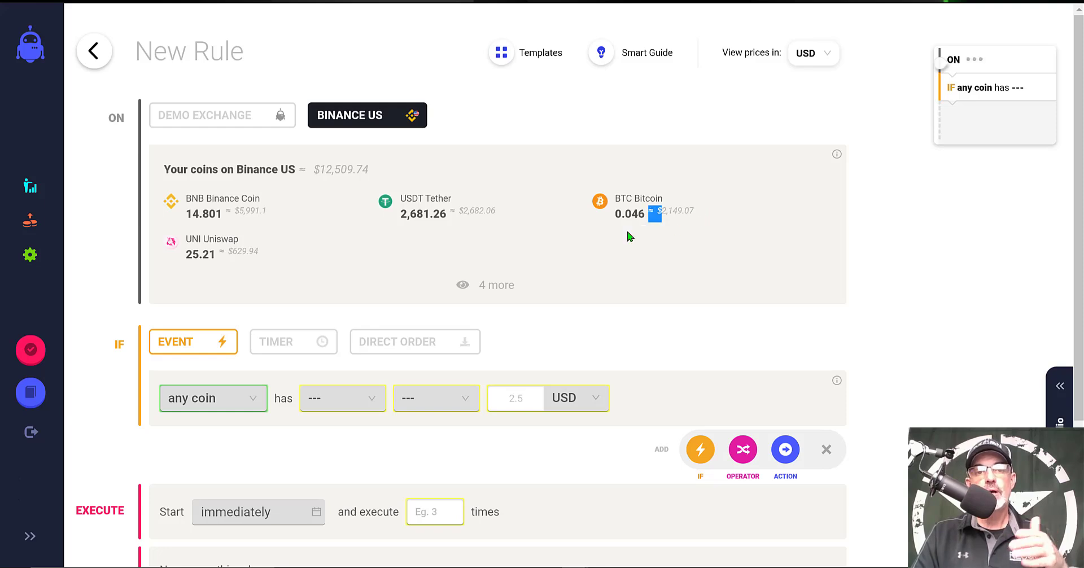
{"action": "mouse_move", "coordinate": [462, 211]}
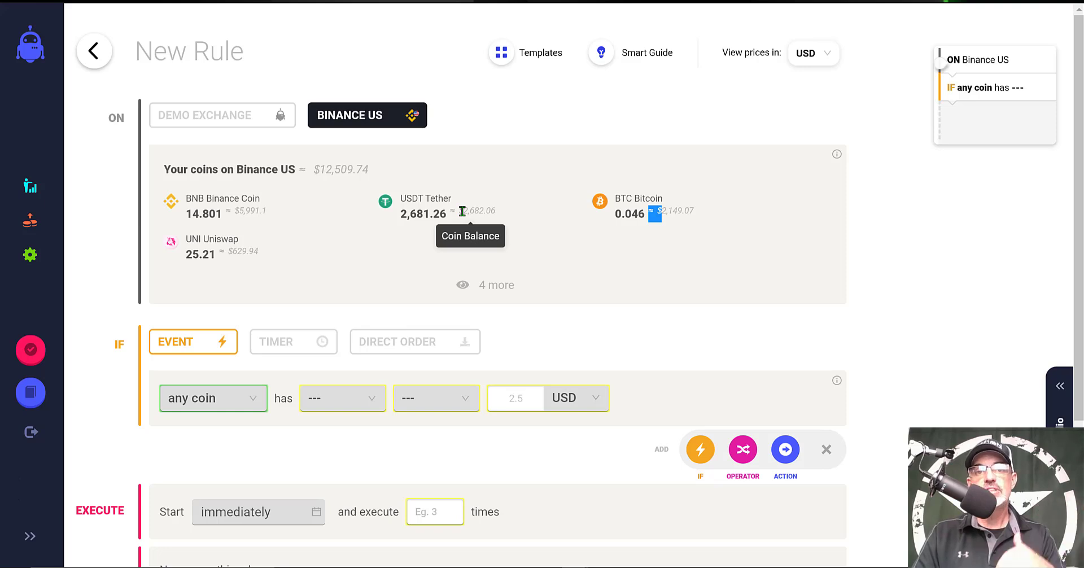
{"action": "mouse_move", "coordinate": [403, 199]}
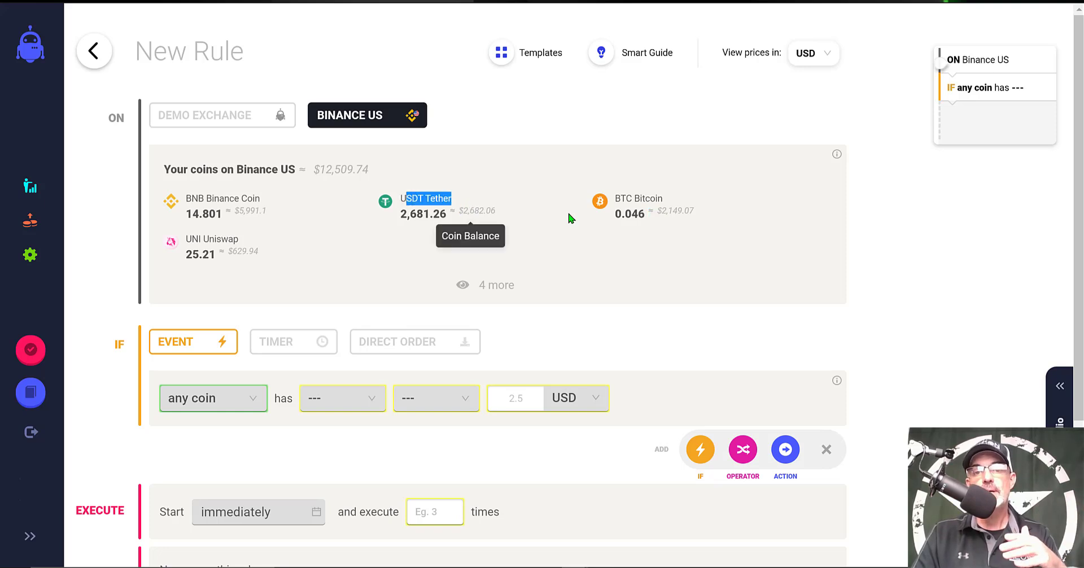
{"action": "mouse_move", "coordinate": [464, 211]}
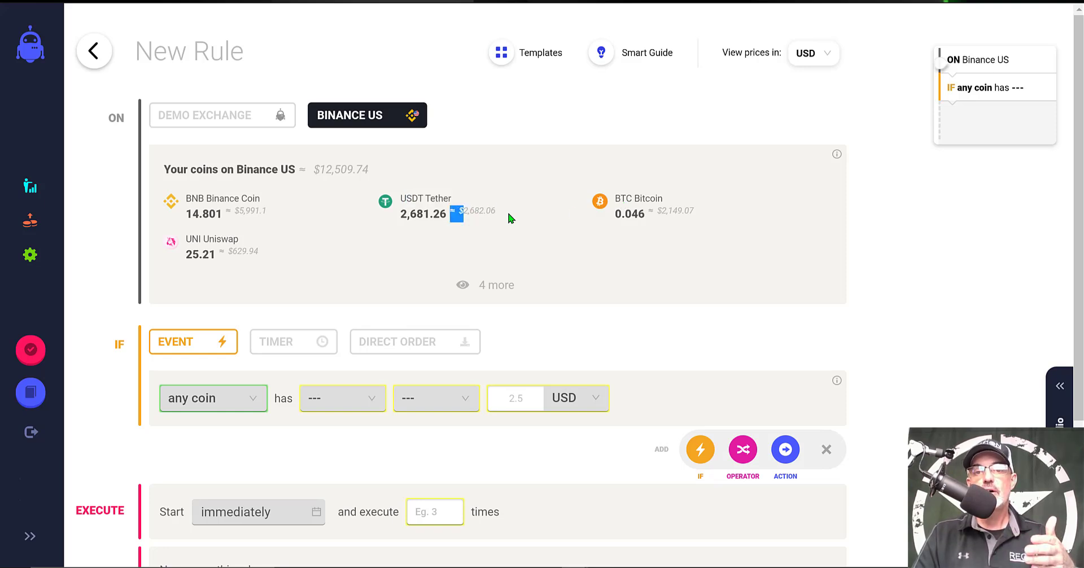
{"action": "mouse_move", "coordinate": [559, 239]}
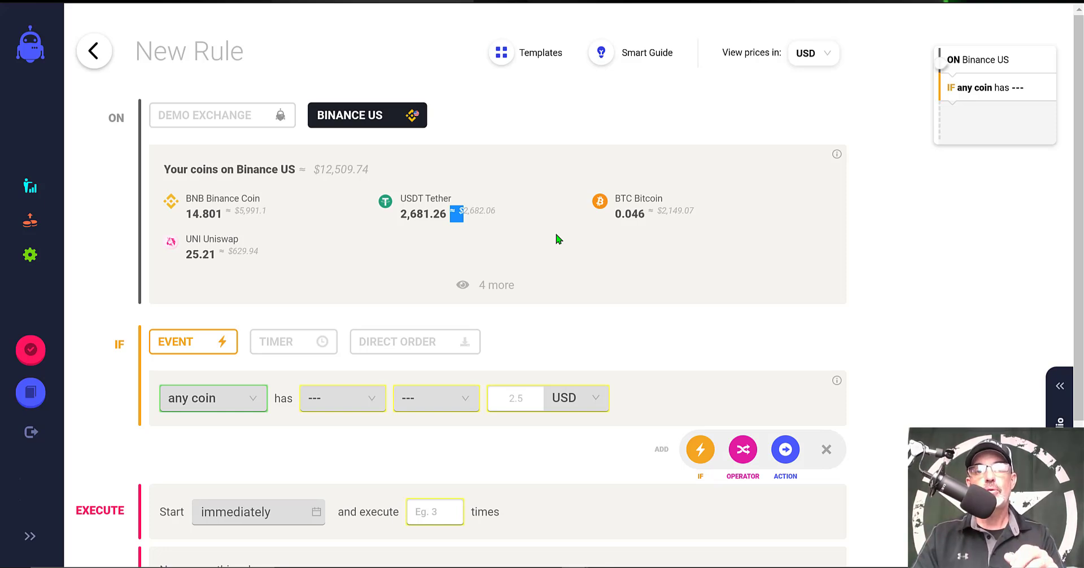
{"action": "mouse_move", "coordinate": [654, 204]}
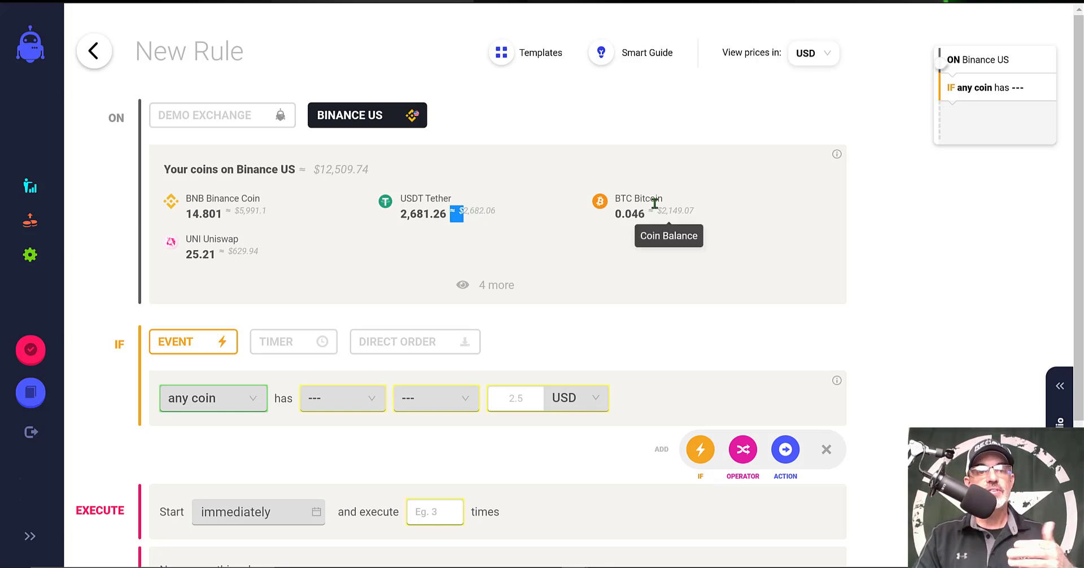
{"action": "mouse_move", "coordinate": [1064, 178]}
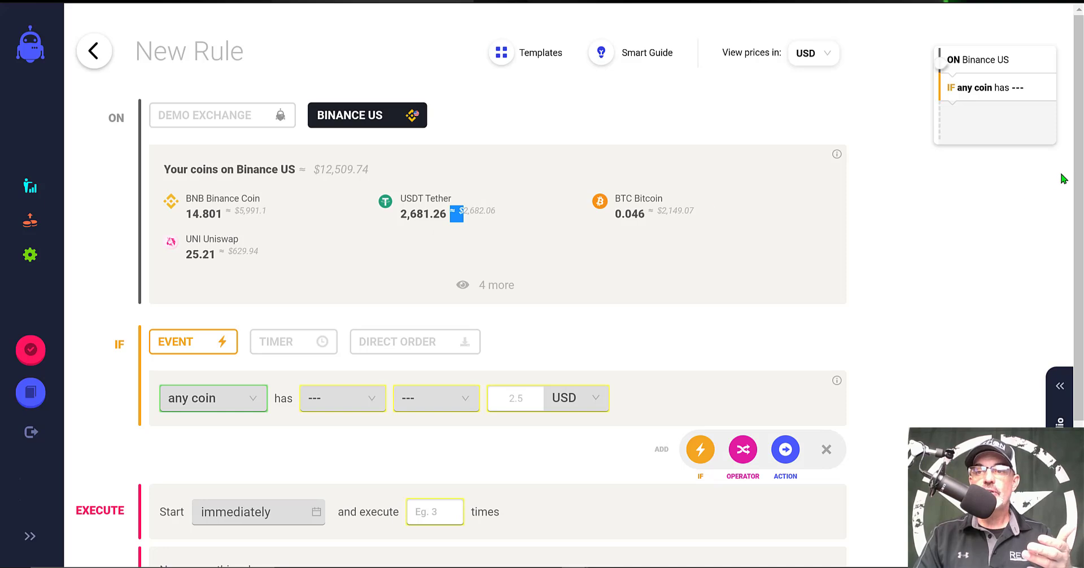
{"action": "scroll", "scroll_direction": "down", "scroll_amount": 3}
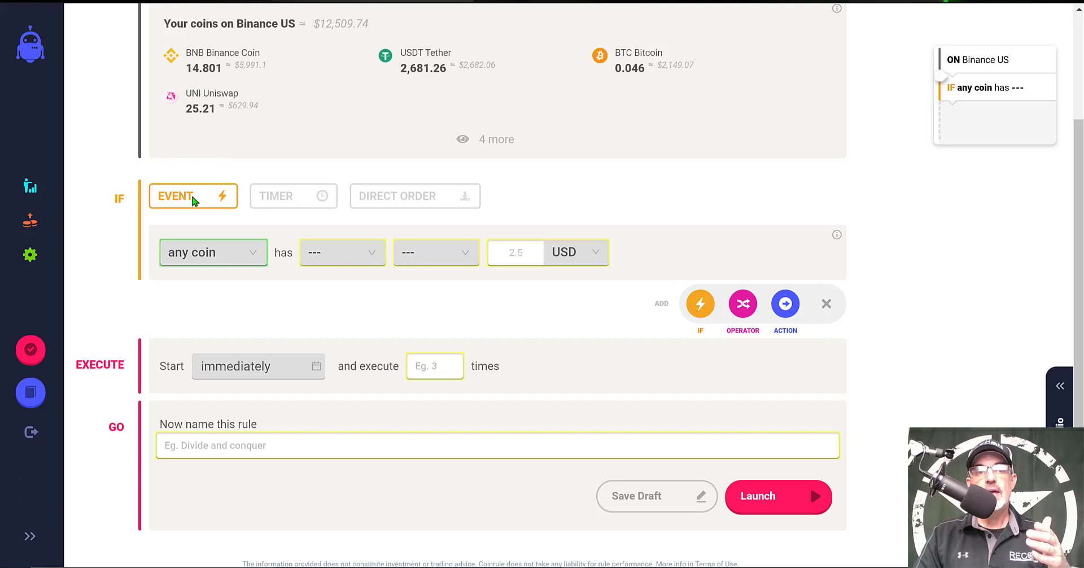
{"action": "mouse_move", "coordinate": [257, 255]}
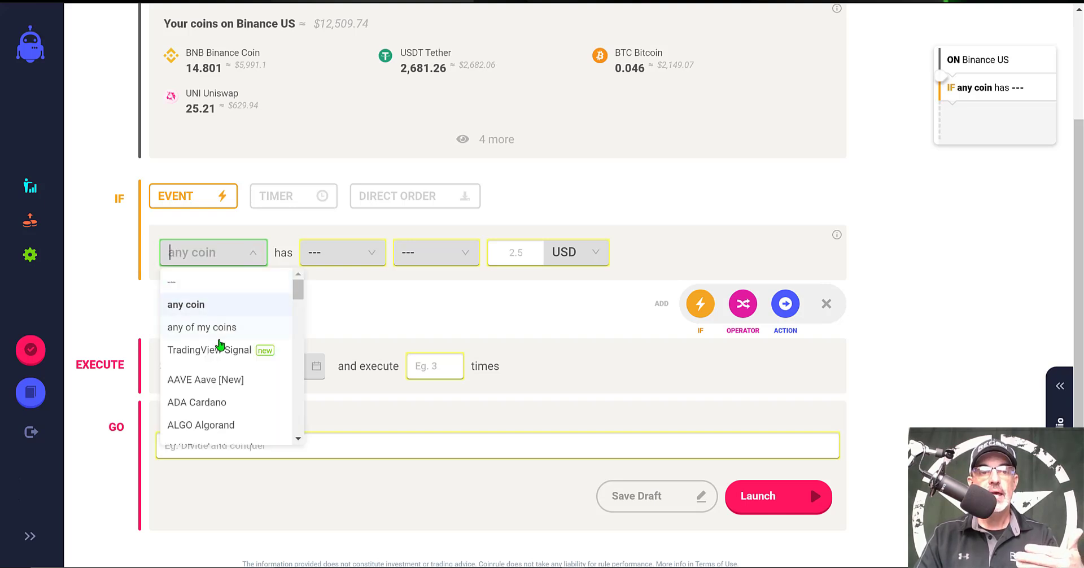
{"action": "mouse_move", "coordinate": [215, 284]}
{"action": "type", "text": "BTC"}
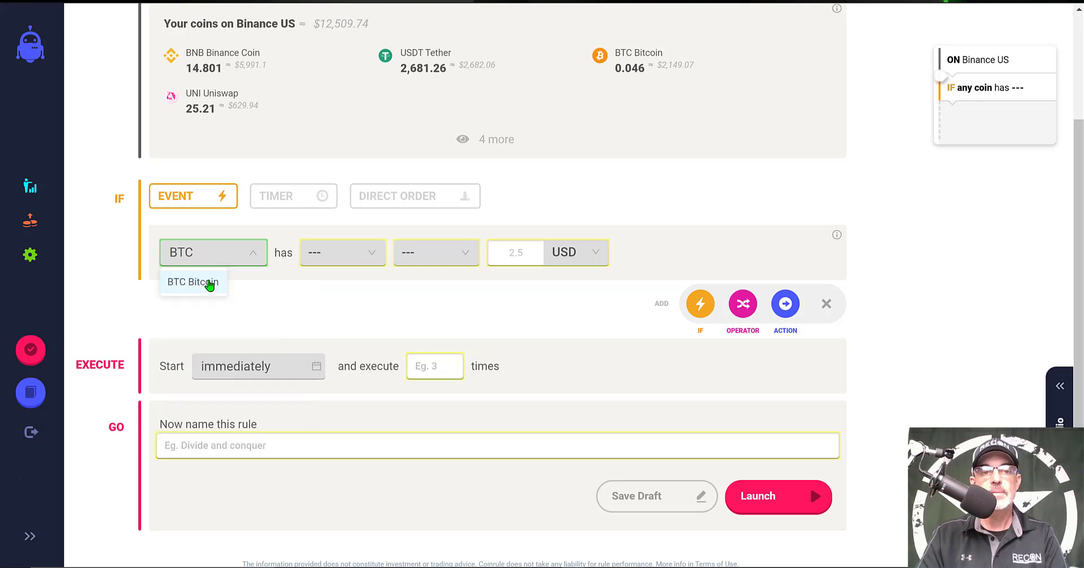
Set the condition to BTC price increasing by 0.9% and add an action step.
{"action": "left_click", "coordinate": [192, 282]}
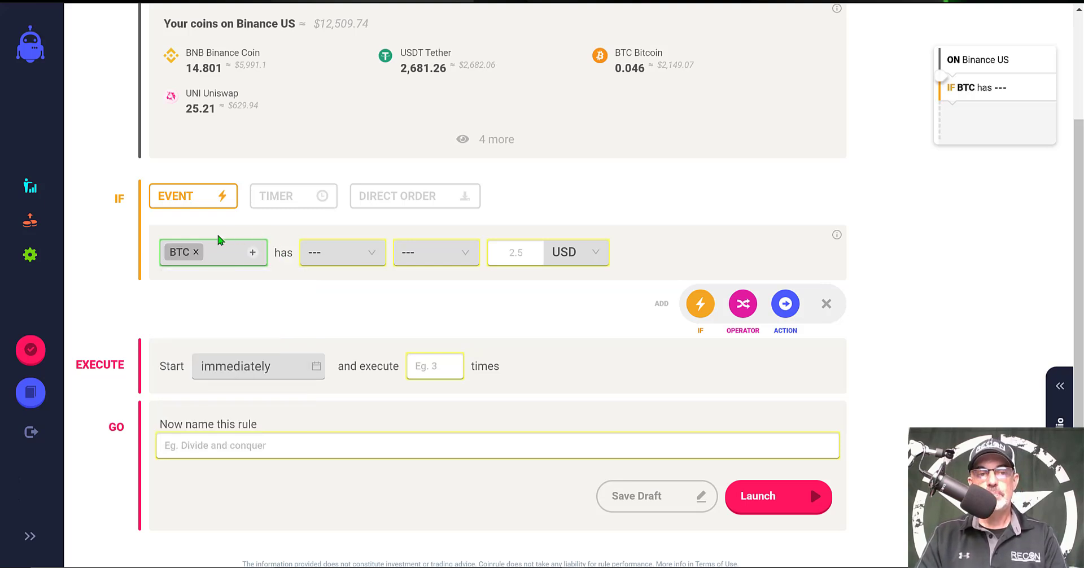
{"action": "mouse_move", "coordinate": [342, 252]}
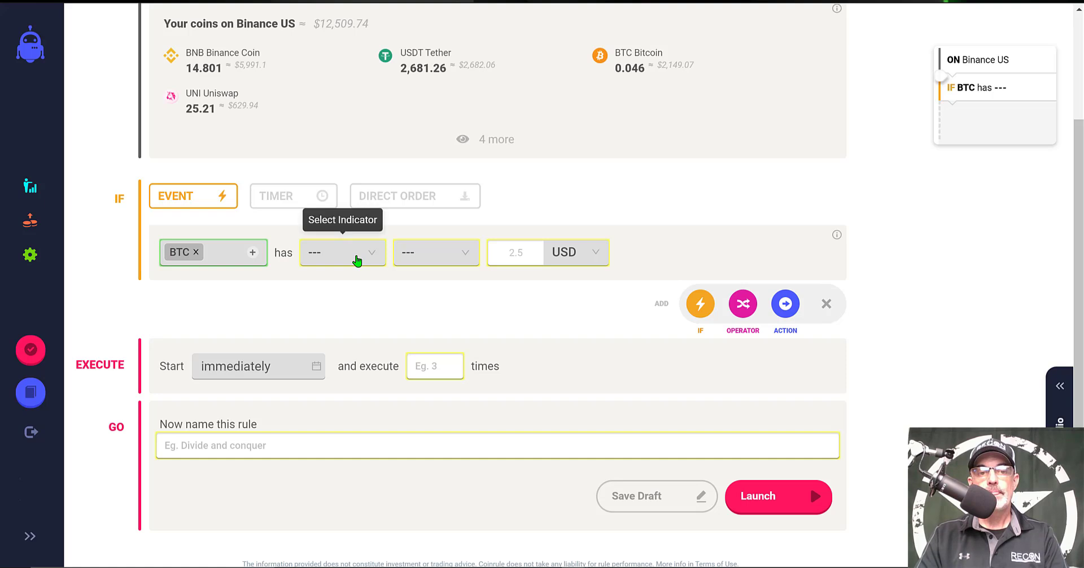
{"action": "left_click", "coordinate": [341, 252]}
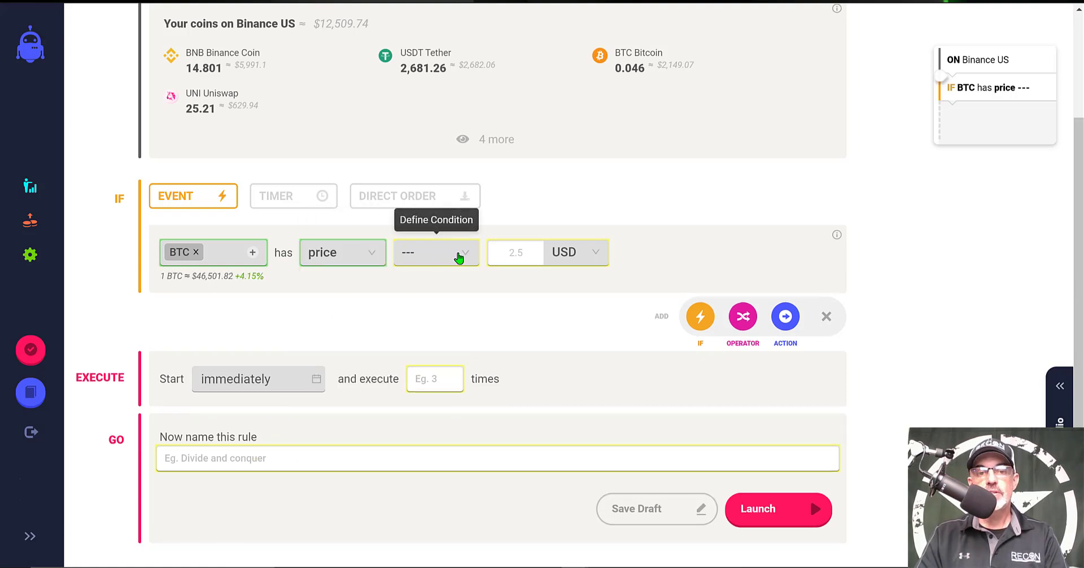
{"action": "left_click", "coordinate": [436, 252]}
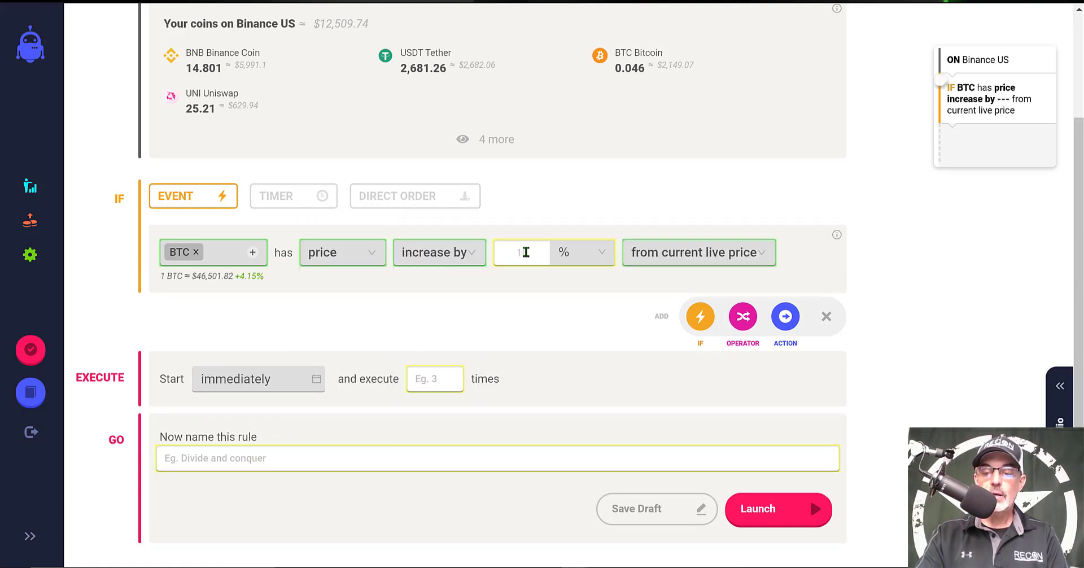
{"action": "type", "text": "0.9"}
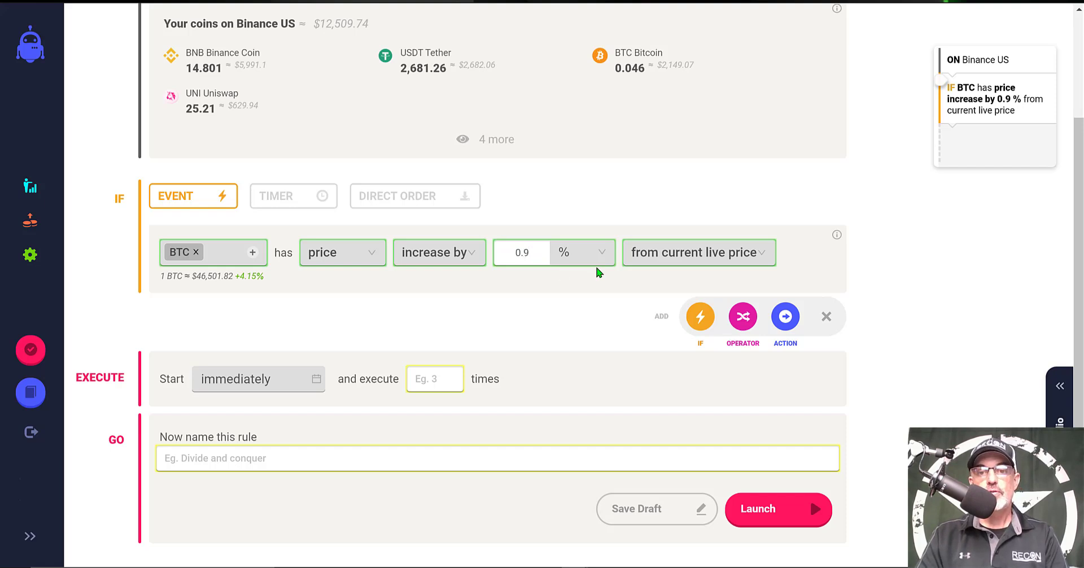
{"action": "mouse_move", "coordinate": [747, 258]}
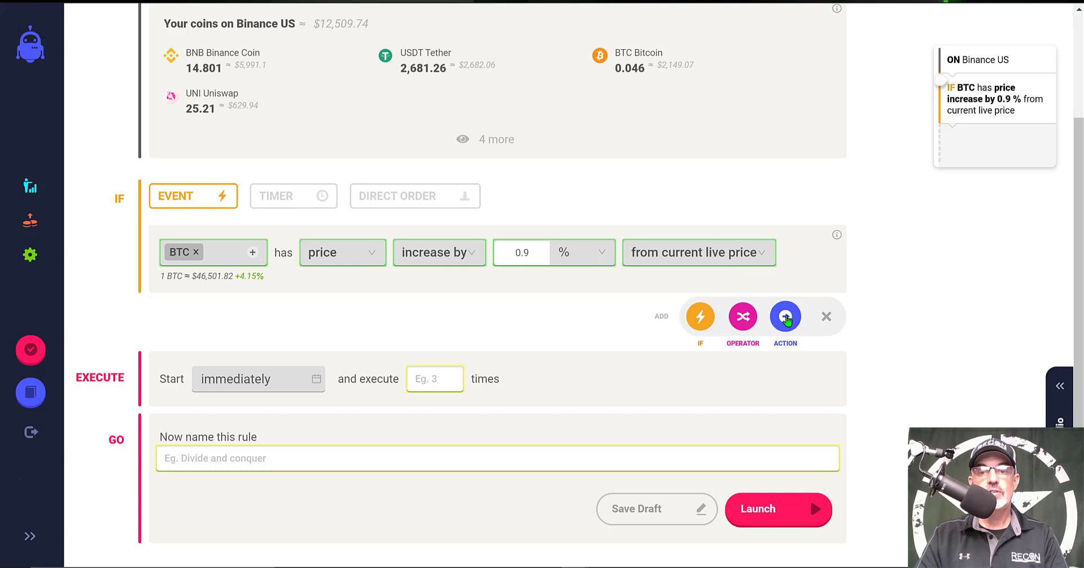
{"action": "left_click", "coordinate": [785, 316]}
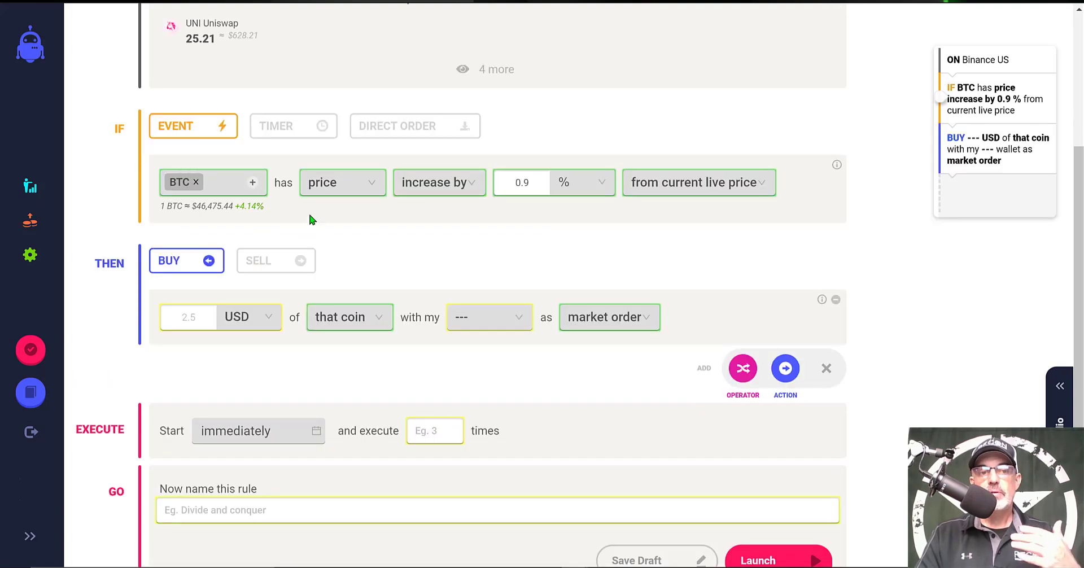
{"action": "mouse_move", "coordinate": [275, 260]}
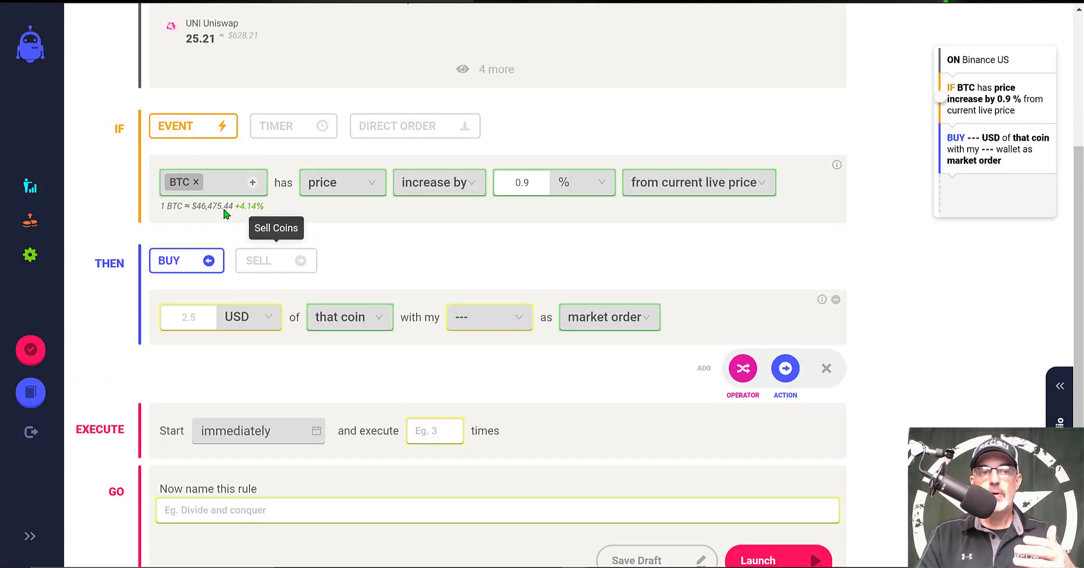
{"action": "mouse_move", "coordinate": [439, 183]}
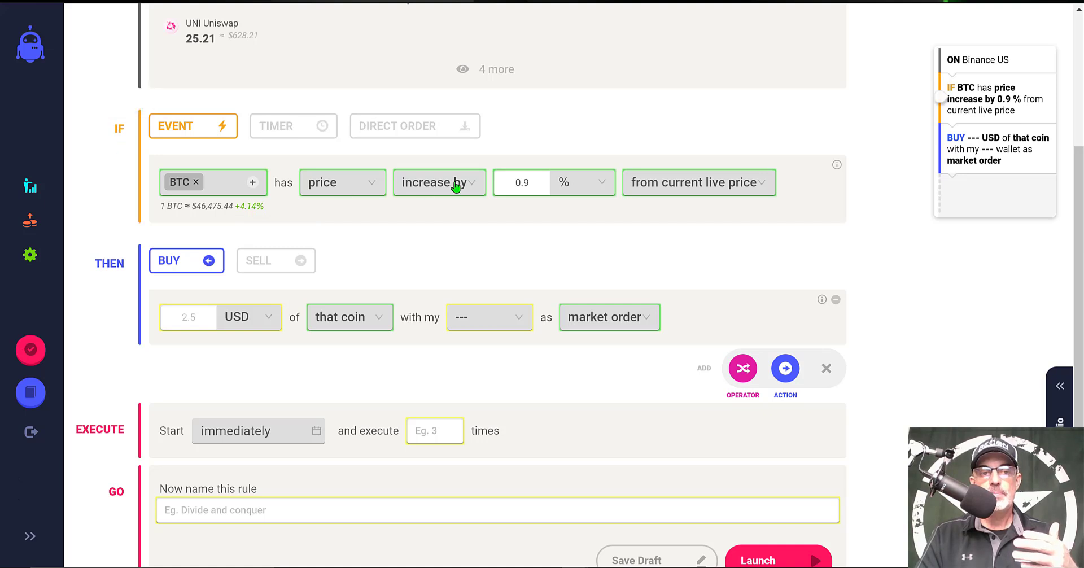
{"action": "mouse_move", "coordinate": [290, 264]}
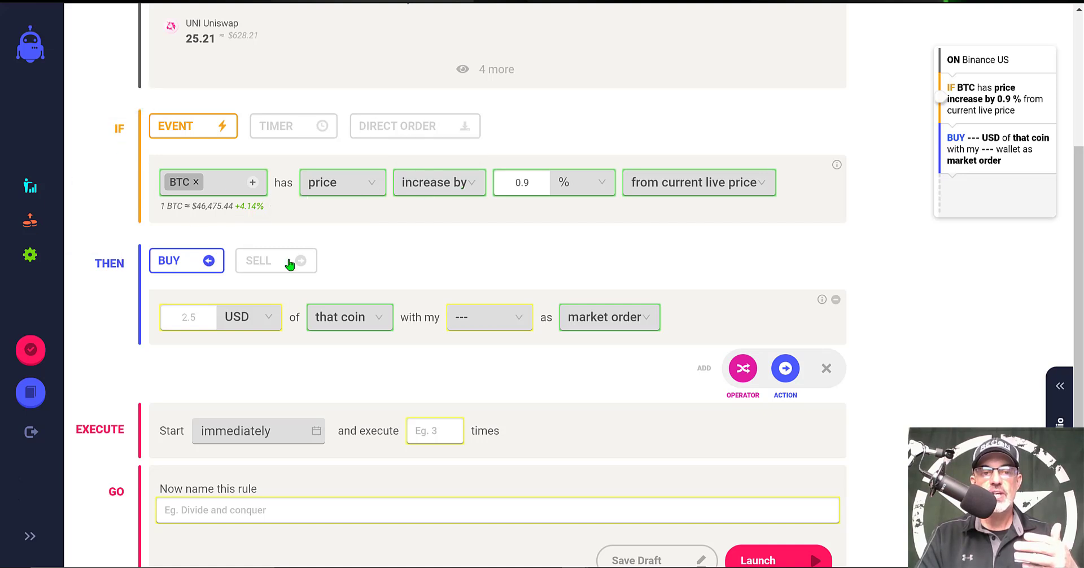
Make the action a sell of 20 USD into the USDT wallet as a market order.
{"action": "left_click", "coordinate": [275, 261]}
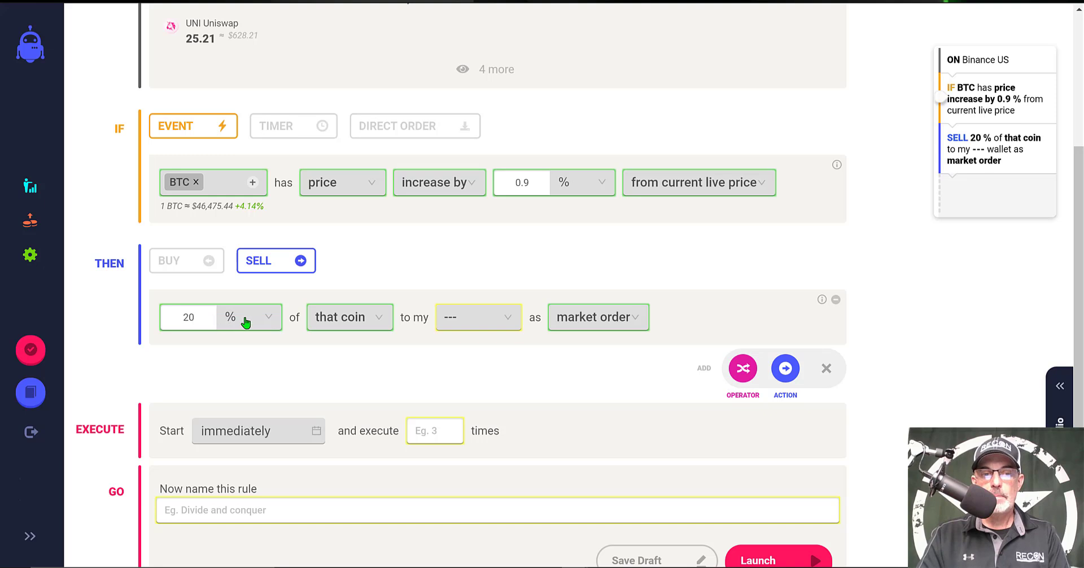
{"action": "left_click", "coordinate": [248, 317]}
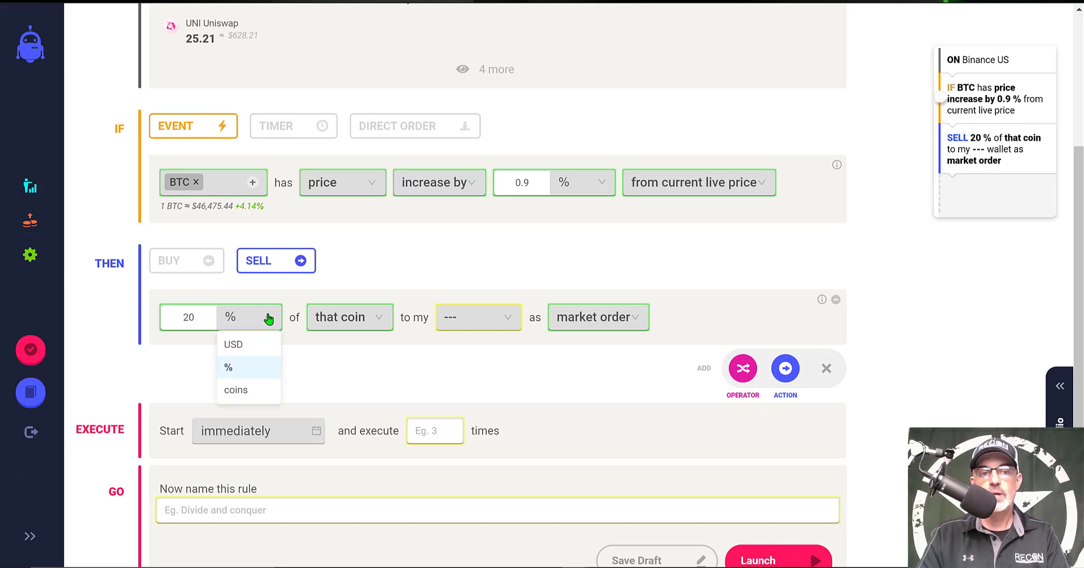
{"action": "left_click", "coordinate": [234, 344]}
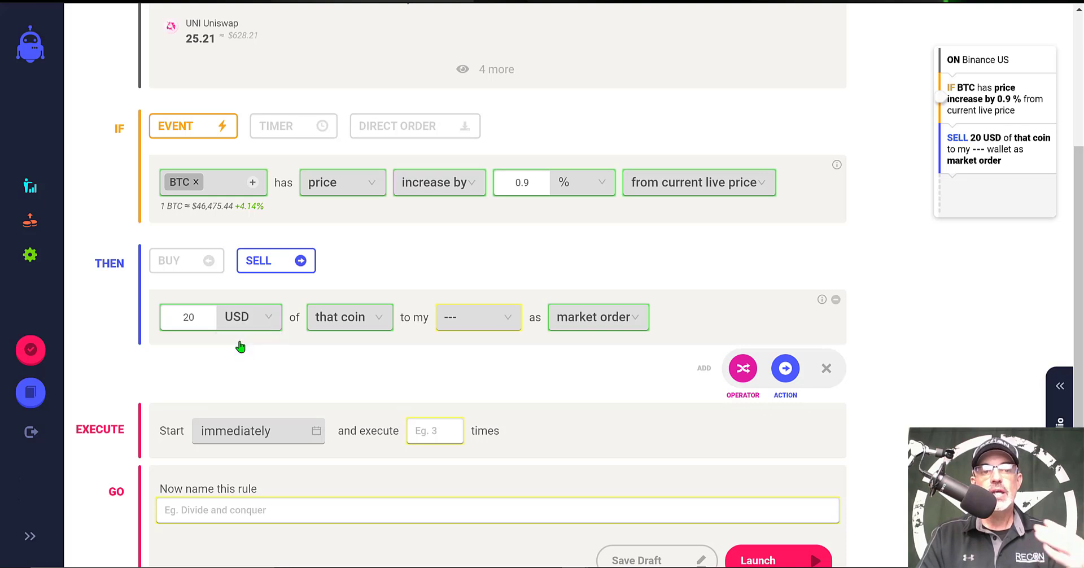
{"action": "mouse_move", "coordinate": [355, 316]}
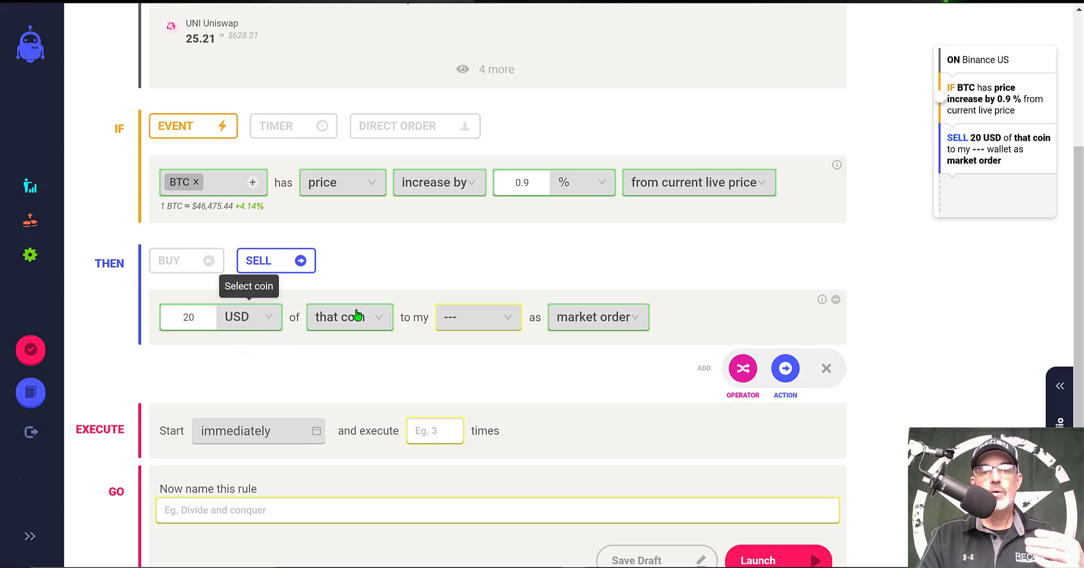
{"action": "left_click", "coordinate": [476, 318]}
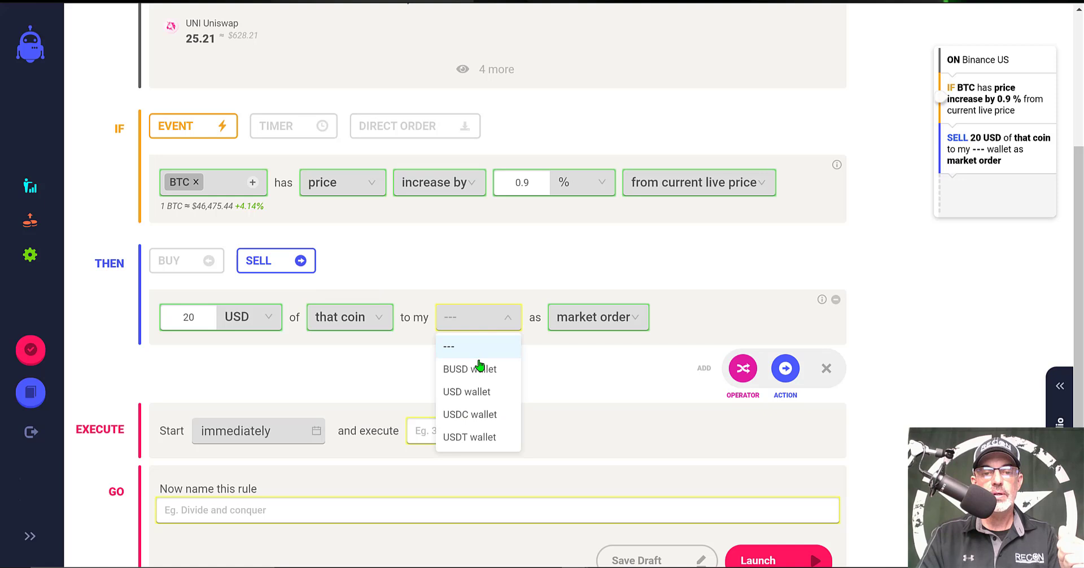
{"action": "left_click", "coordinate": [470, 437]}
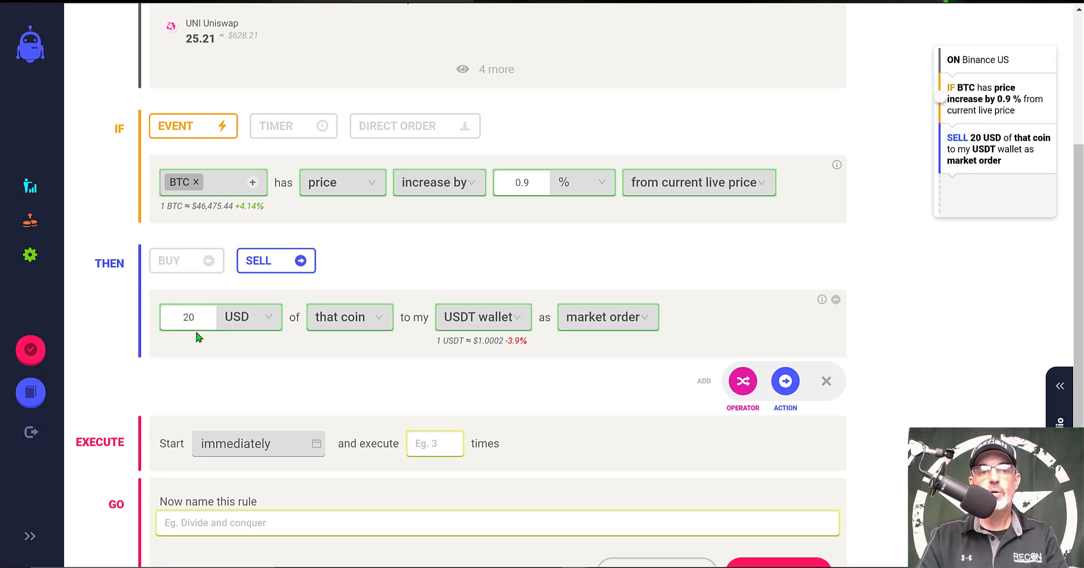
{"action": "mouse_move", "coordinate": [360, 206]}
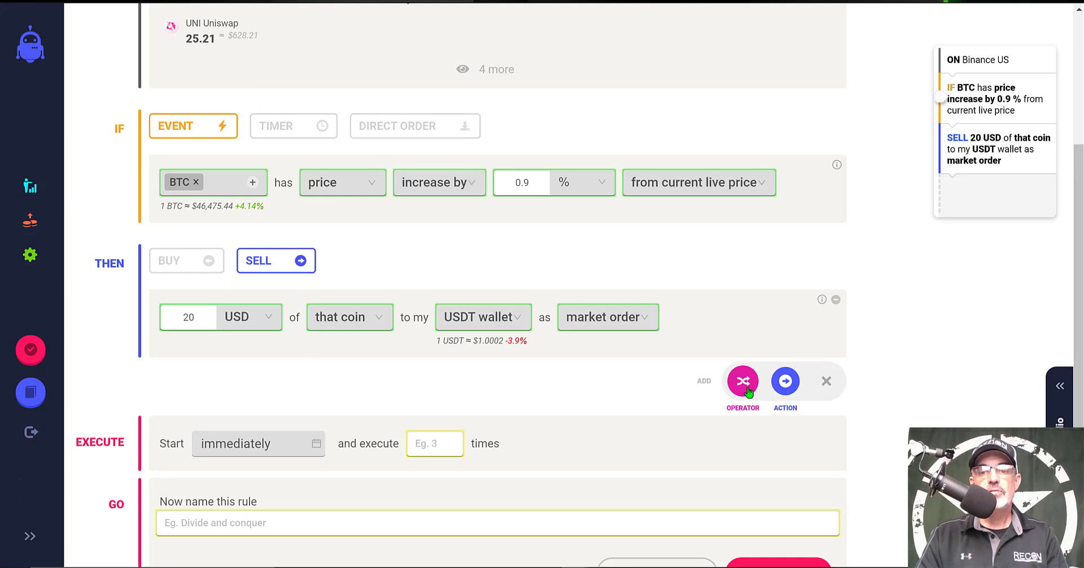
{"action": "mouse_move", "coordinate": [743, 381]}
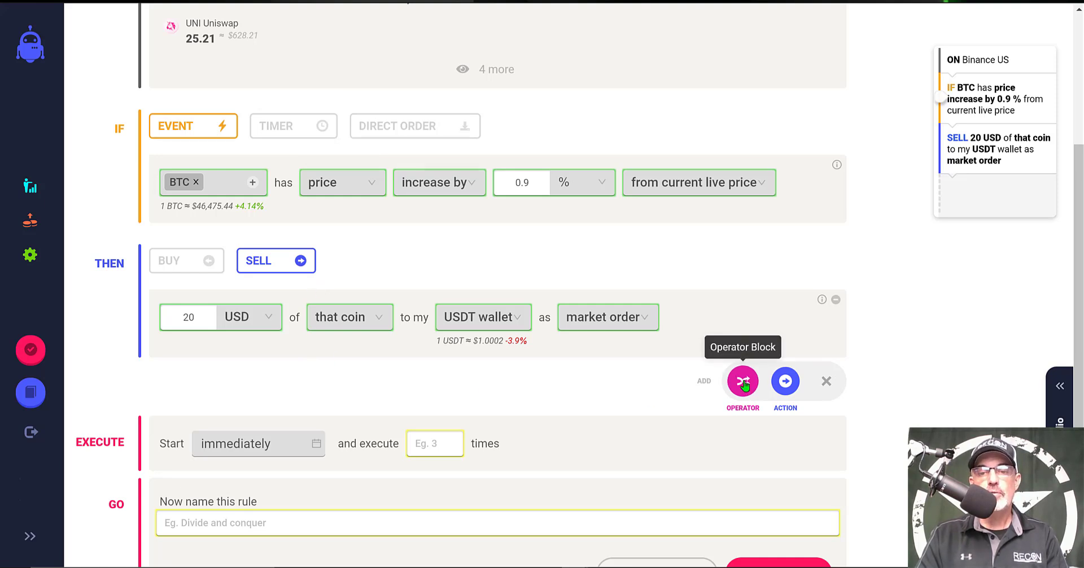
Add an OR branch watching BTC's price for a 0.9% decrease.
{"action": "left_click", "coordinate": [743, 381]}
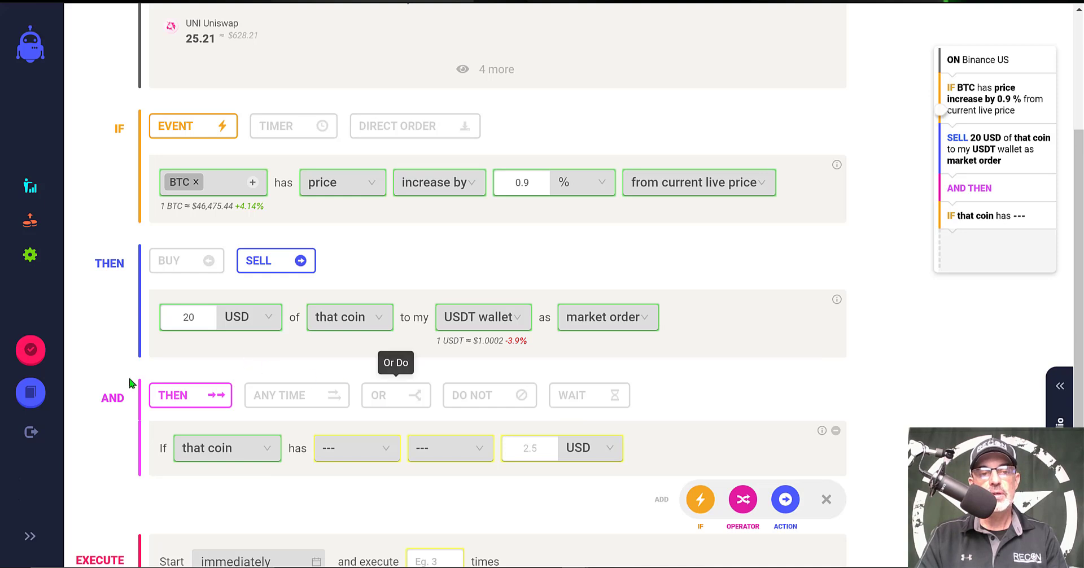
{"action": "mouse_move", "coordinate": [297, 394]}
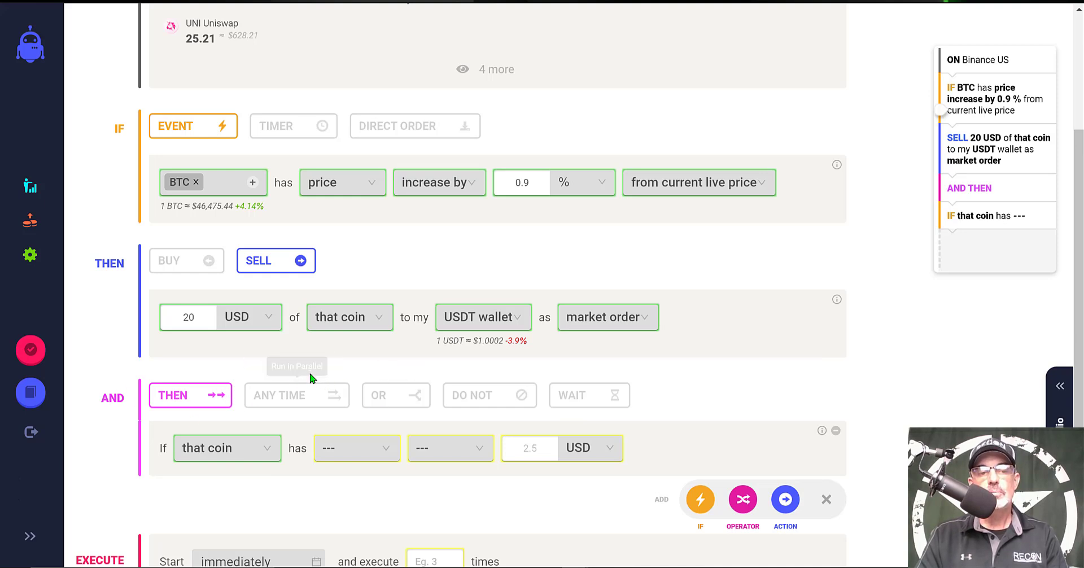
{"action": "left_click", "coordinate": [396, 394]}
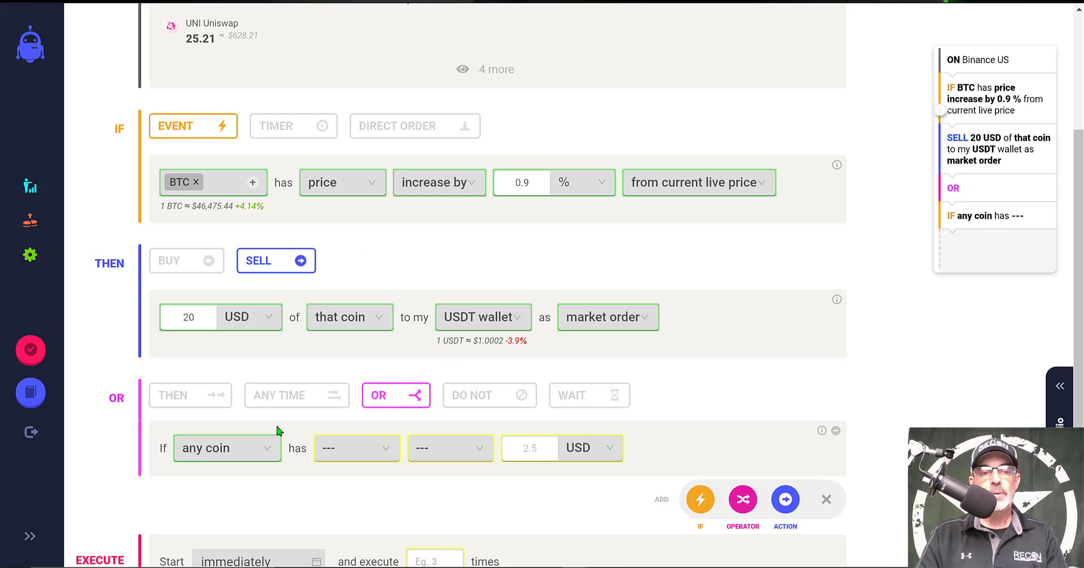
{"action": "mouse_move", "coordinate": [228, 448]}
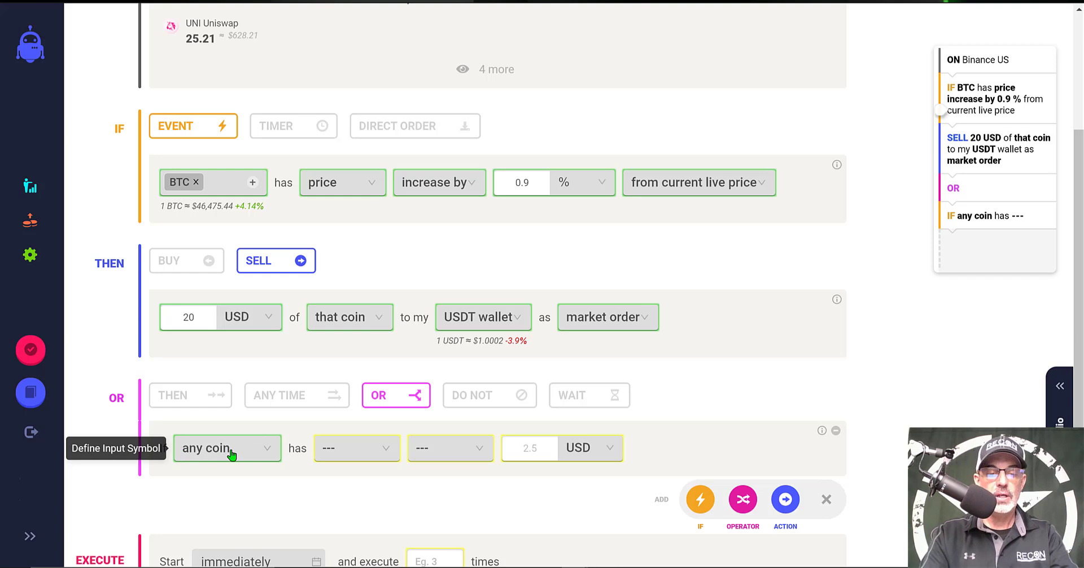
{"action": "left_click", "coordinate": [356, 448]}
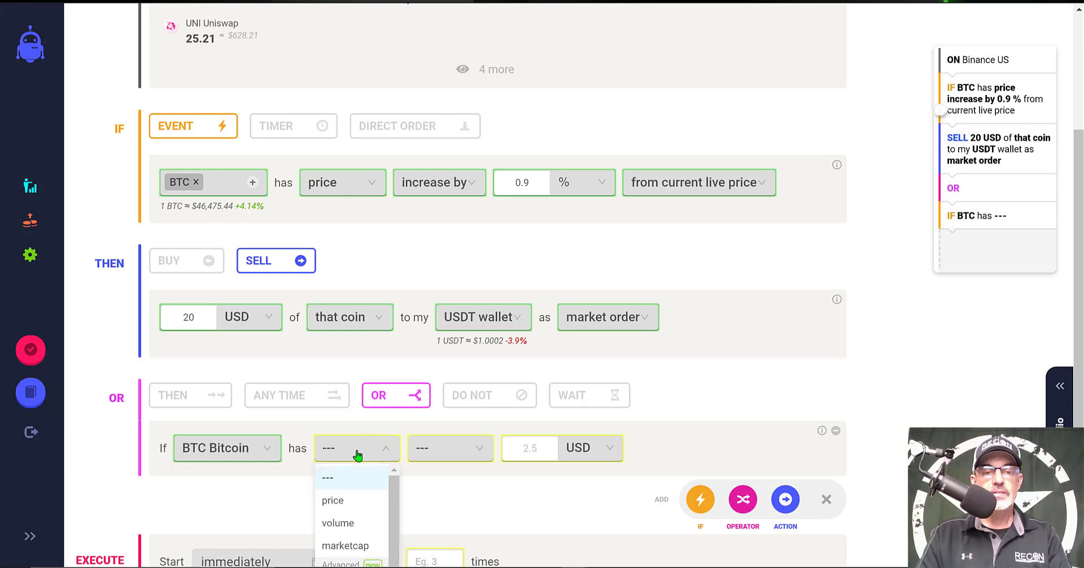
{"action": "left_click", "coordinate": [332, 501]}
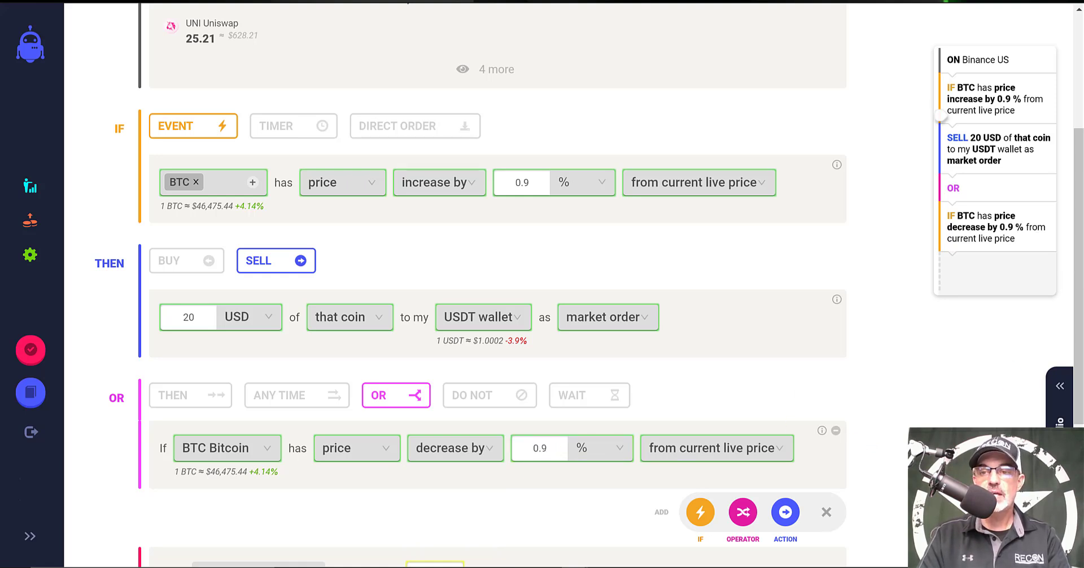
{"action": "scroll", "scroll_direction": "down", "scroll_amount": 3}
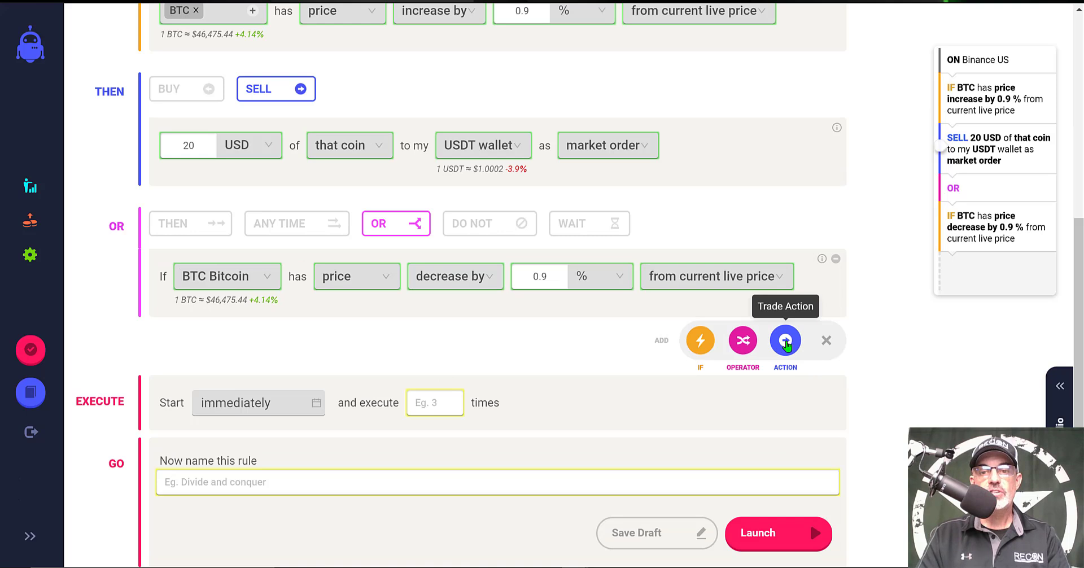
Give the OR branch a buy of 20 USD paid from the USDT wallet as a market order.
{"action": "left_click", "coordinate": [785, 339]}
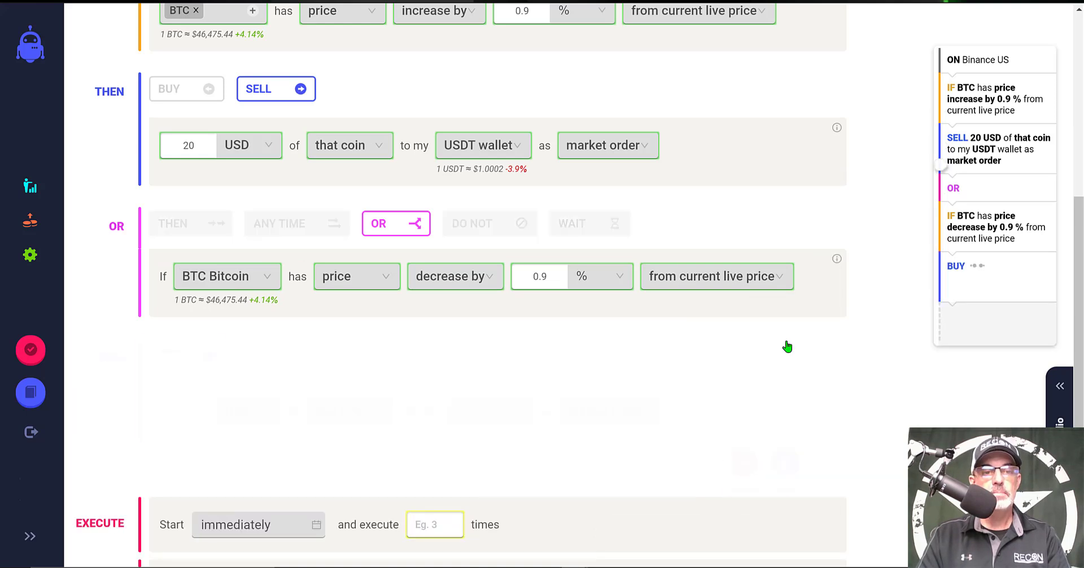
{"action": "left_click", "coordinate": [785, 462]}
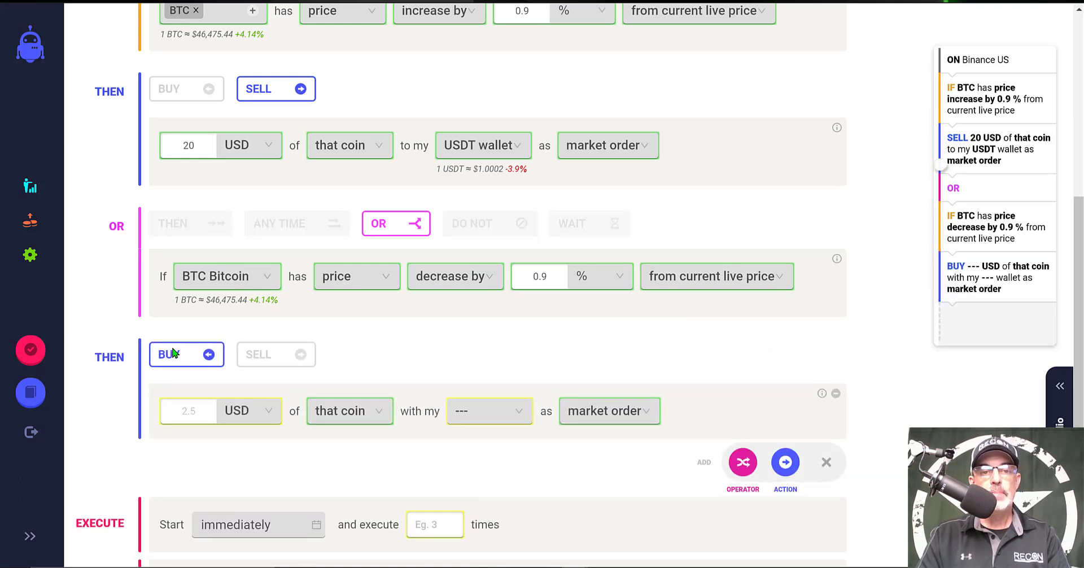
{"action": "mouse_move", "coordinate": [455, 277]}
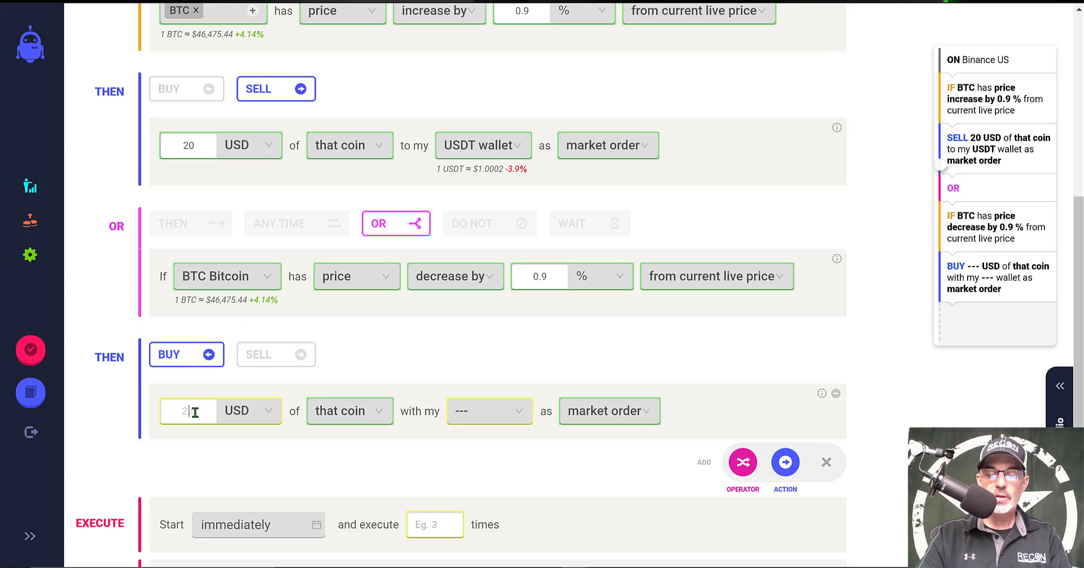
{"action": "type", "text": "0"}
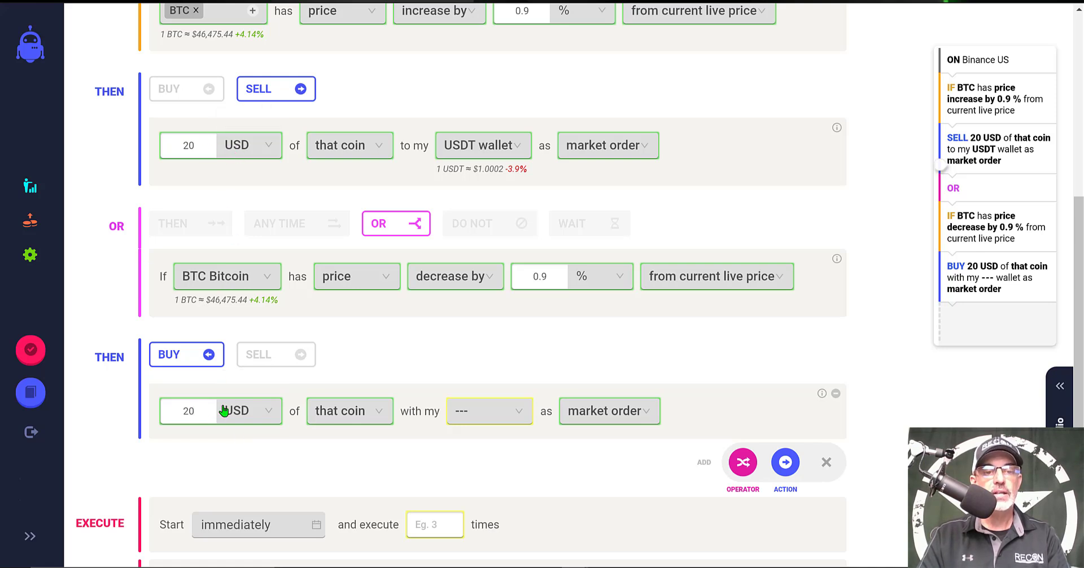
{"action": "mouse_move", "coordinate": [358, 420]}
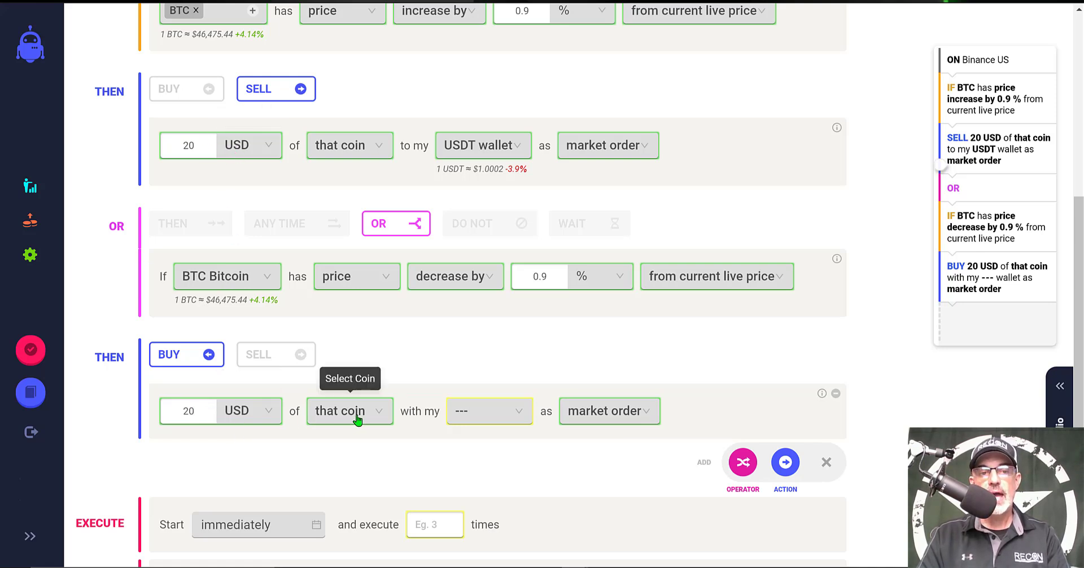
{"action": "mouse_move", "coordinate": [495, 414]}
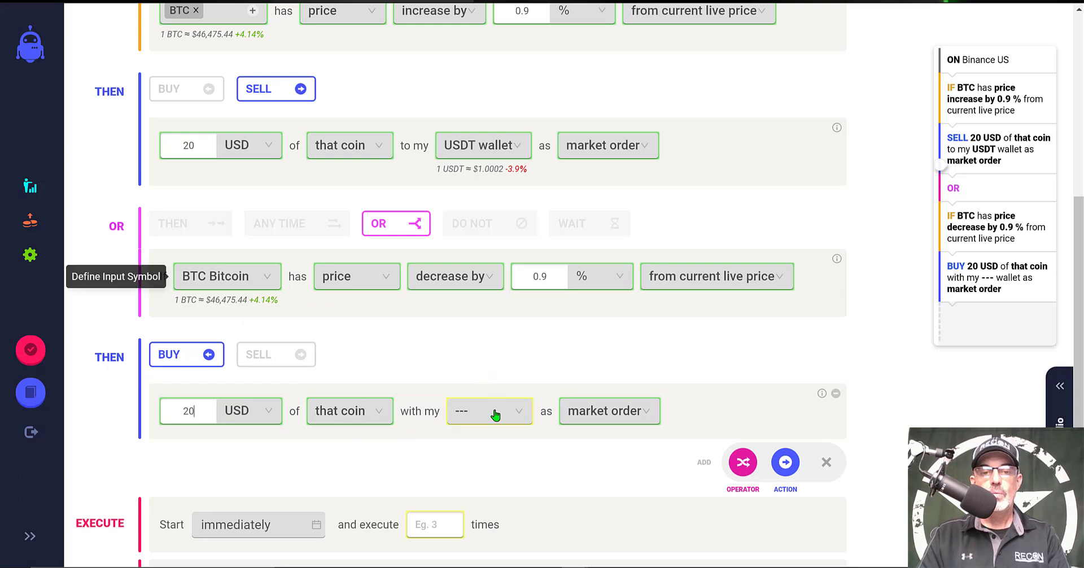
{"action": "left_click", "coordinate": [489, 410]}
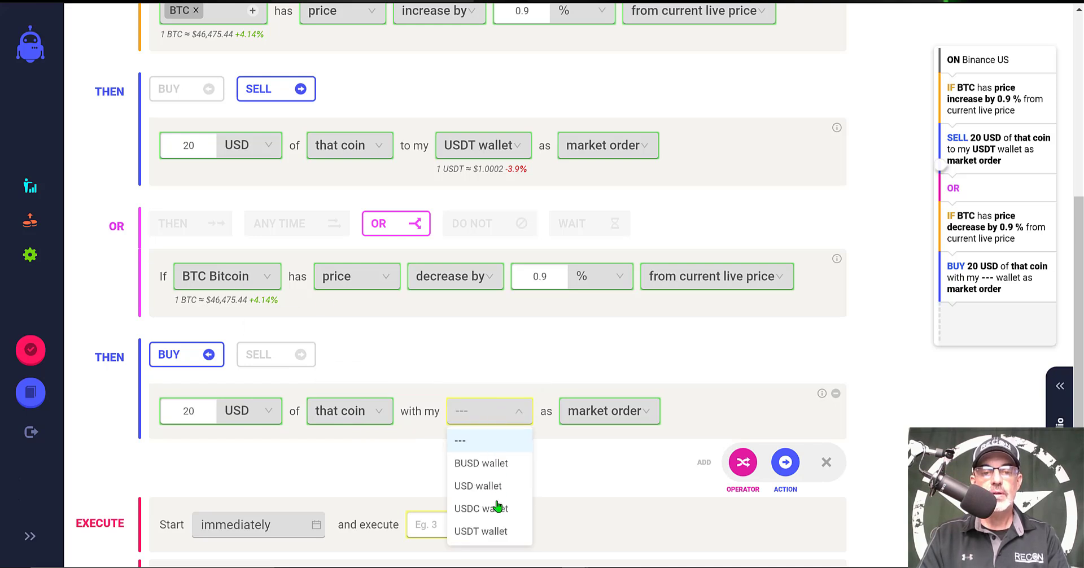
{"action": "left_click", "coordinate": [480, 531]}
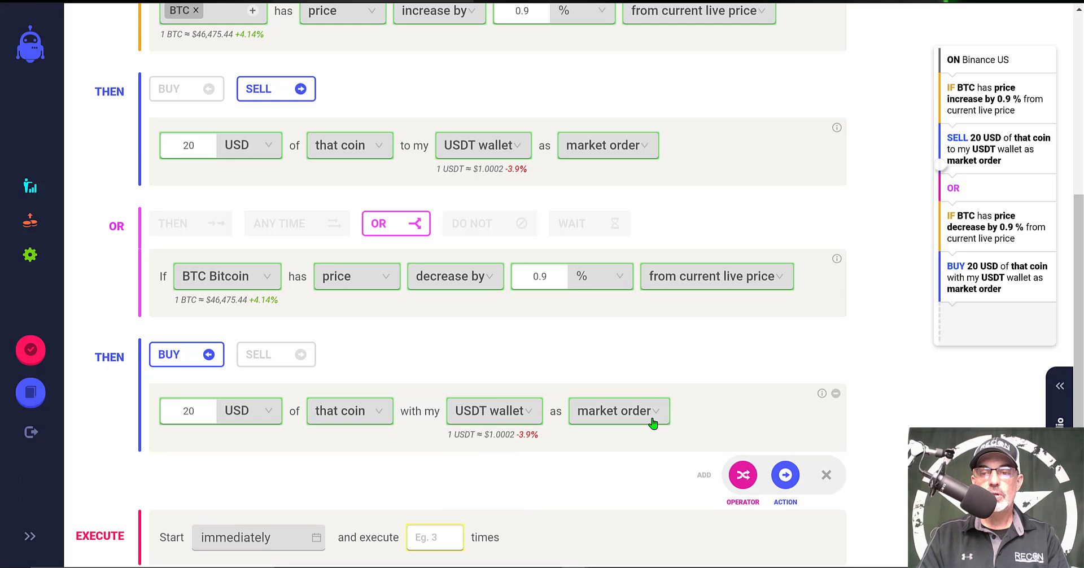
{"action": "scroll", "scroll_direction": "up", "scroll_amount": 3}
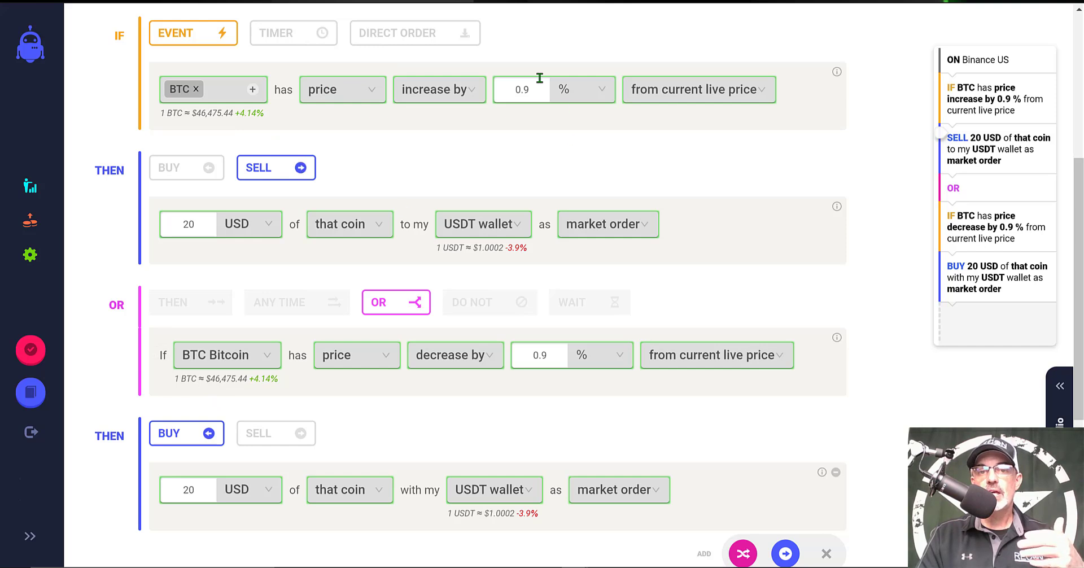
{"action": "mouse_move", "coordinate": [544, 347]}
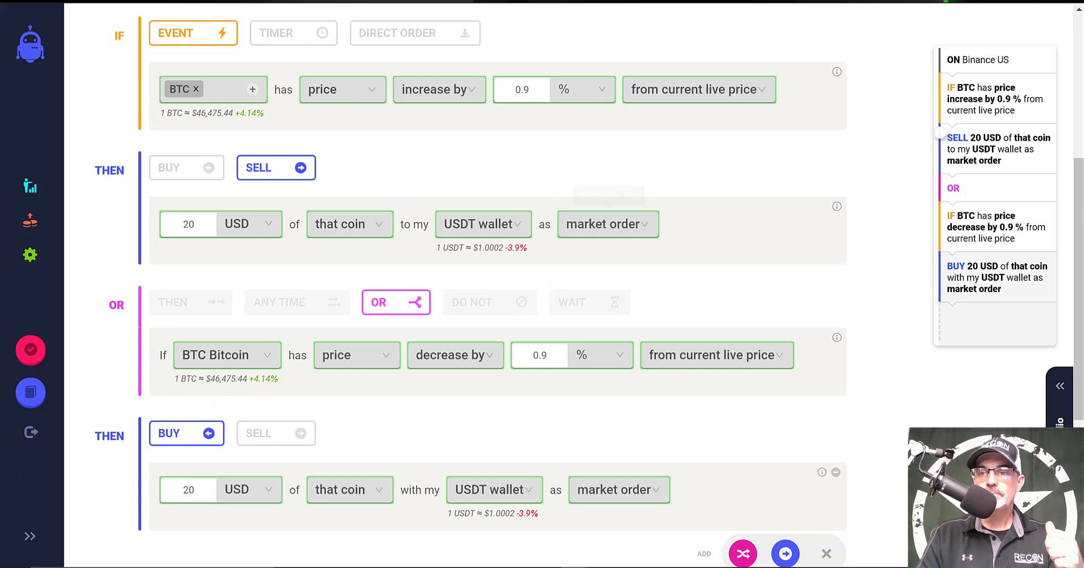
{"action": "scroll", "scroll_direction": "down", "scroll_amount": 3}
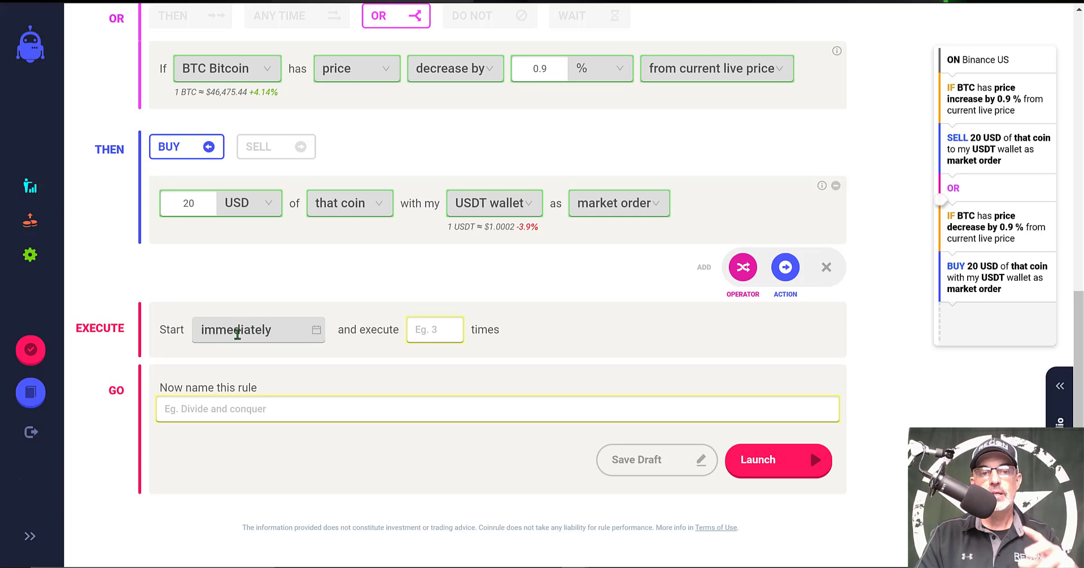
{"action": "mouse_move", "coordinate": [368, 339]}
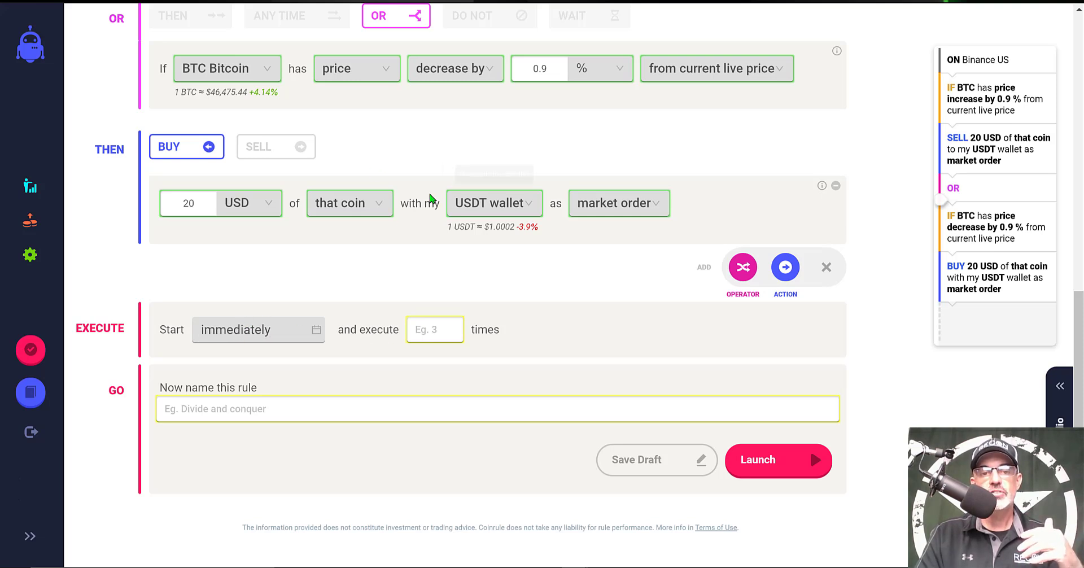
Set the rule to execute 999 times and start typing the name 'REC'.
{"action": "left_click", "coordinate": [434, 330]}
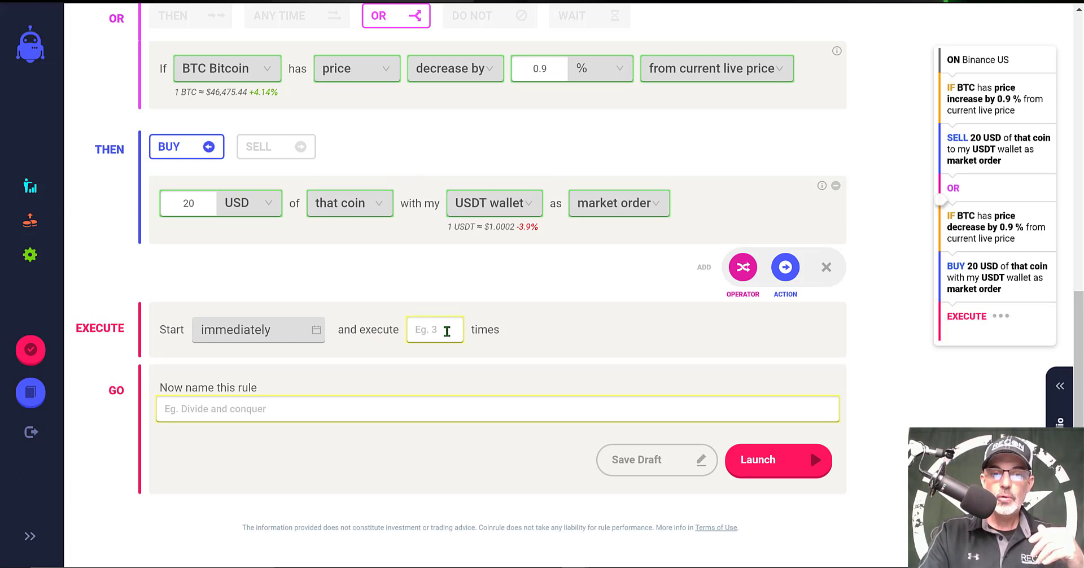
{"action": "type", "text": "999"}
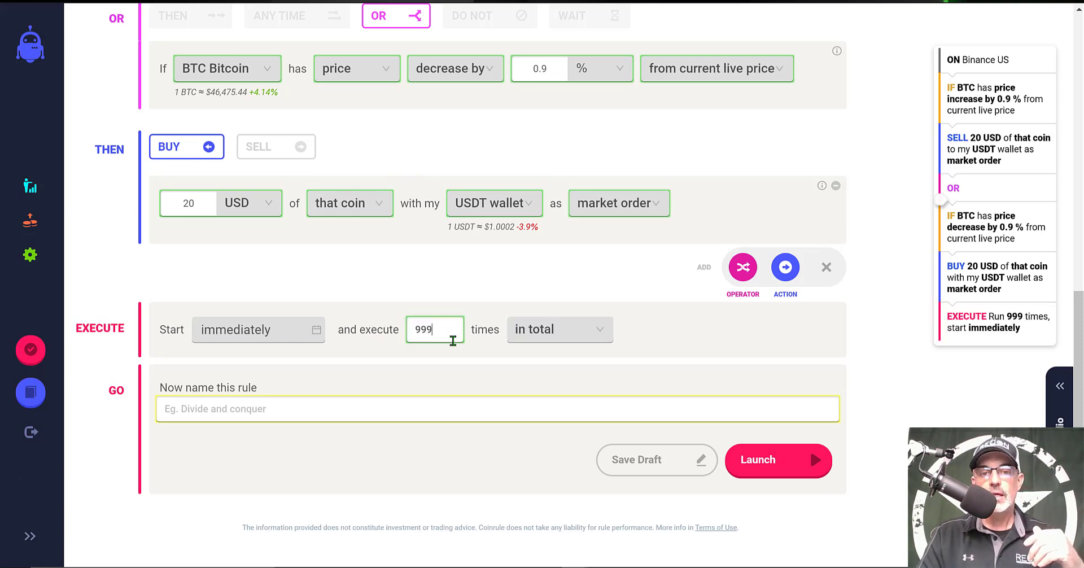
{"action": "mouse_move", "coordinate": [388, 373]}
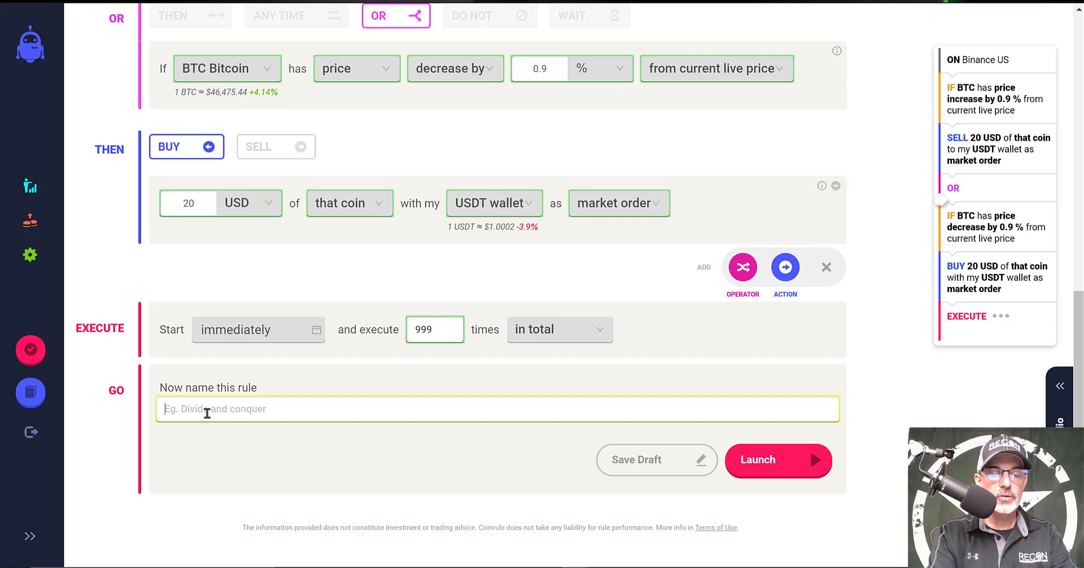
{"action": "type", "text": "RECON BTC"}
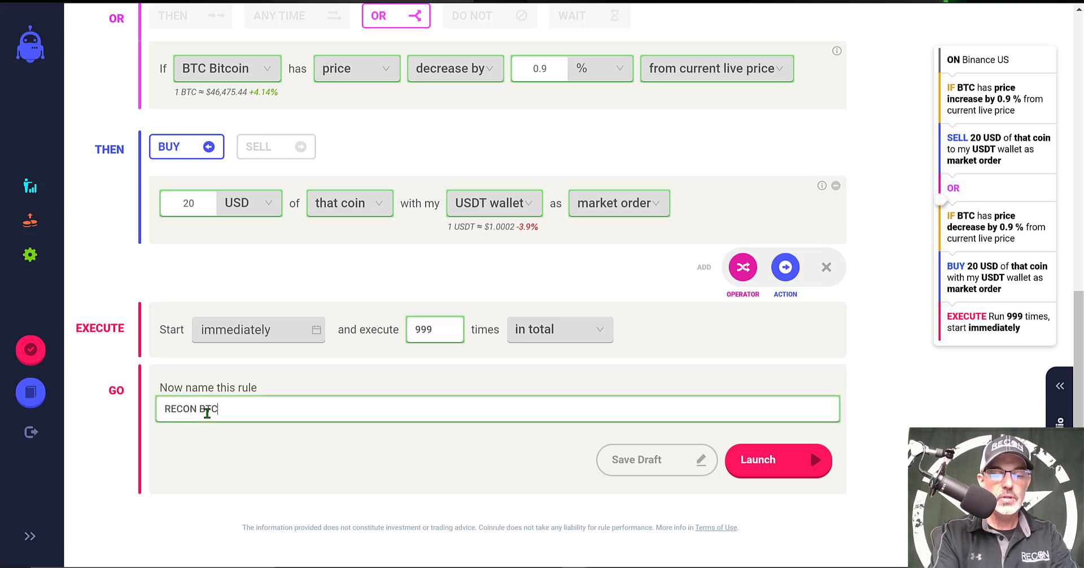
{"action": "scroll", "scroll_direction": "up", "scroll_amount": 3}
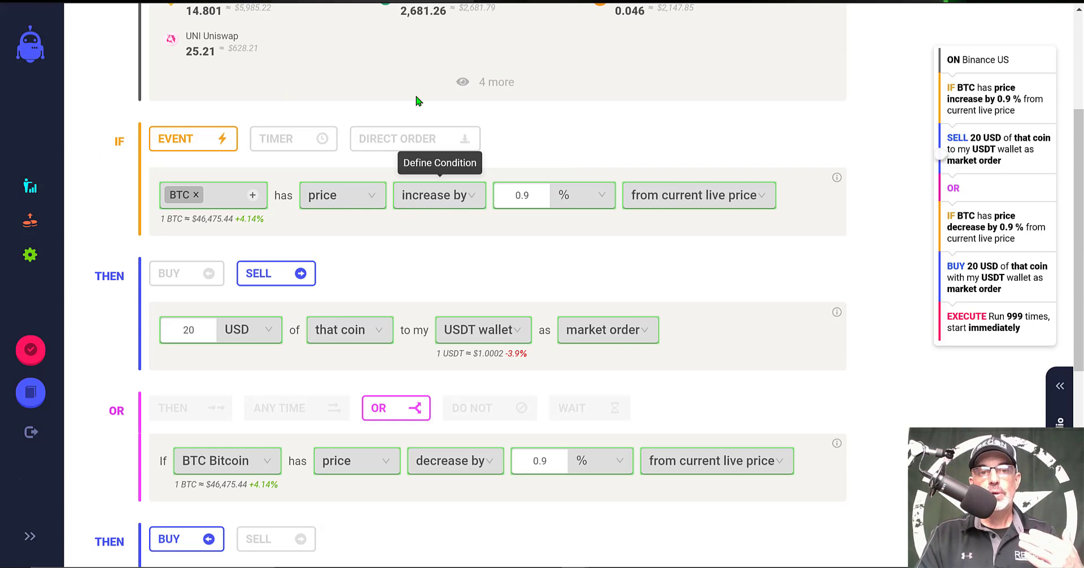
{"action": "mouse_move", "coordinate": [228, 166]}
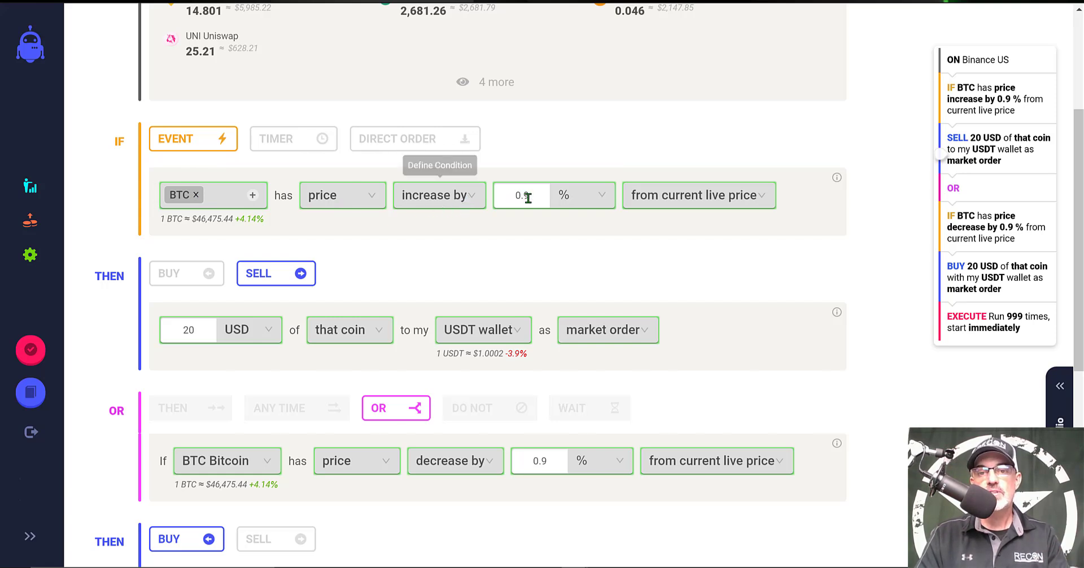
{"action": "mouse_move", "coordinate": [485, 213]}
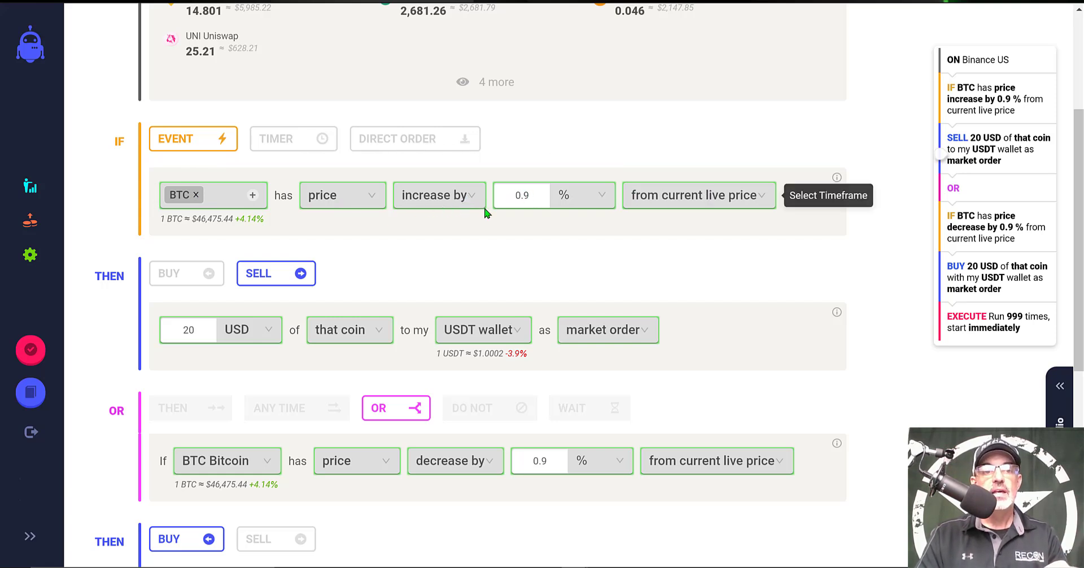
{"action": "mouse_move", "coordinate": [249, 337]}
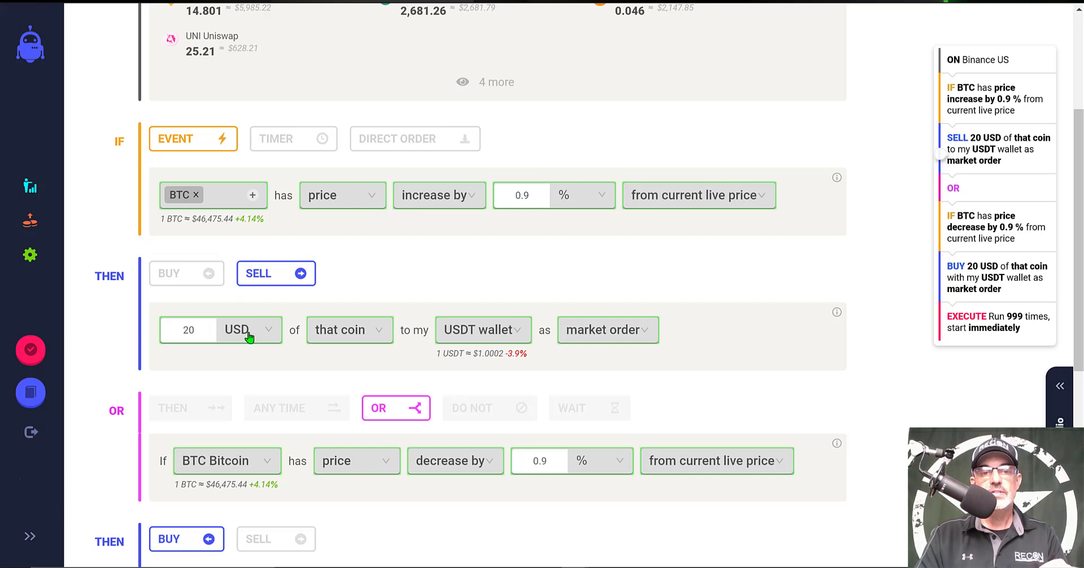
{"action": "mouse_move", "coordinate": [217, 243]}
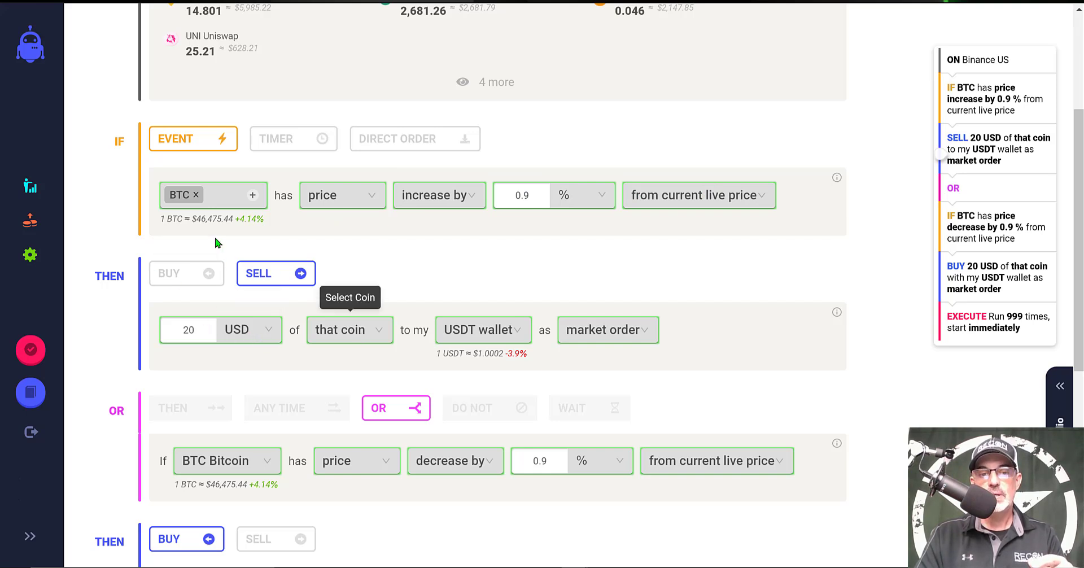
{"action": "mouse_move", "coordinate": [482, 330]}
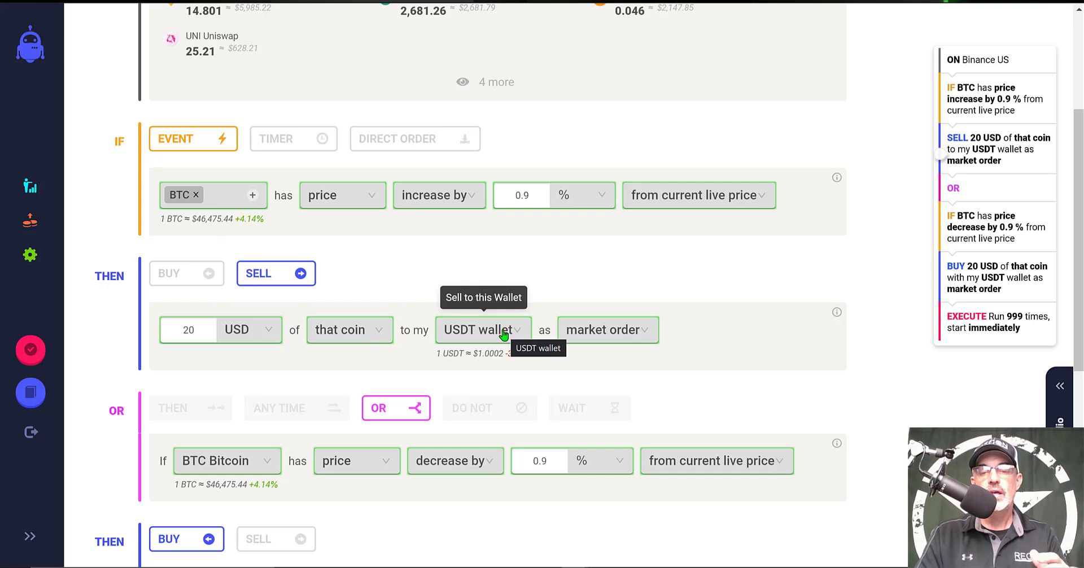
Scroll through the buy branch down to the Go section with the name RECON BTC GRID.
{"action": "scroll", "scroll_direction": "down", "scroll_amount": 3}
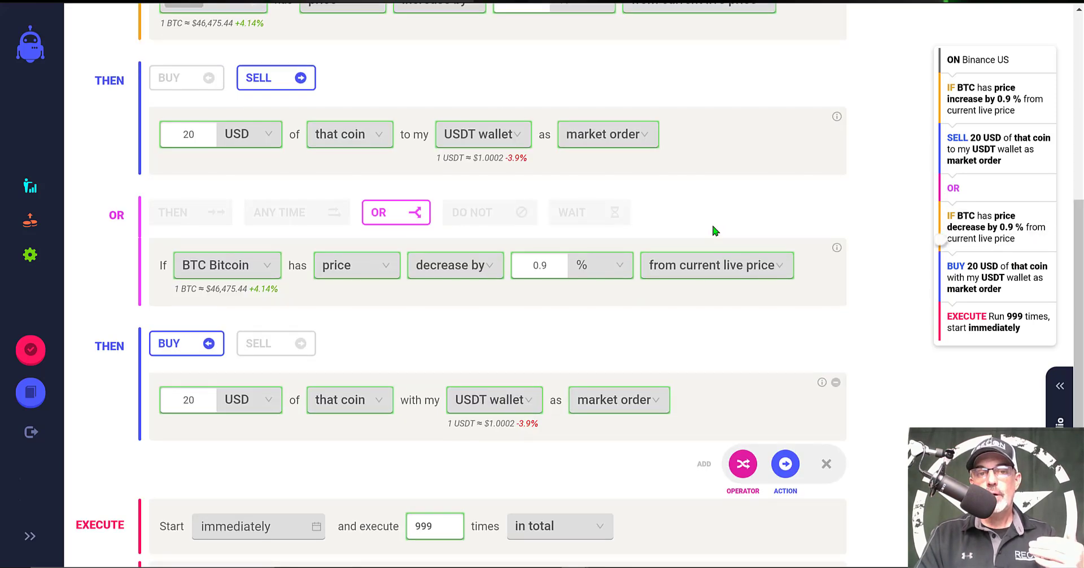
{"action": "mouse_move", "coordinate": [211, 267]}
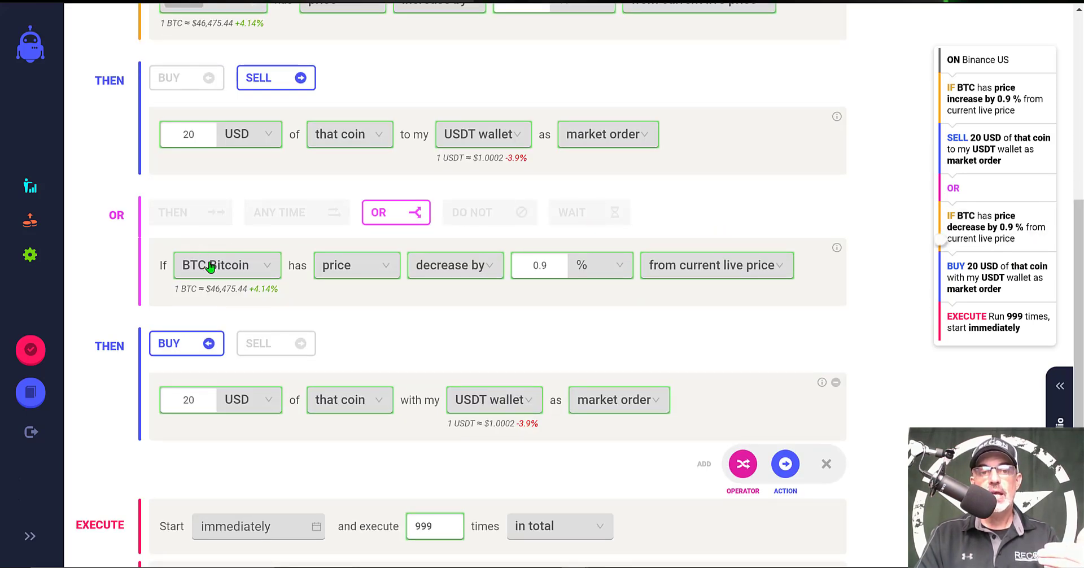
{"action": "mouse_move", "coordinate": [475, 273]}
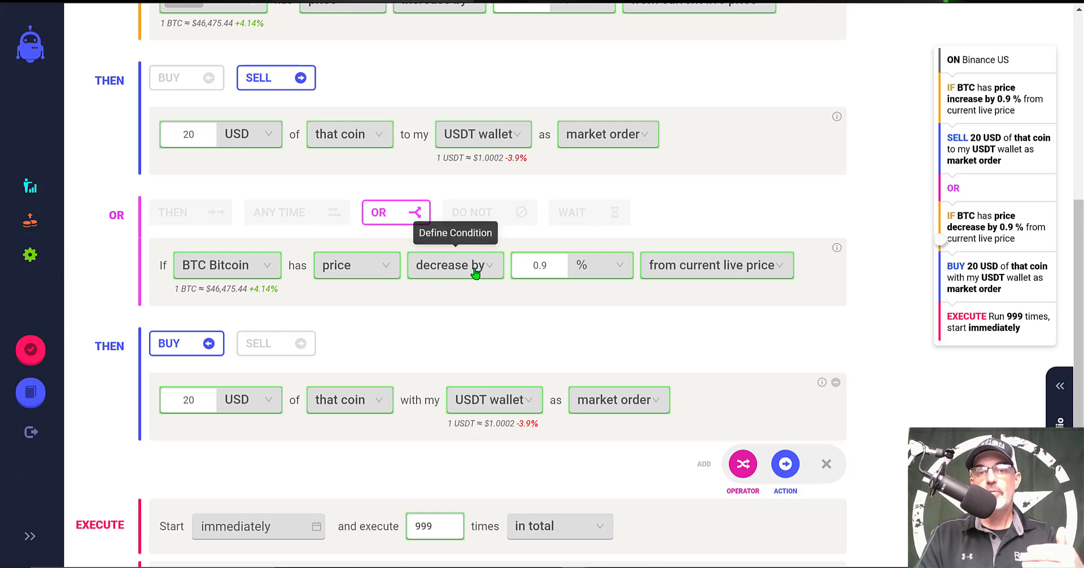
{"action": "mouse_move", "coordinate": [629, 272]}
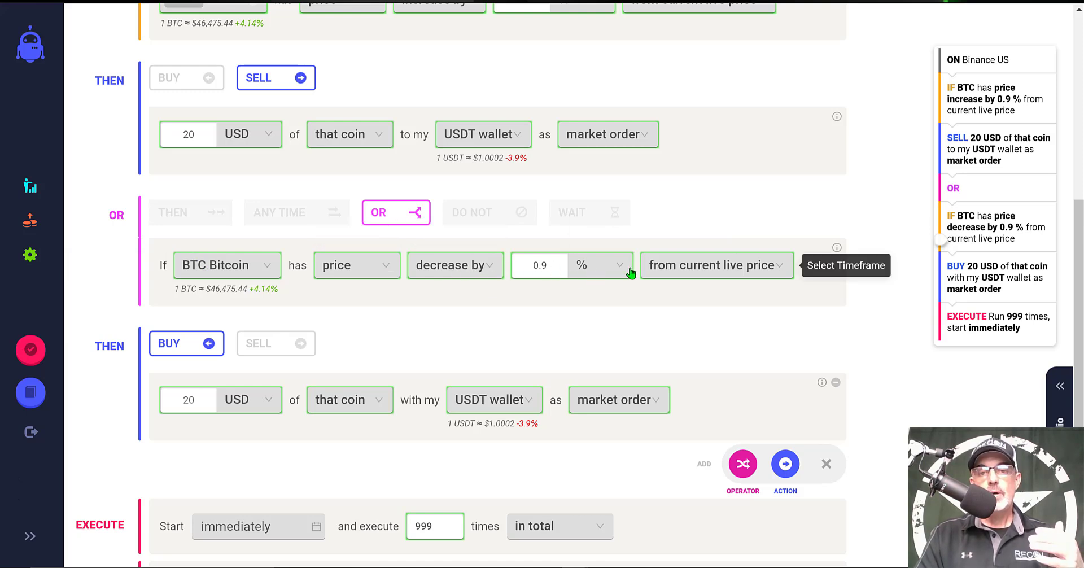
{"action": "mouse_move", "coordinate": [143, 340]}
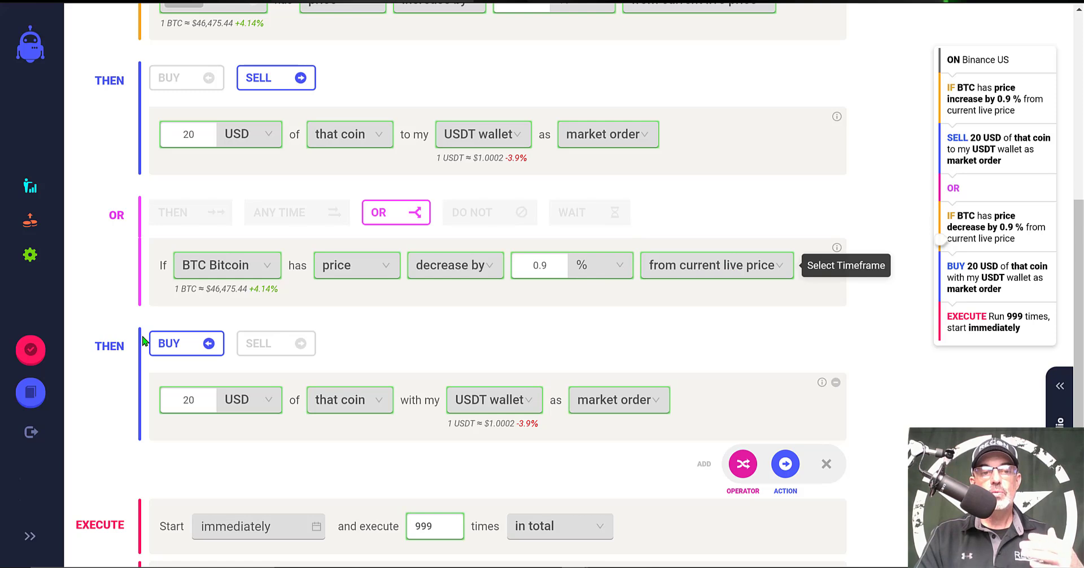
{"action": "mouse_move", "coordinate": [251, 406]}
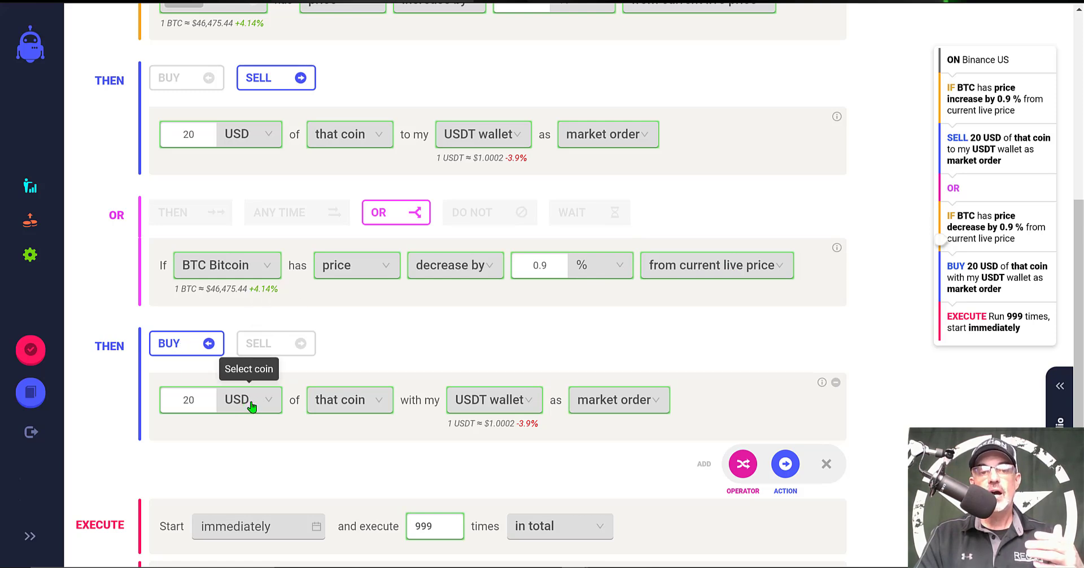
{"action": "mouse_move", "coordinate": [513, 405]}
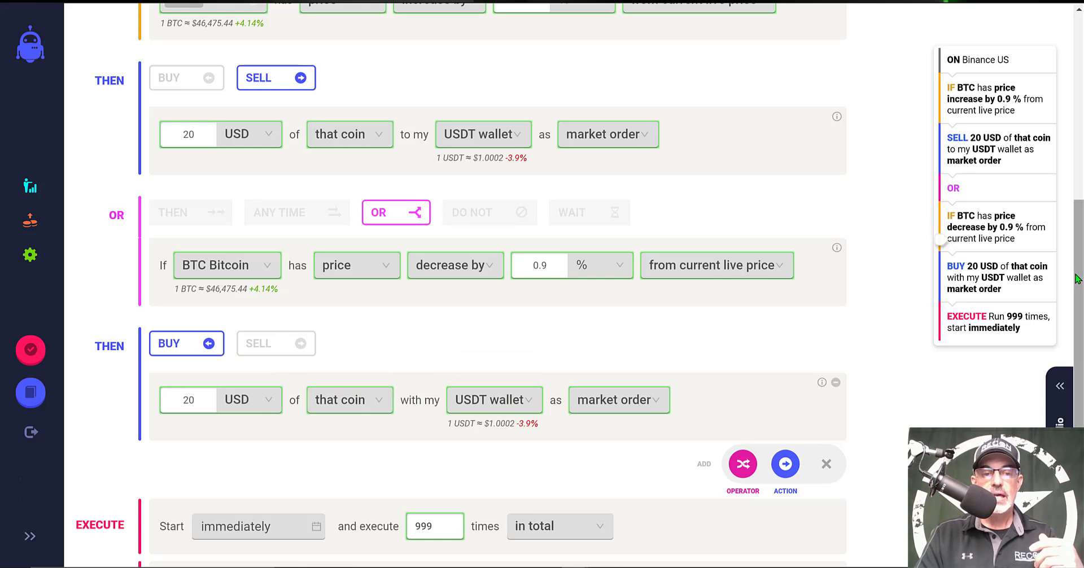
{"action": "scroll", "scroll_direction": "down", "scroll_amount": 3}
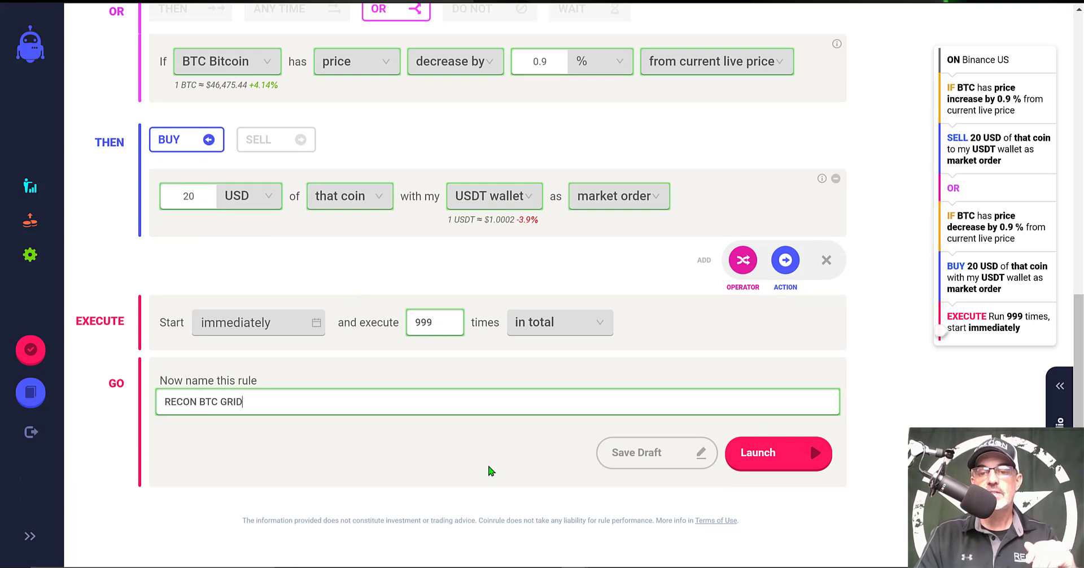
{"action": "mouse_move", "coordinate": [765, 462]}
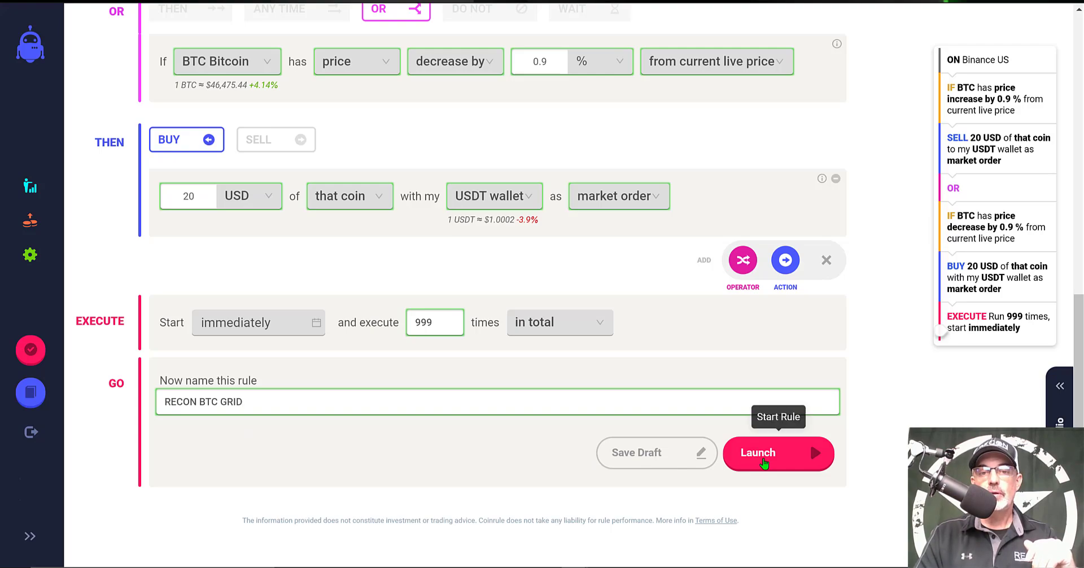
Bring up the 'One Last Read Before Launching' summary recapping RECON BTC GRID's sell/buy logic.
{"action": "left_click", "coordinate": [758, 453]}
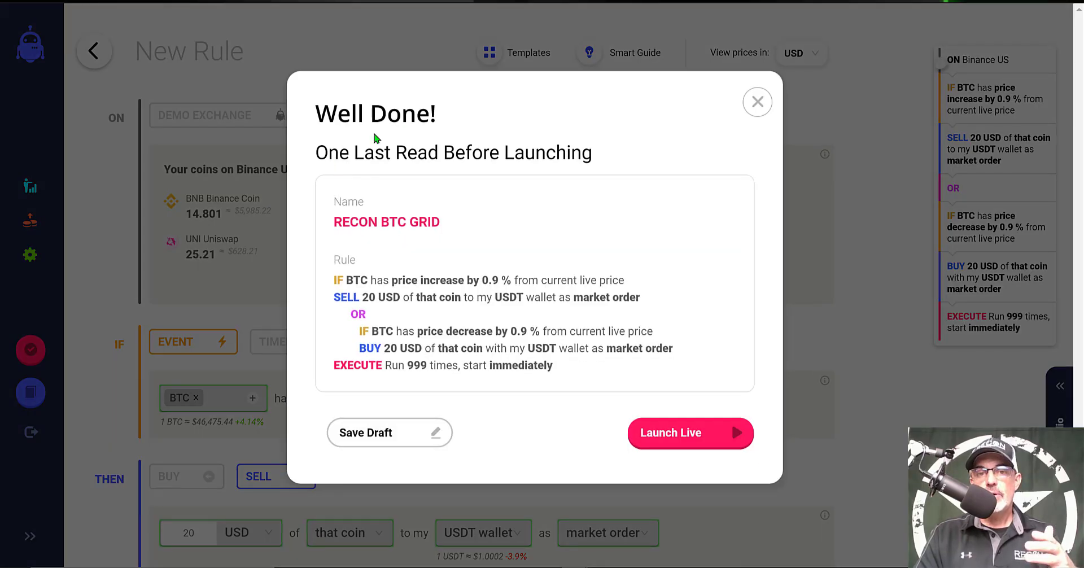
{"action": "mouse_move", "coordinate": [473, 174]}
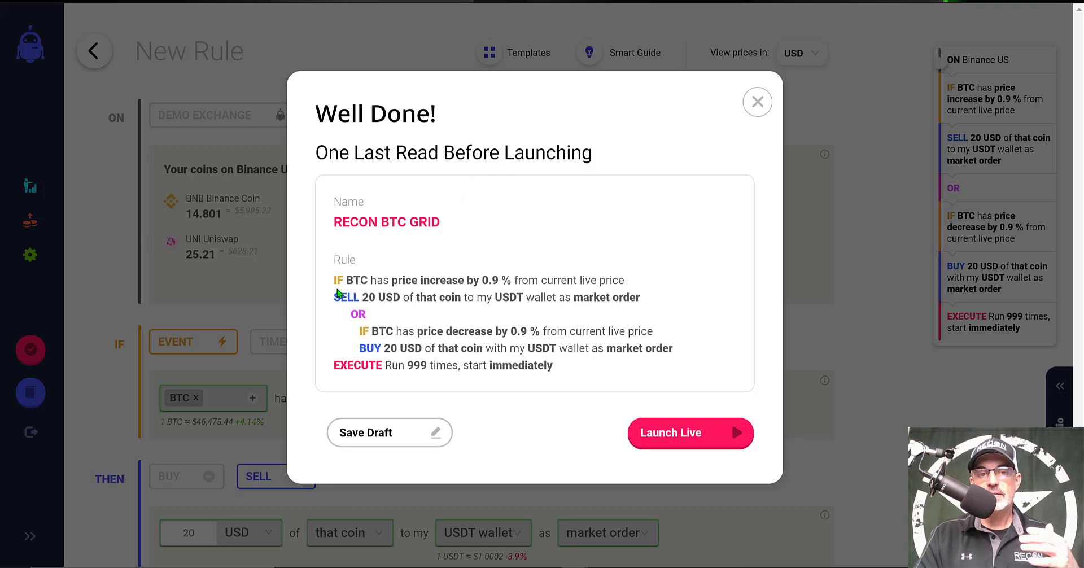
{"action": "mouse_move", "coordinate": [456, 283]}
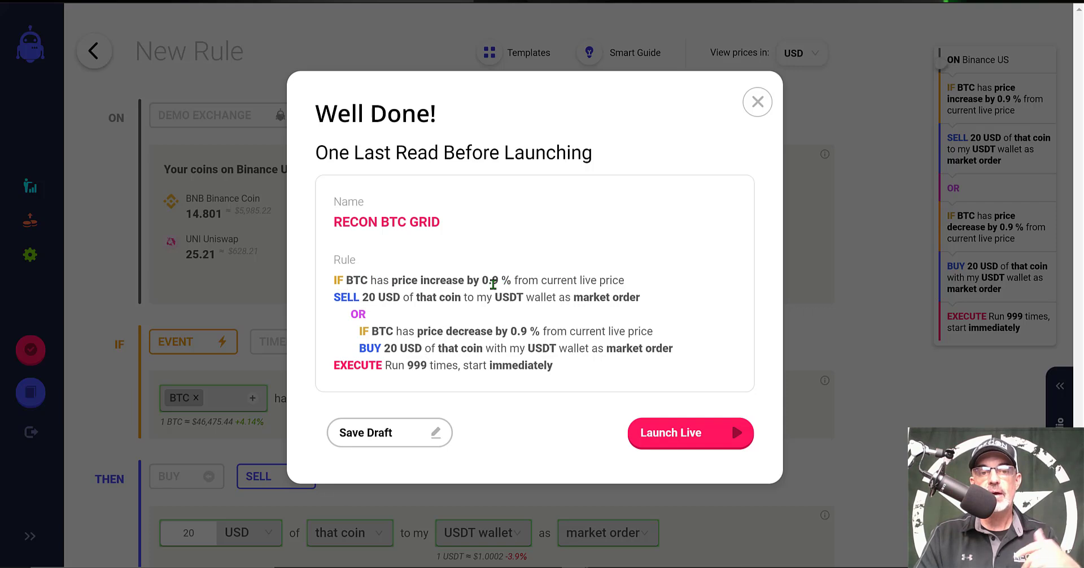
{"action": "mouse_move", "coordinate": [385, 302]}
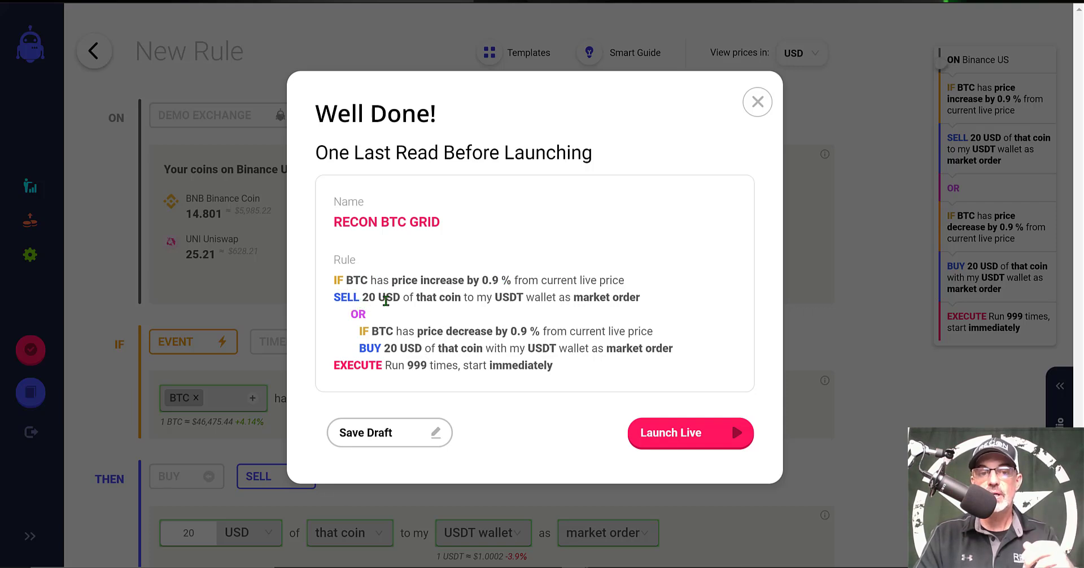
{"action": "mouse_move", "coordinate": [442, 302]}
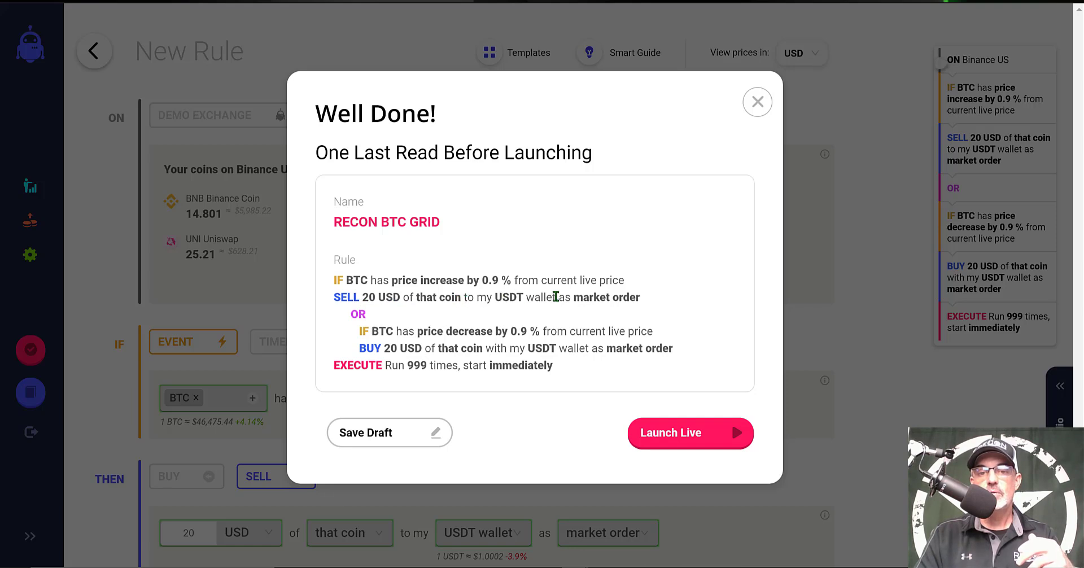
{"action": "mouse_move", "coordinate": [371, 319]}
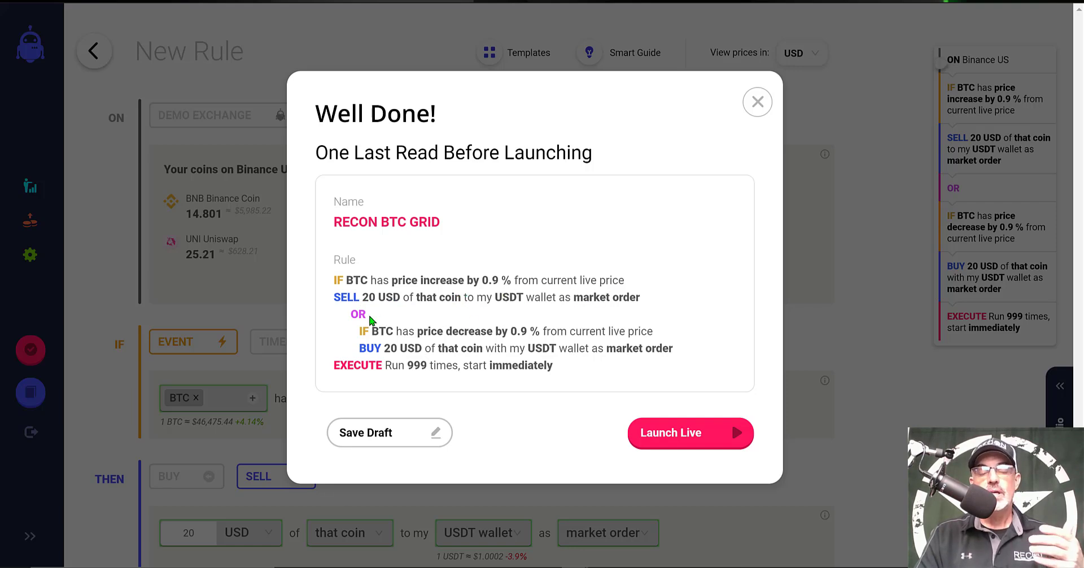
{"action": "mouse_move", "coordinate": [460, 332]}
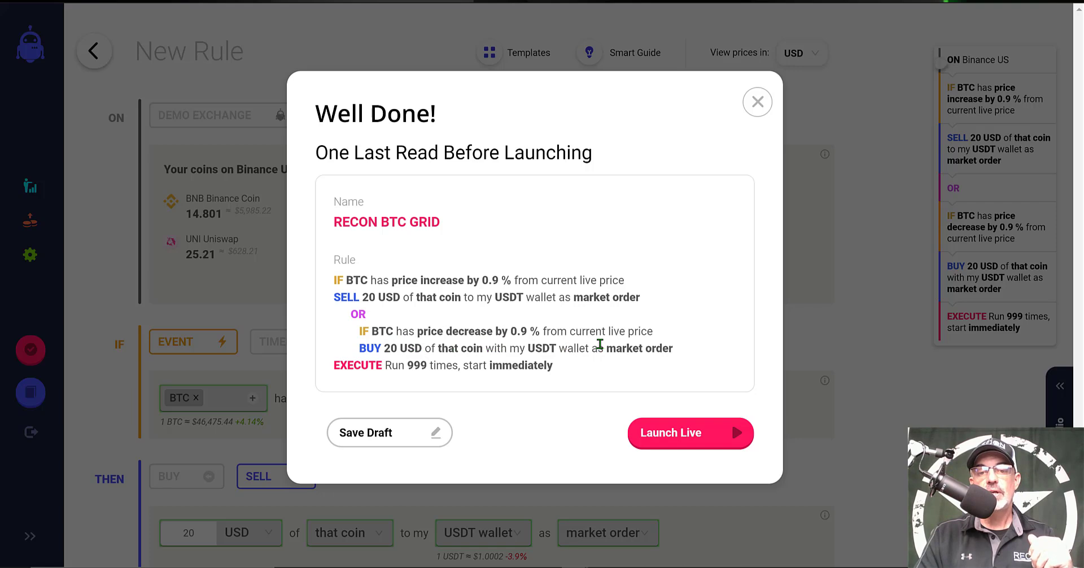
{"action": "mouse_move", "coordinate": [379, 377]}
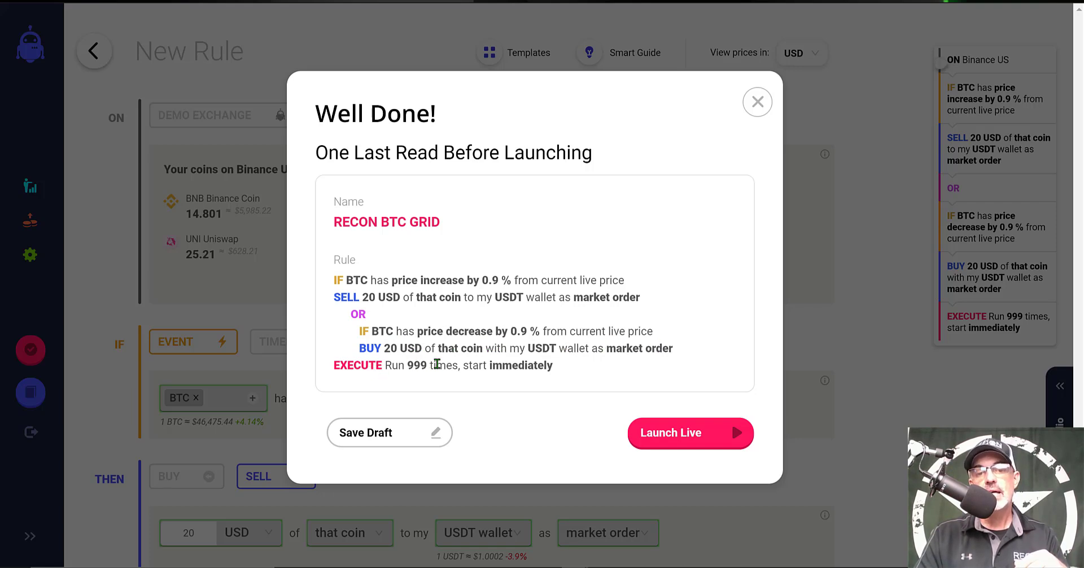
{"action": "mouse_move", "coordinate": [690, 433]}
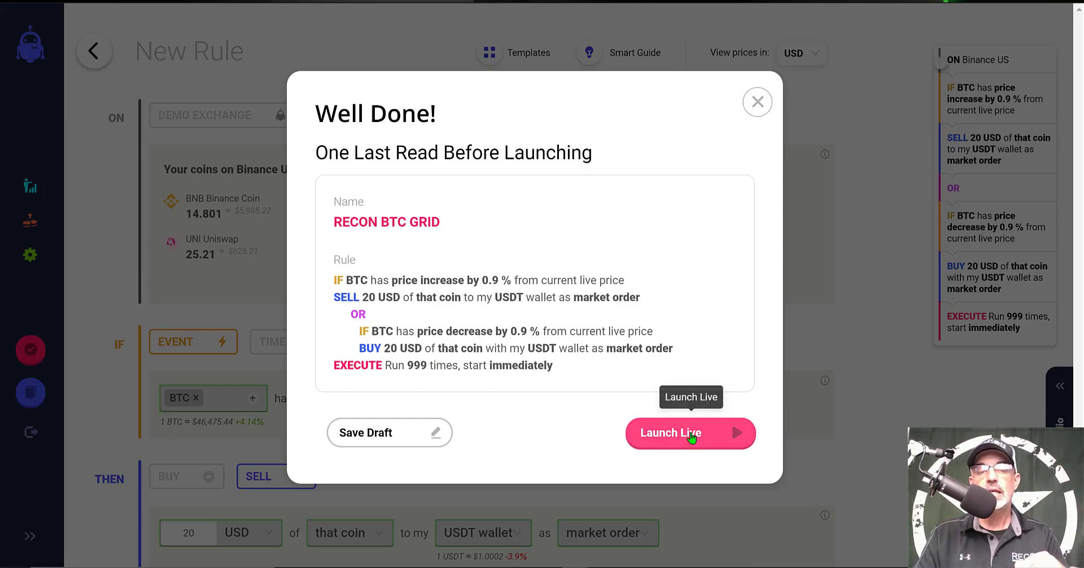
Launch RECON BTC GRID live so it joins RECON GRID and RECON EMA X RSI as active rules.
{"action": "left_click", "coordinate": [689, 432]}
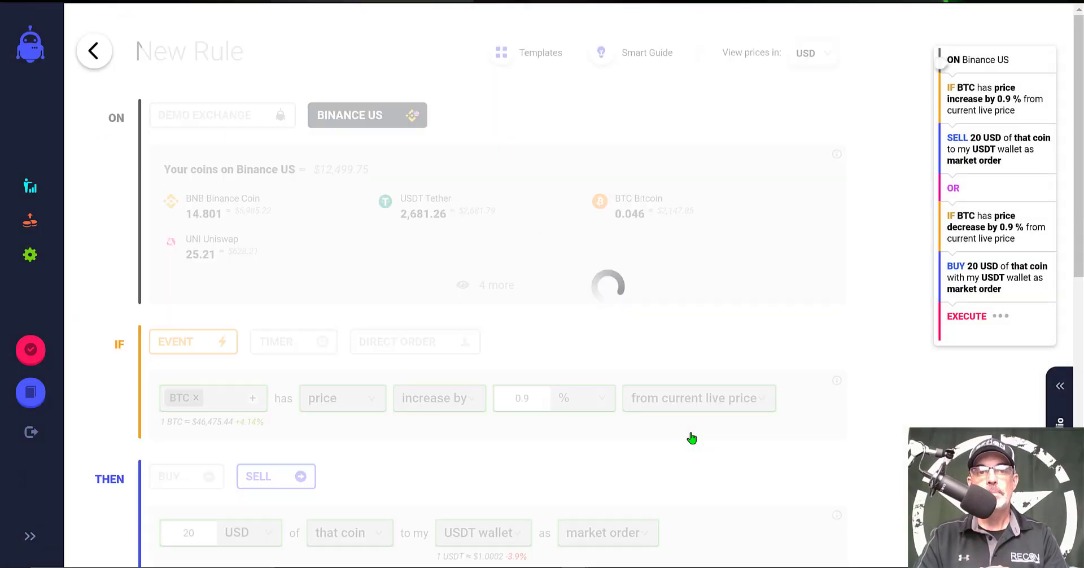
{"action": "left_click", "coordinate": [93, 49]}
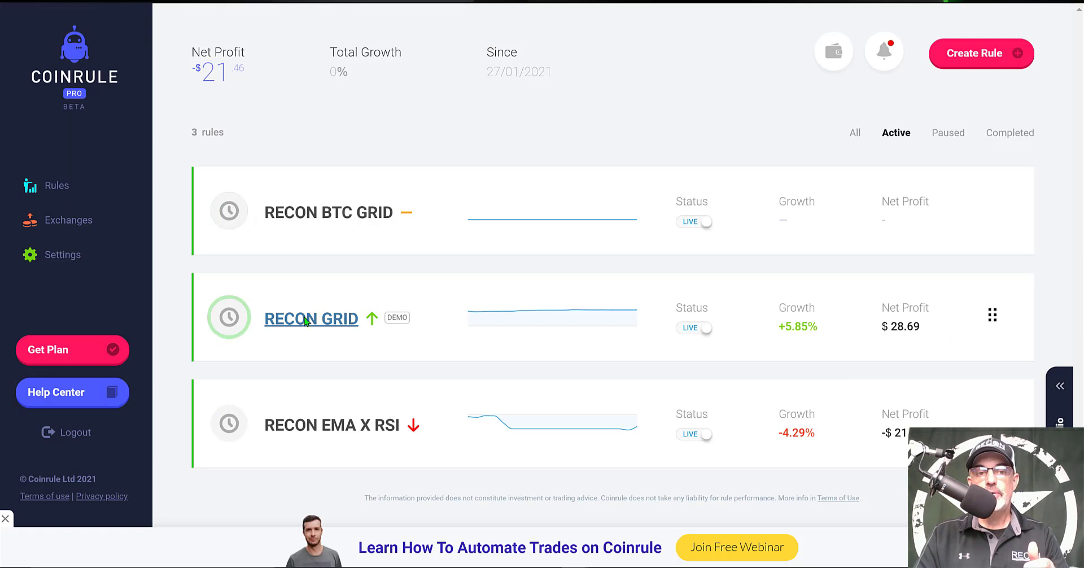
{"action": "mouse_move", "coordinate": [404, 317]}
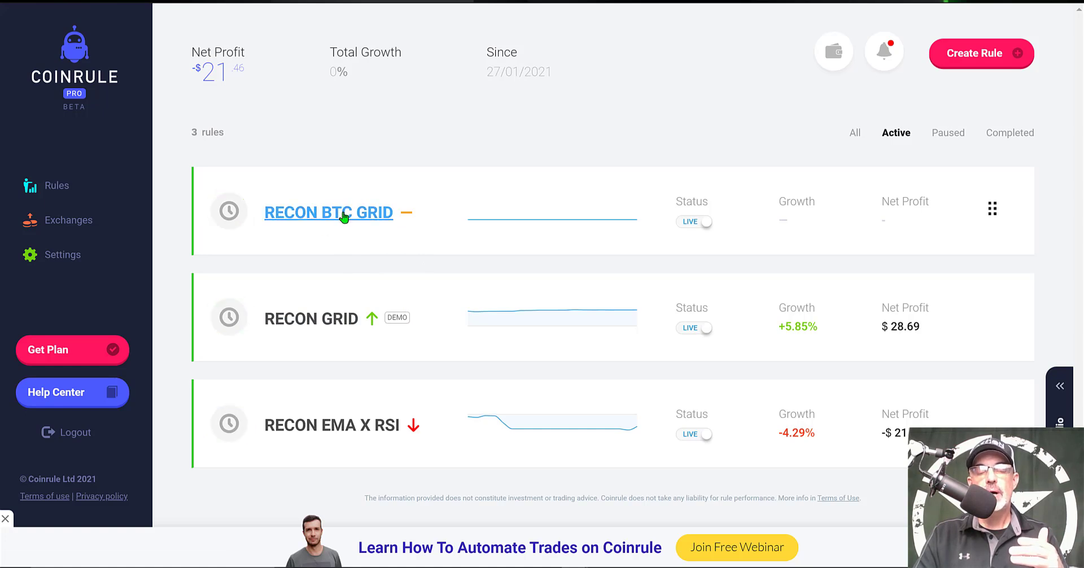
{"action": "mouse_move", "coordinate": [229, 423]}
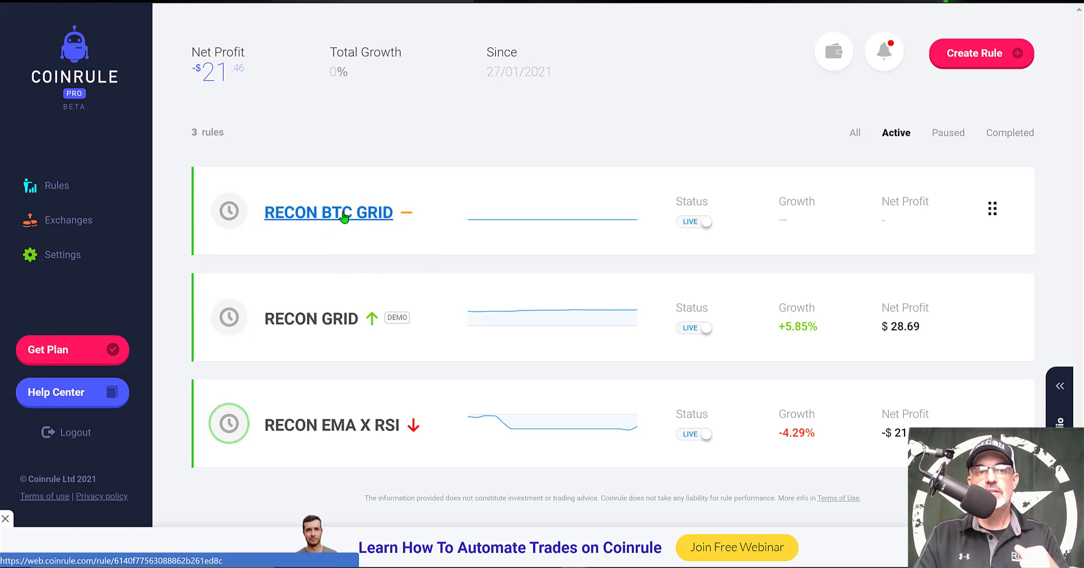
View RECON BTC GRID's detail page: live on Binance US, not triggered, 0/999 actions.
{"action": "left_click", "coordinate": [328, 212]}
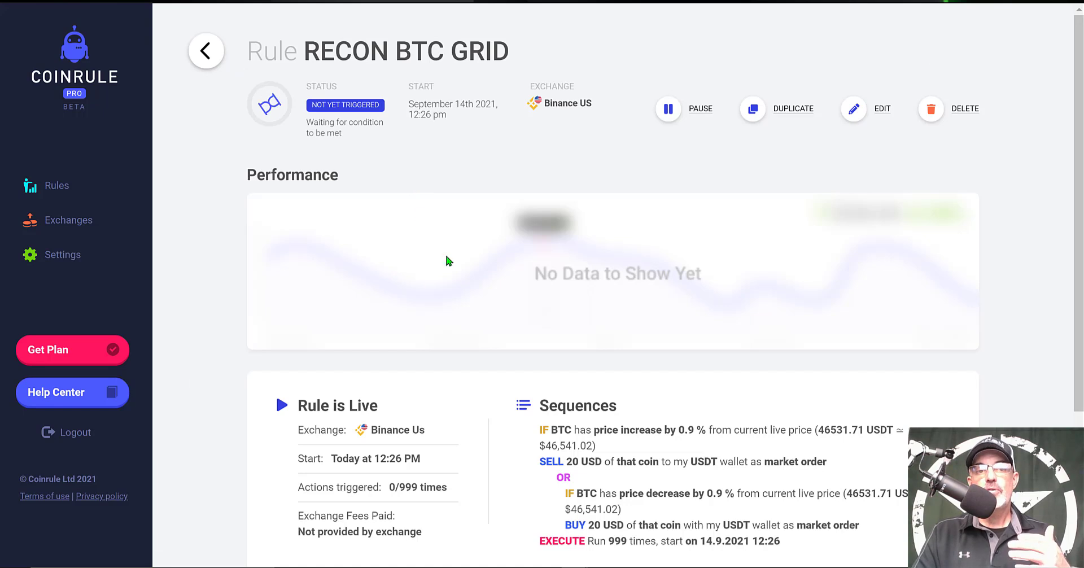
{"action": "mouse_move", "coordinate": [557, 316]}
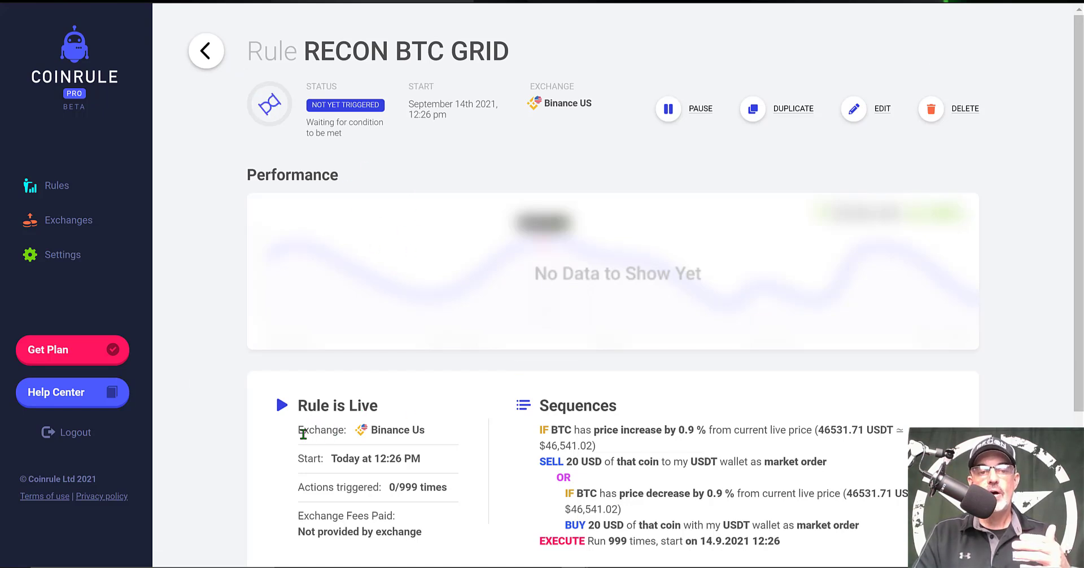
{"action": "double_click", "coordinate": [322, 430]}
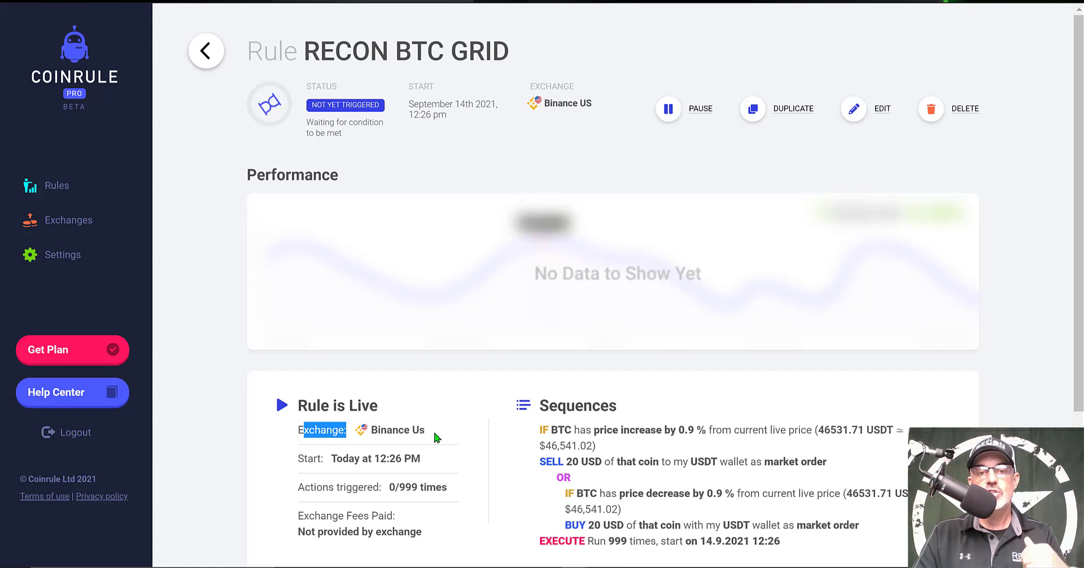
{"action": "mouse_move", "coordinate": [566, 408]}
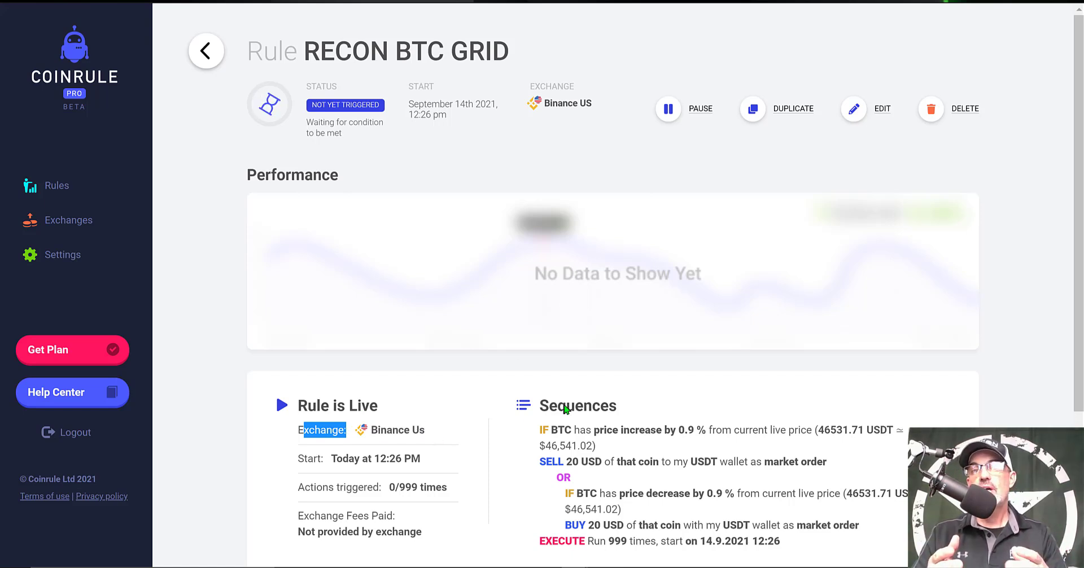